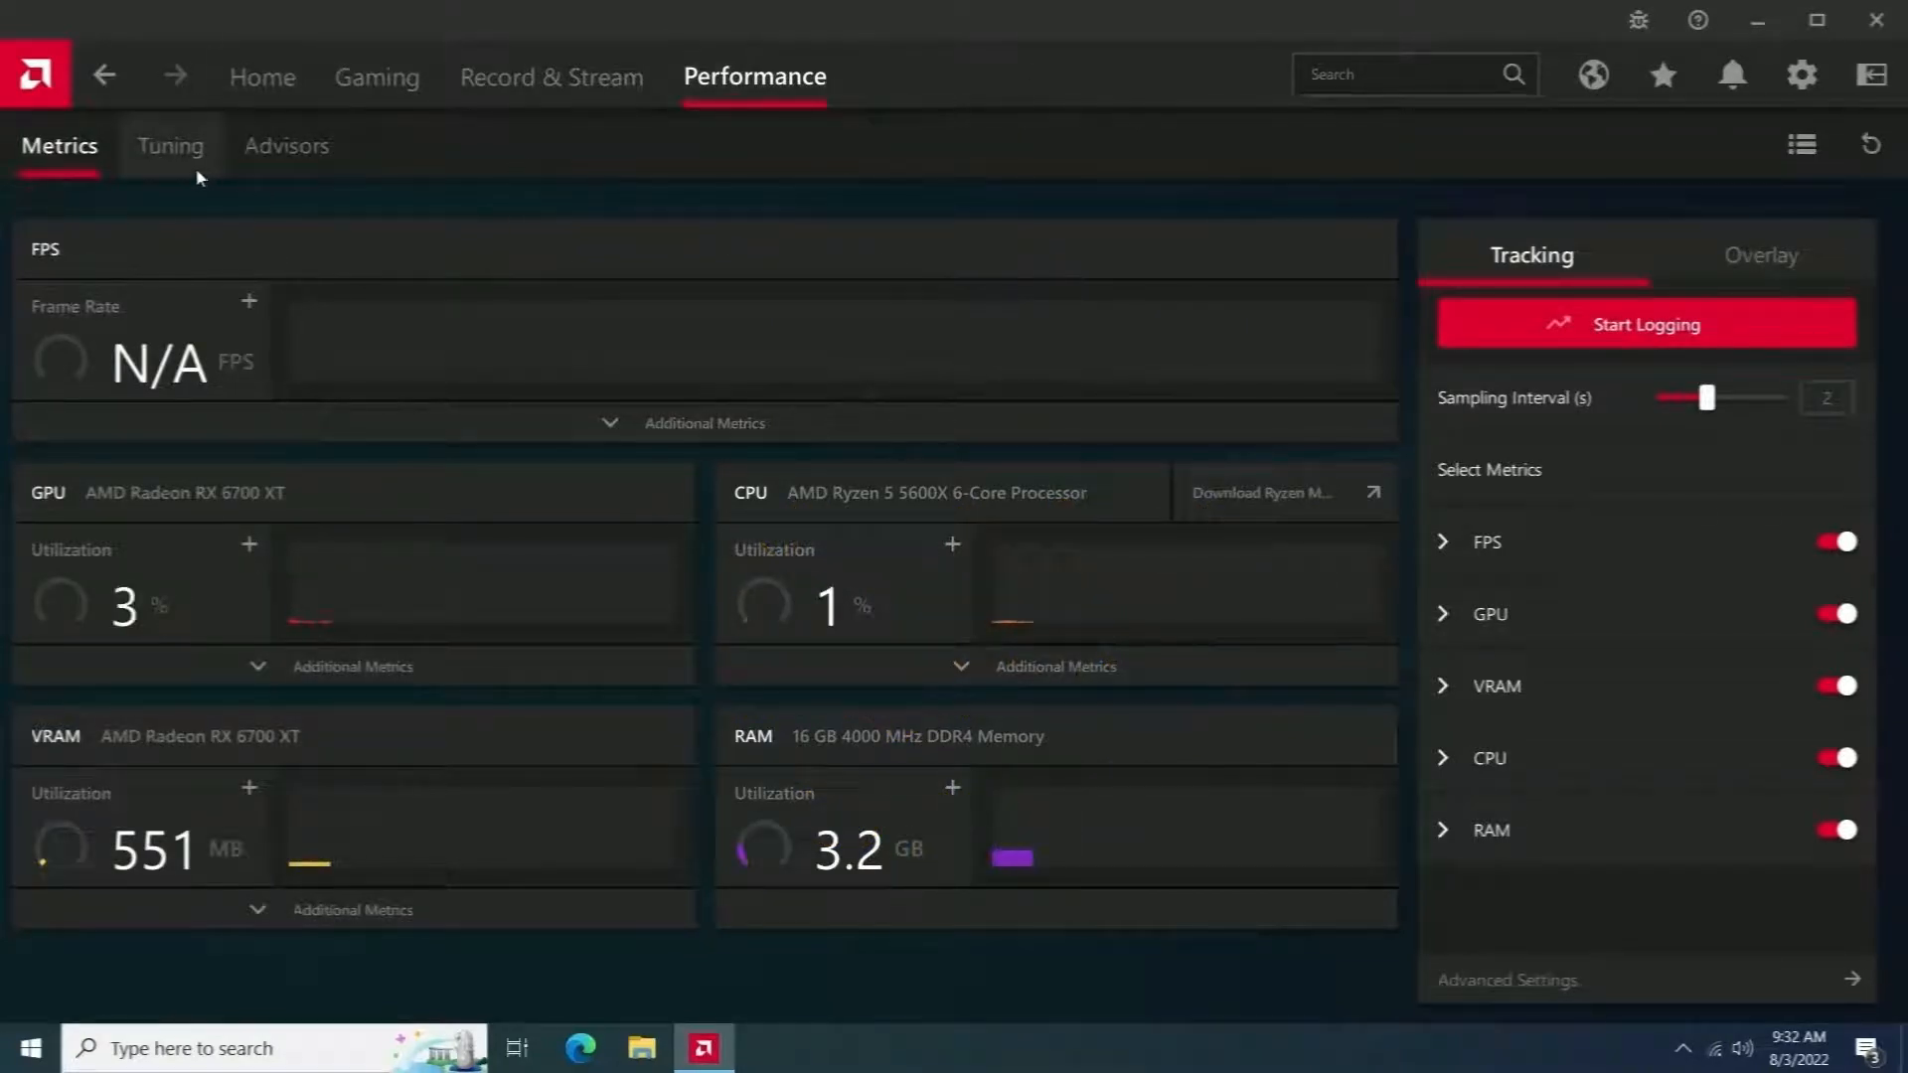
Go to Performance > Tuning and bring the GPU tuning section into view.
left_click(169, 146)
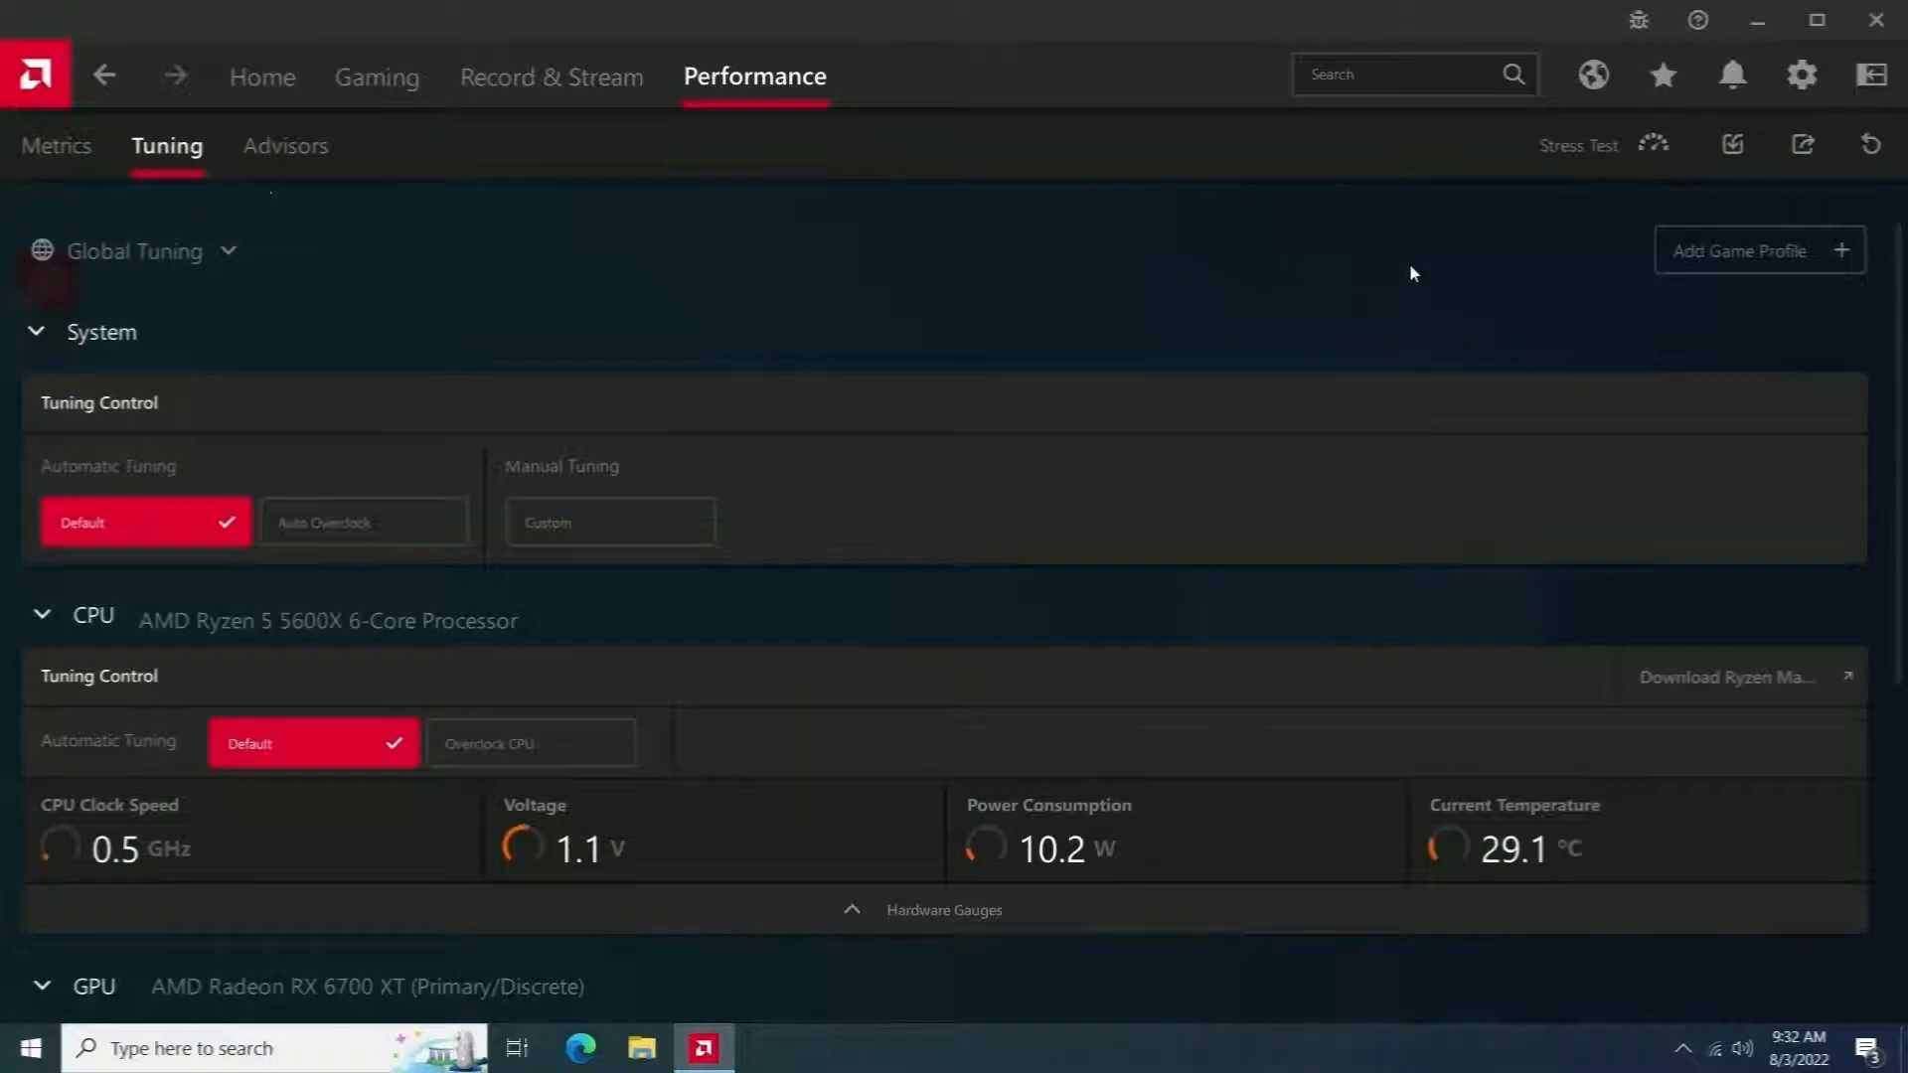
scroll("down", 3)
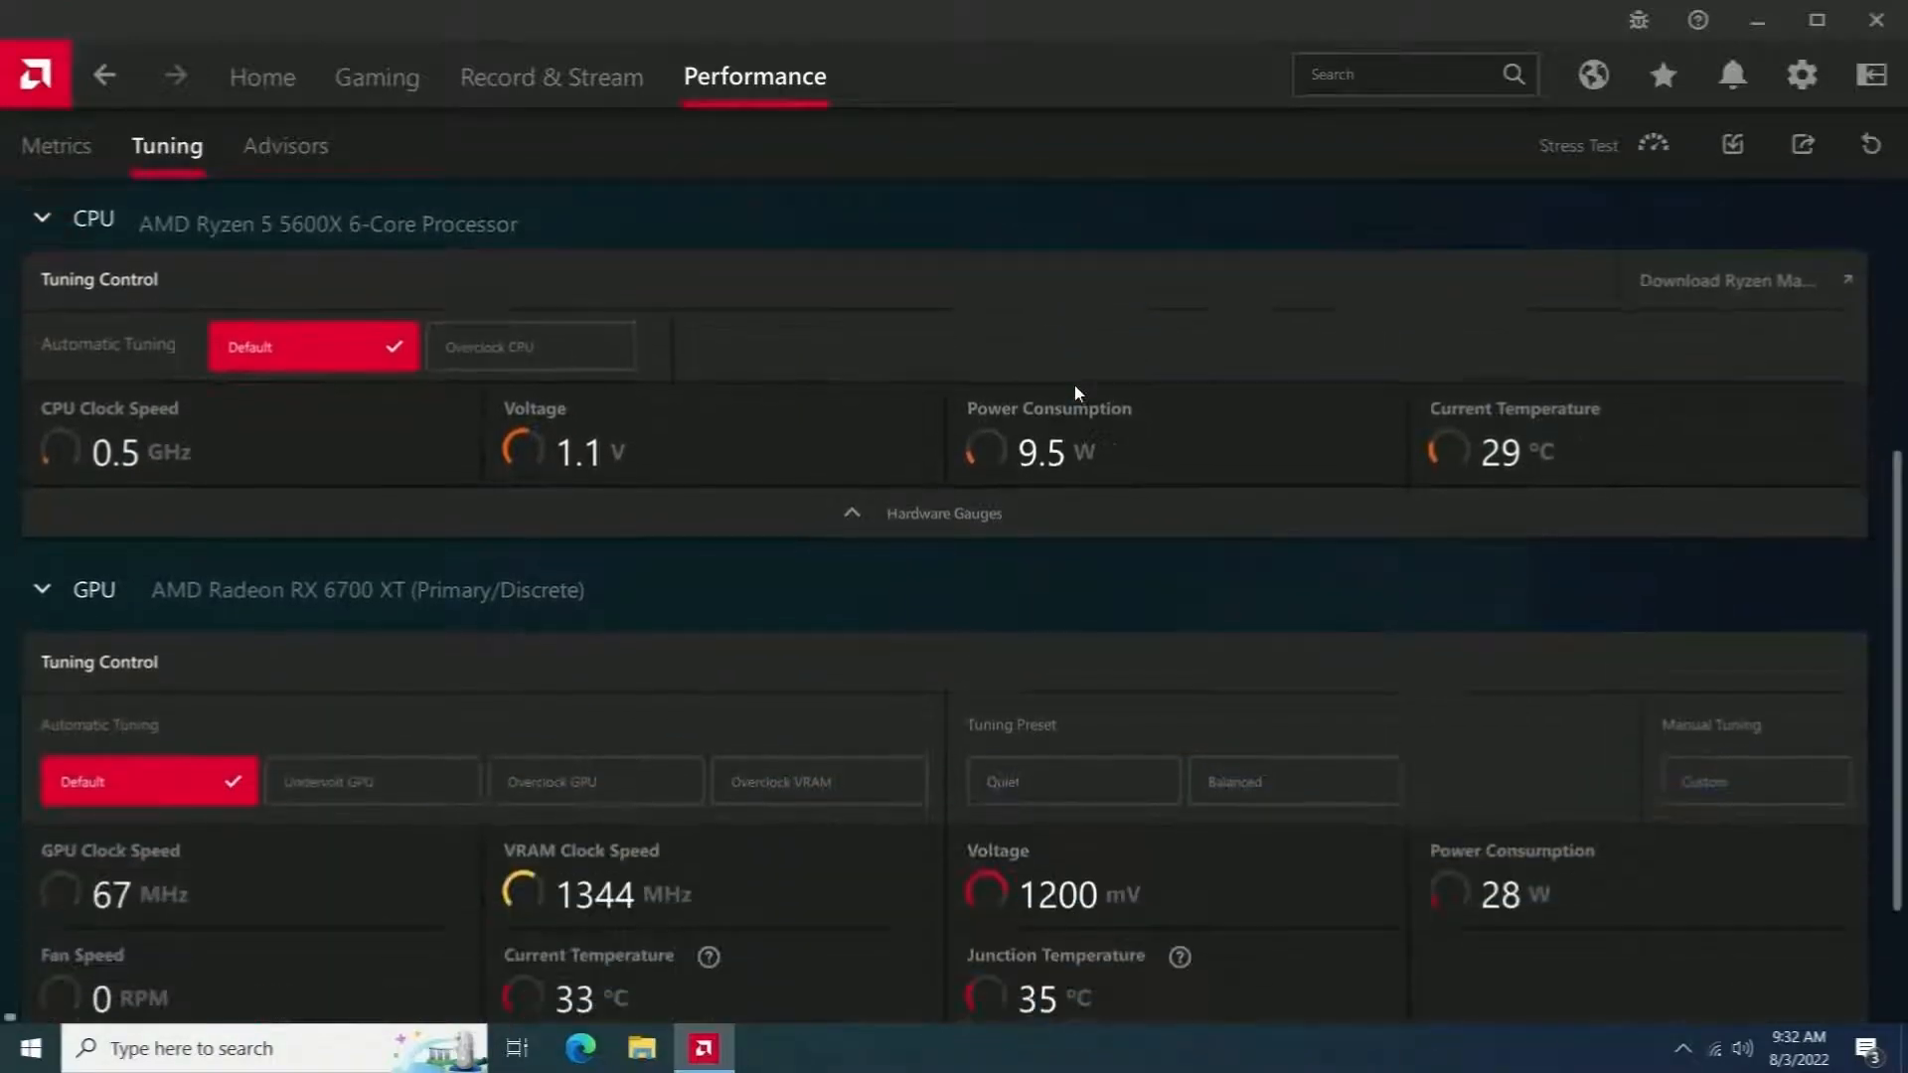
scroll("down", 3)
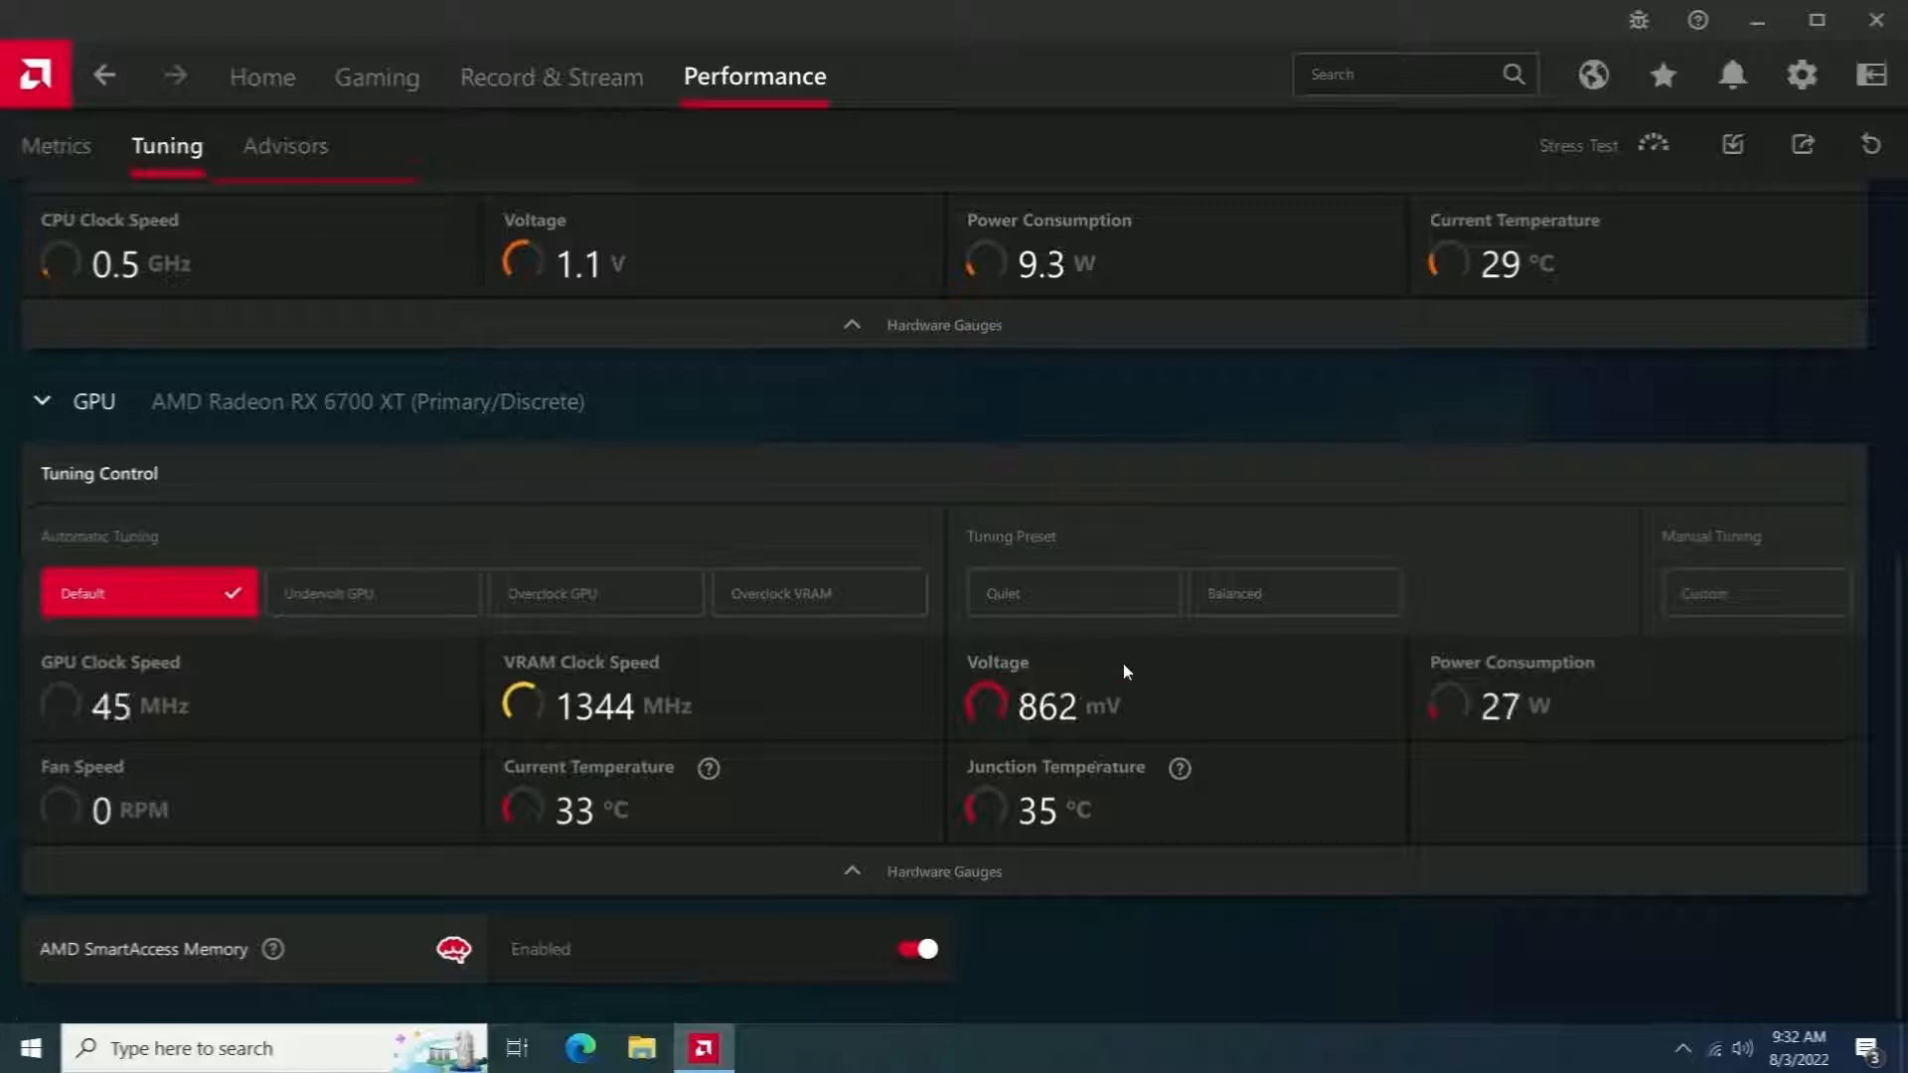
Switch the GPU to custom manual tuning with power, fan, GPU tuning and advanced control enabled.
left_click(1753, 593)
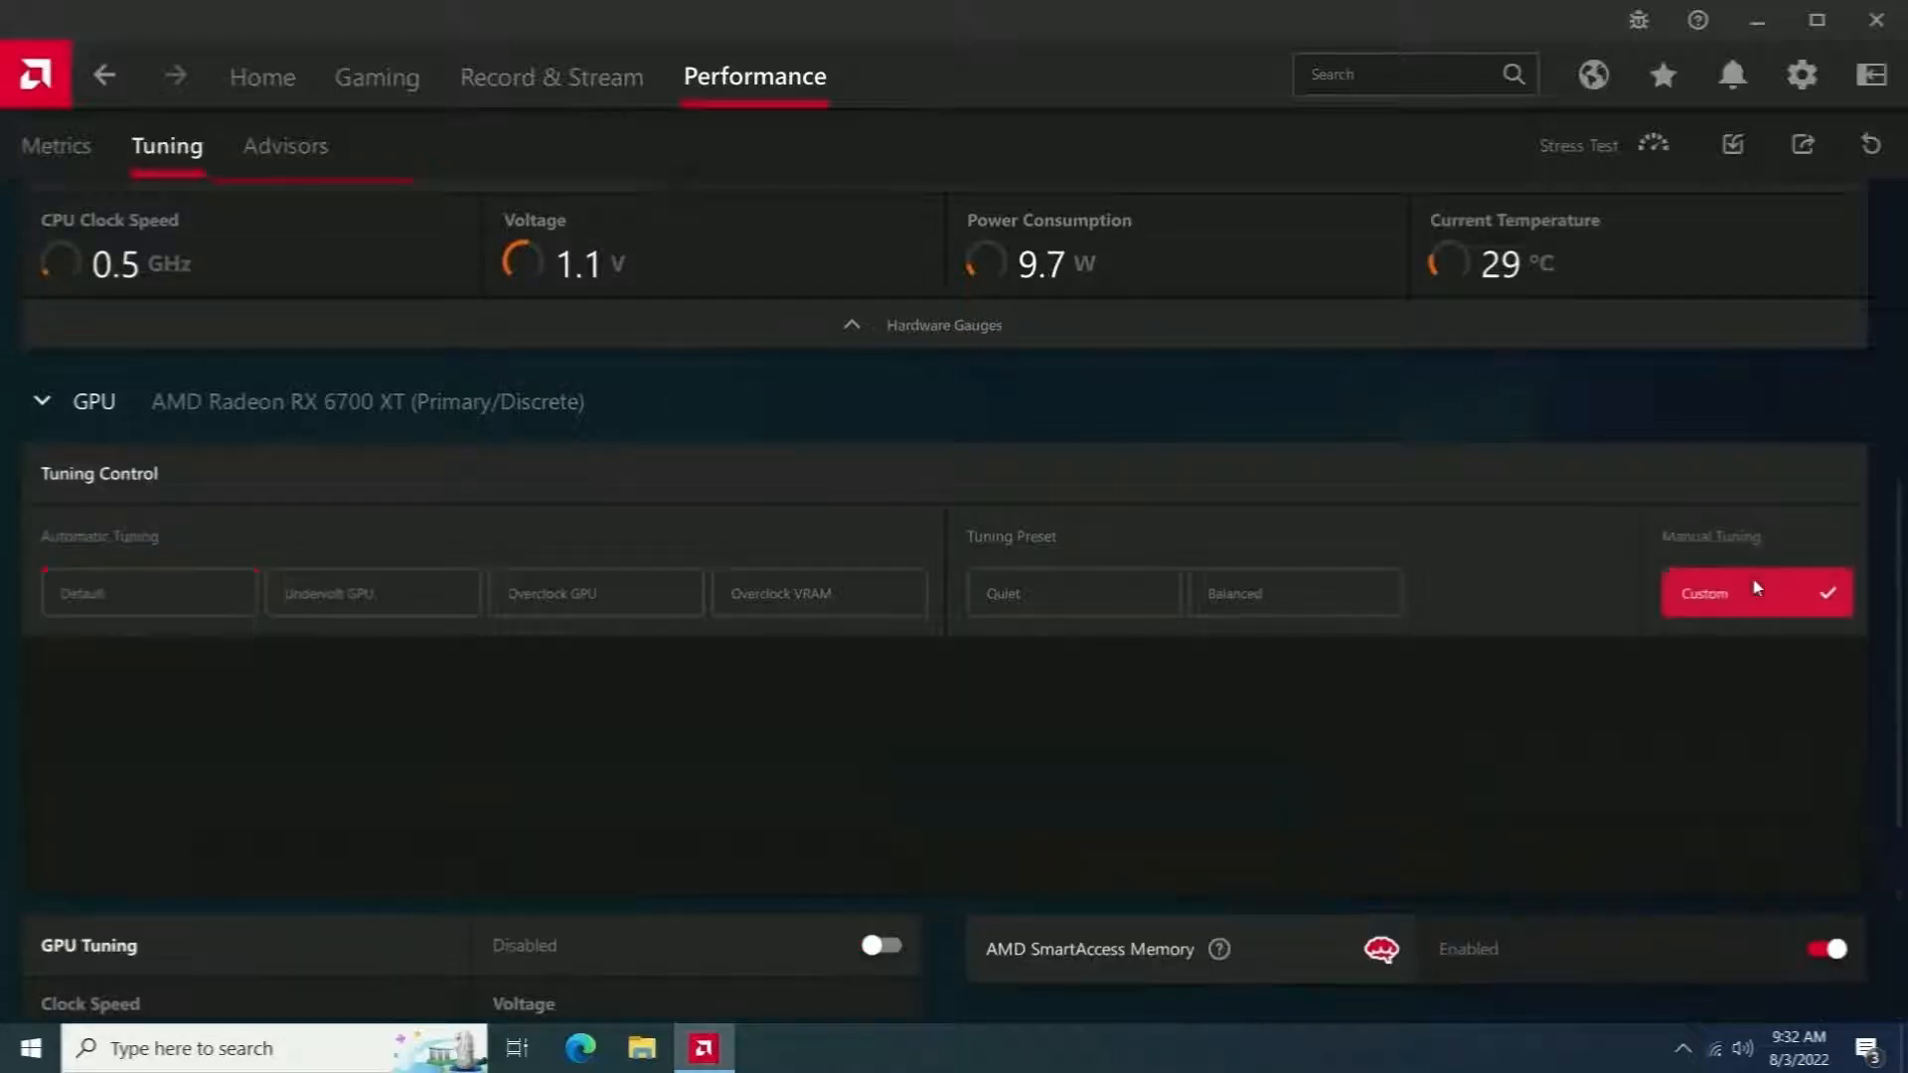
scroll("down", 3)
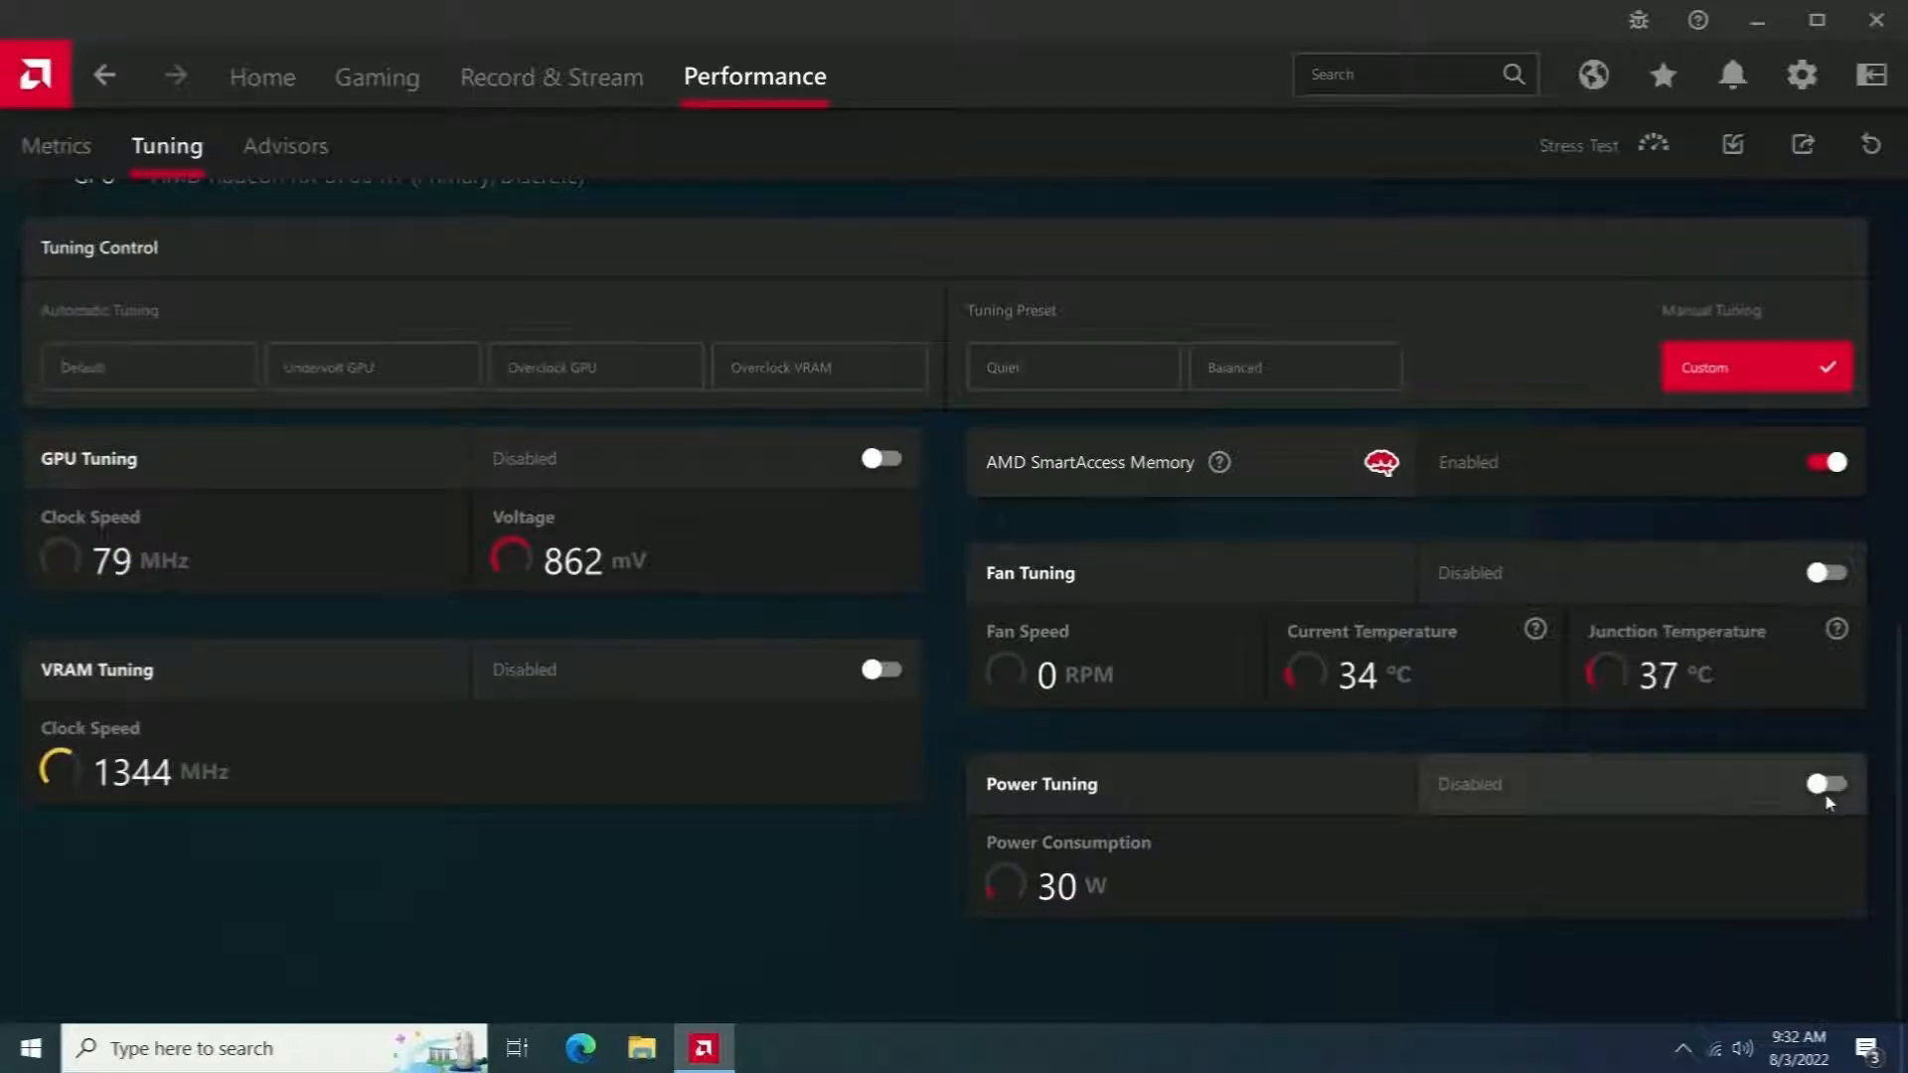
left_click(1824, 783)
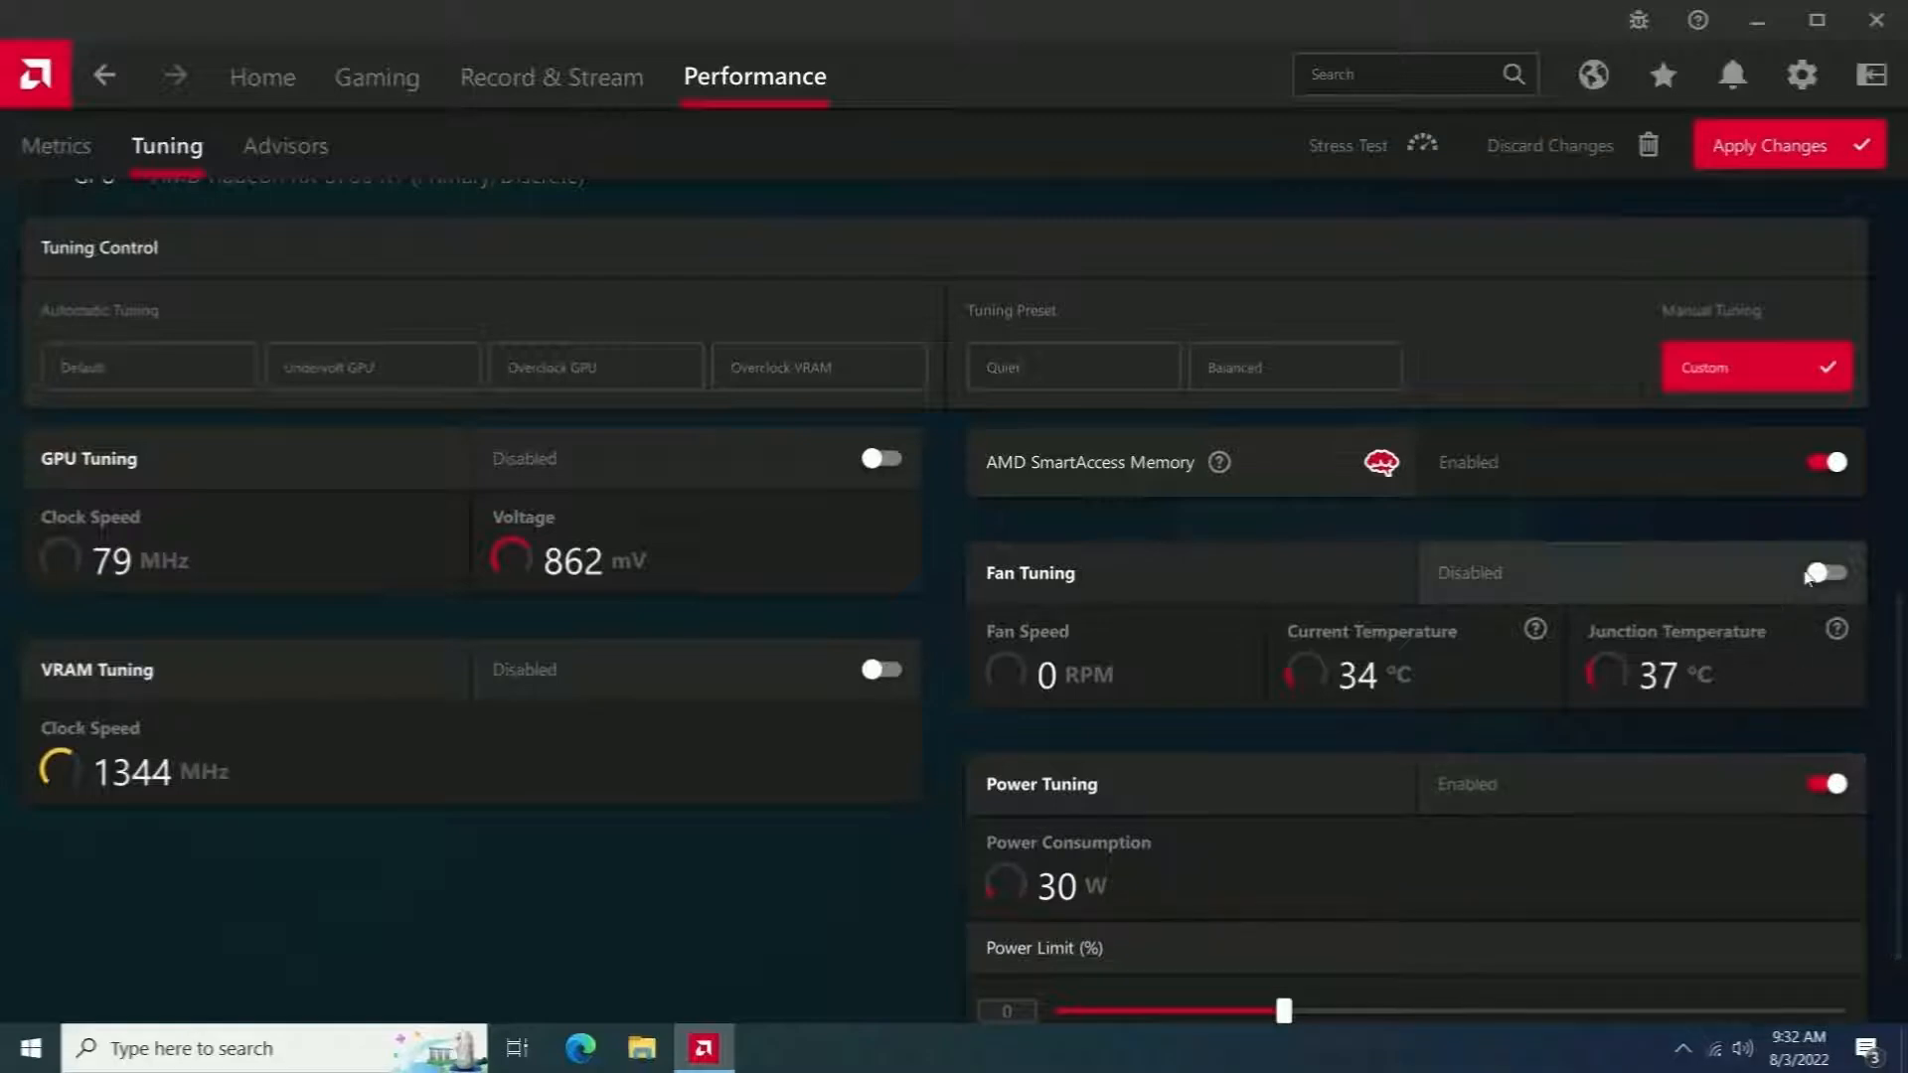
left_click(1825, 573)
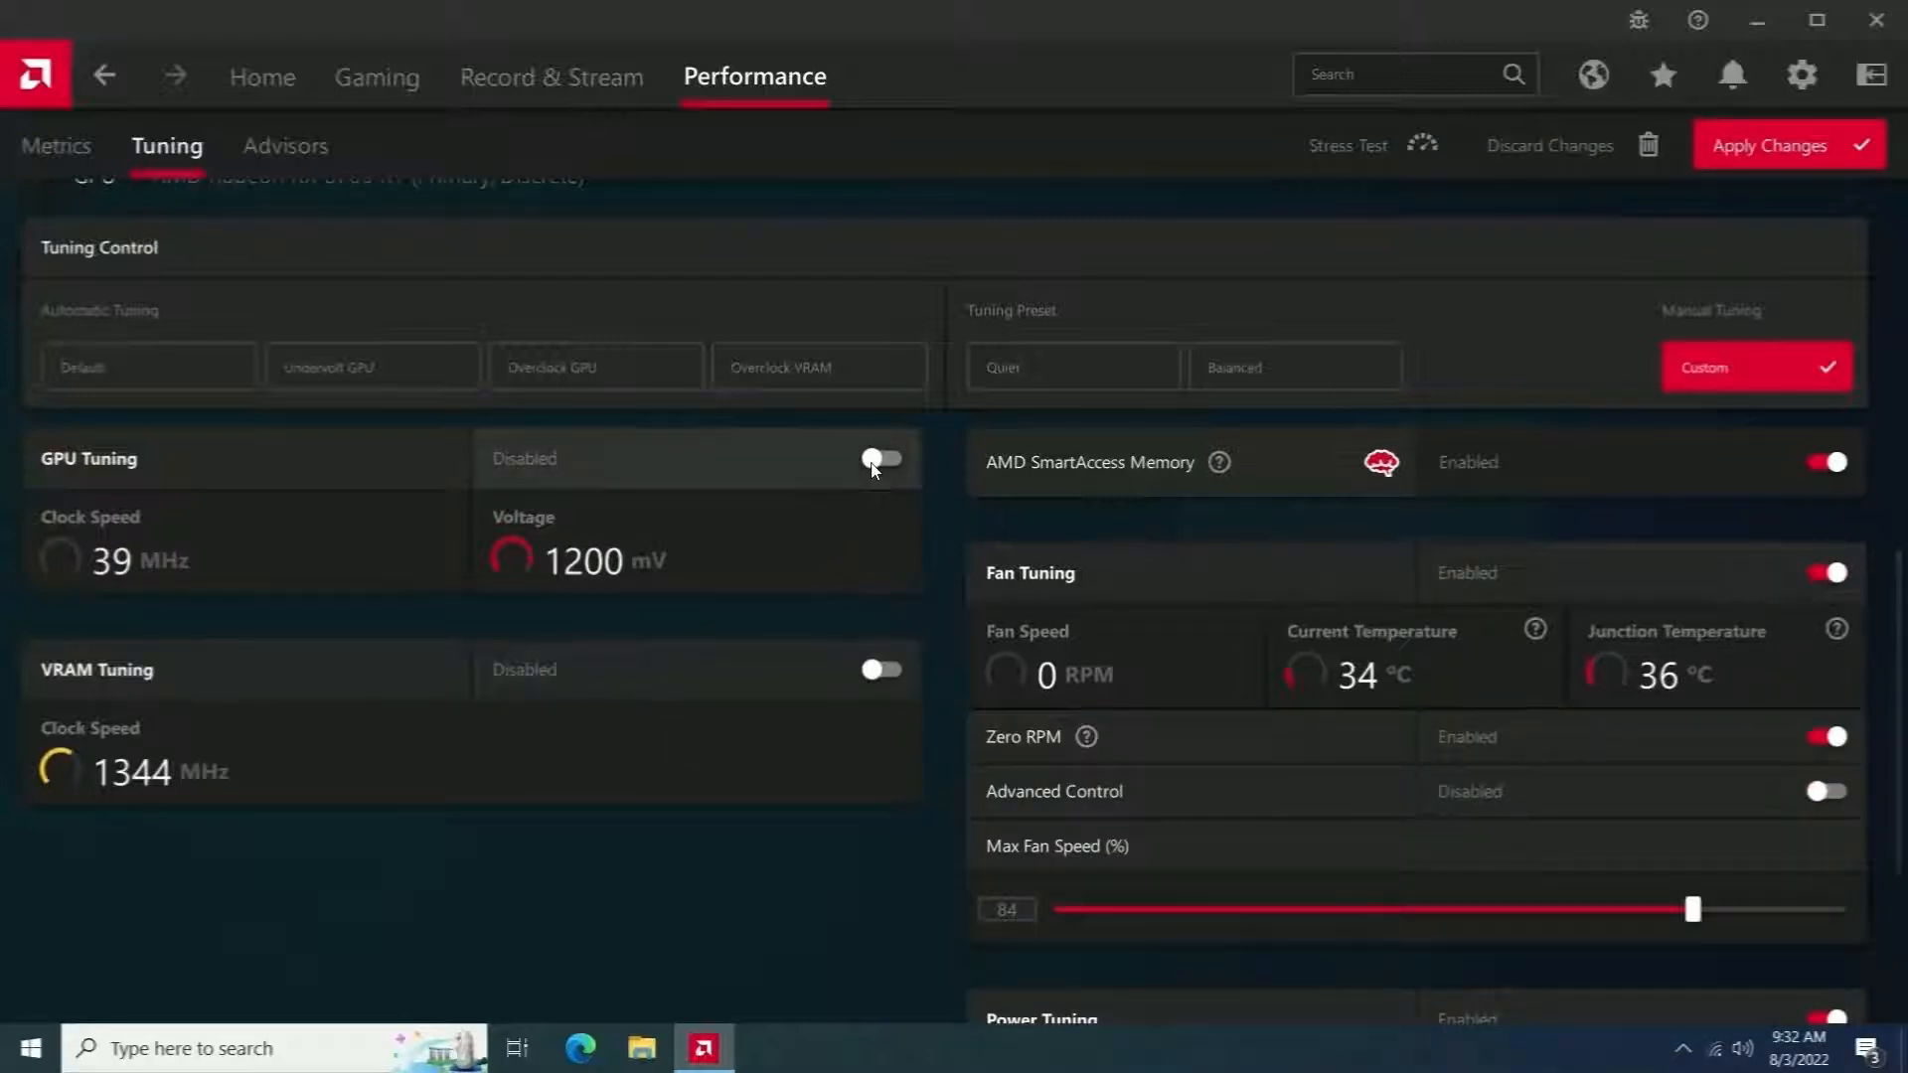
left_click(879, 460)
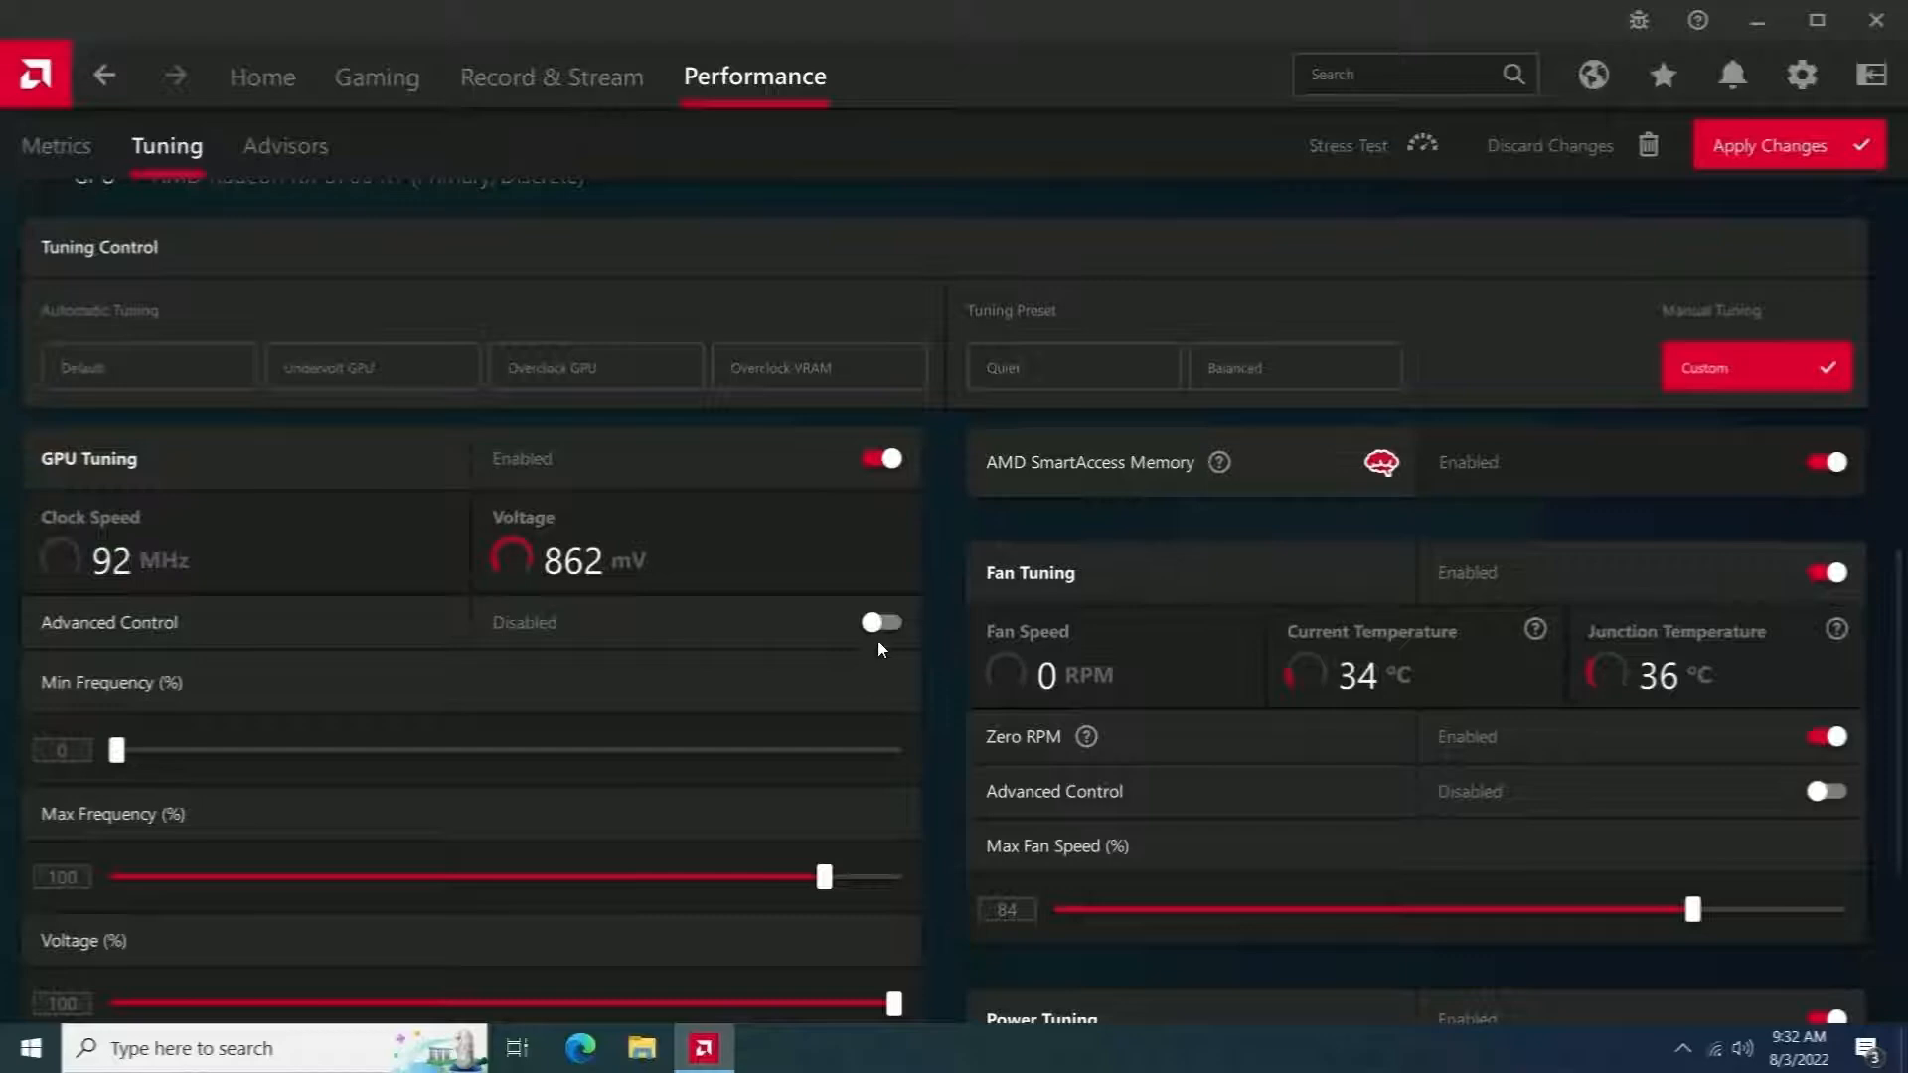
left_click(881, 622)
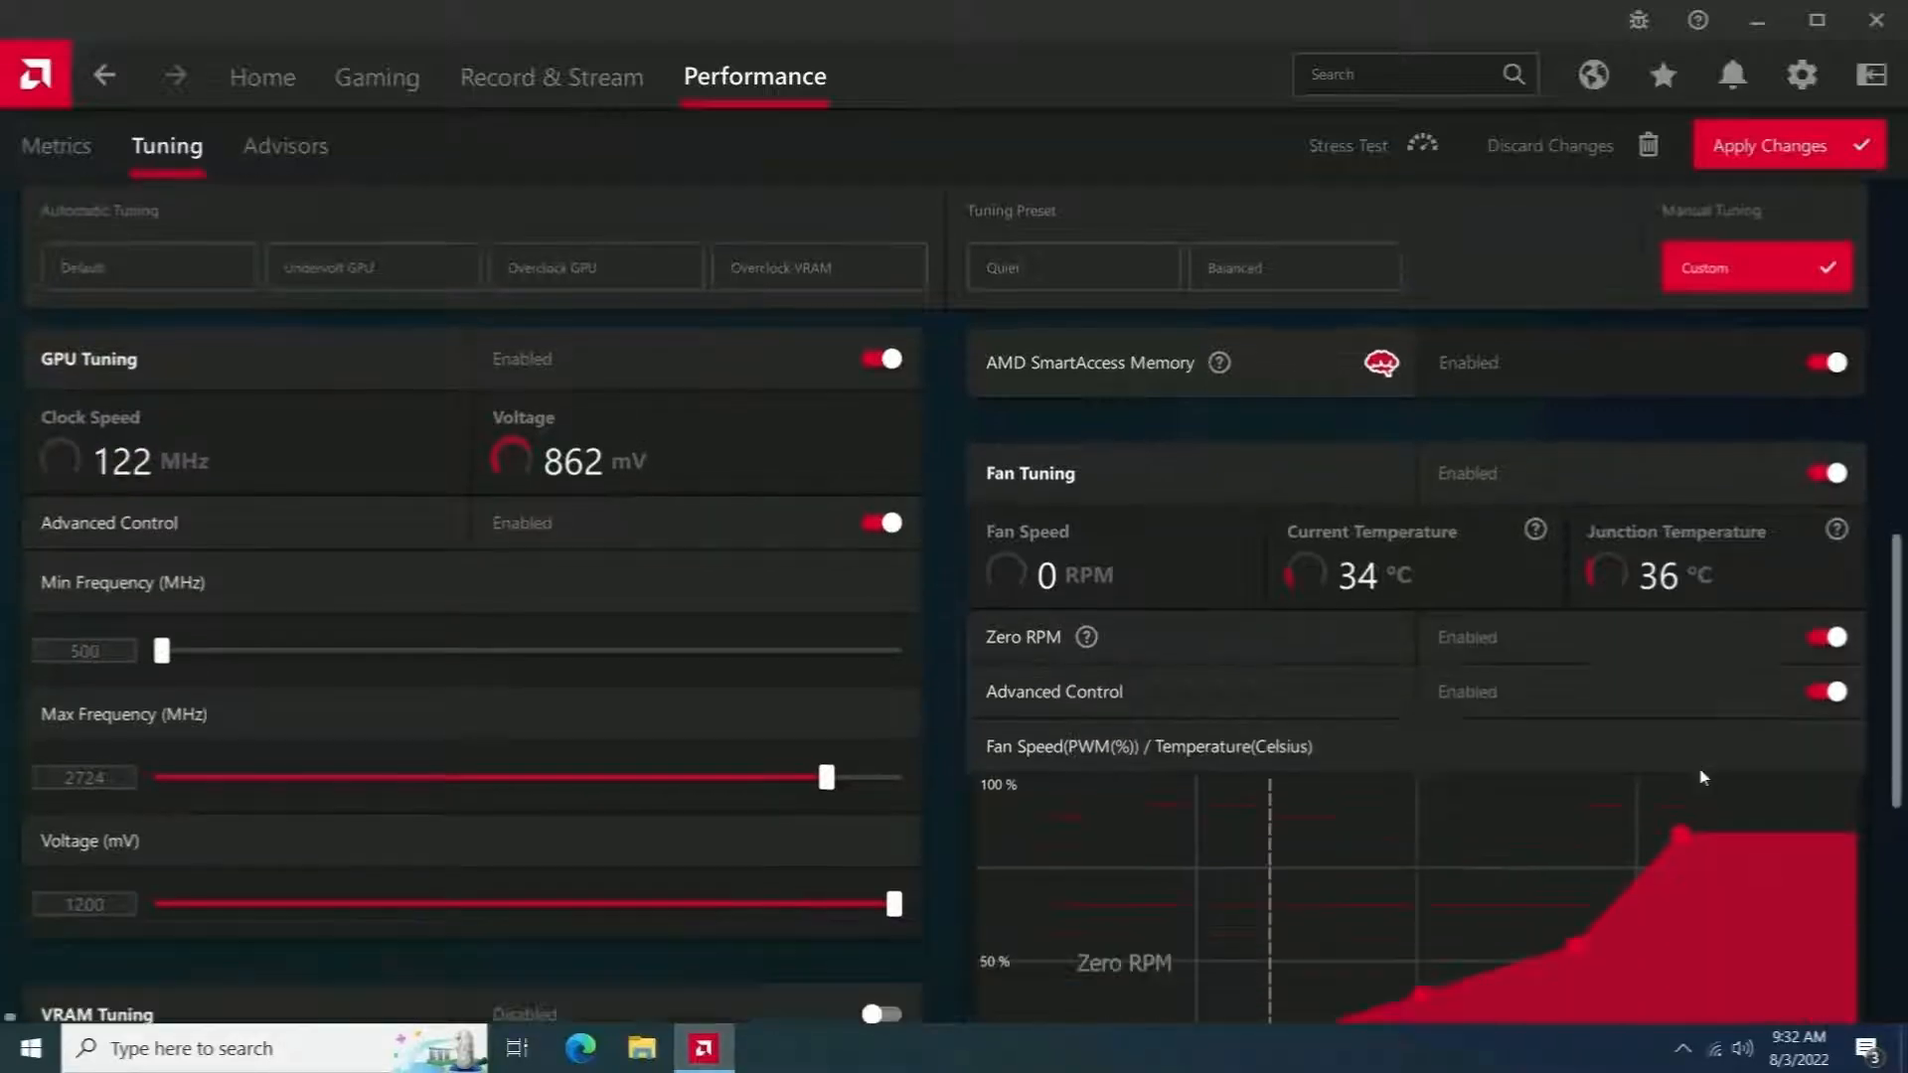
Apply the enabled tuning, then raise the power limit to its 15% maximum and apply.
scroll("down", 3)
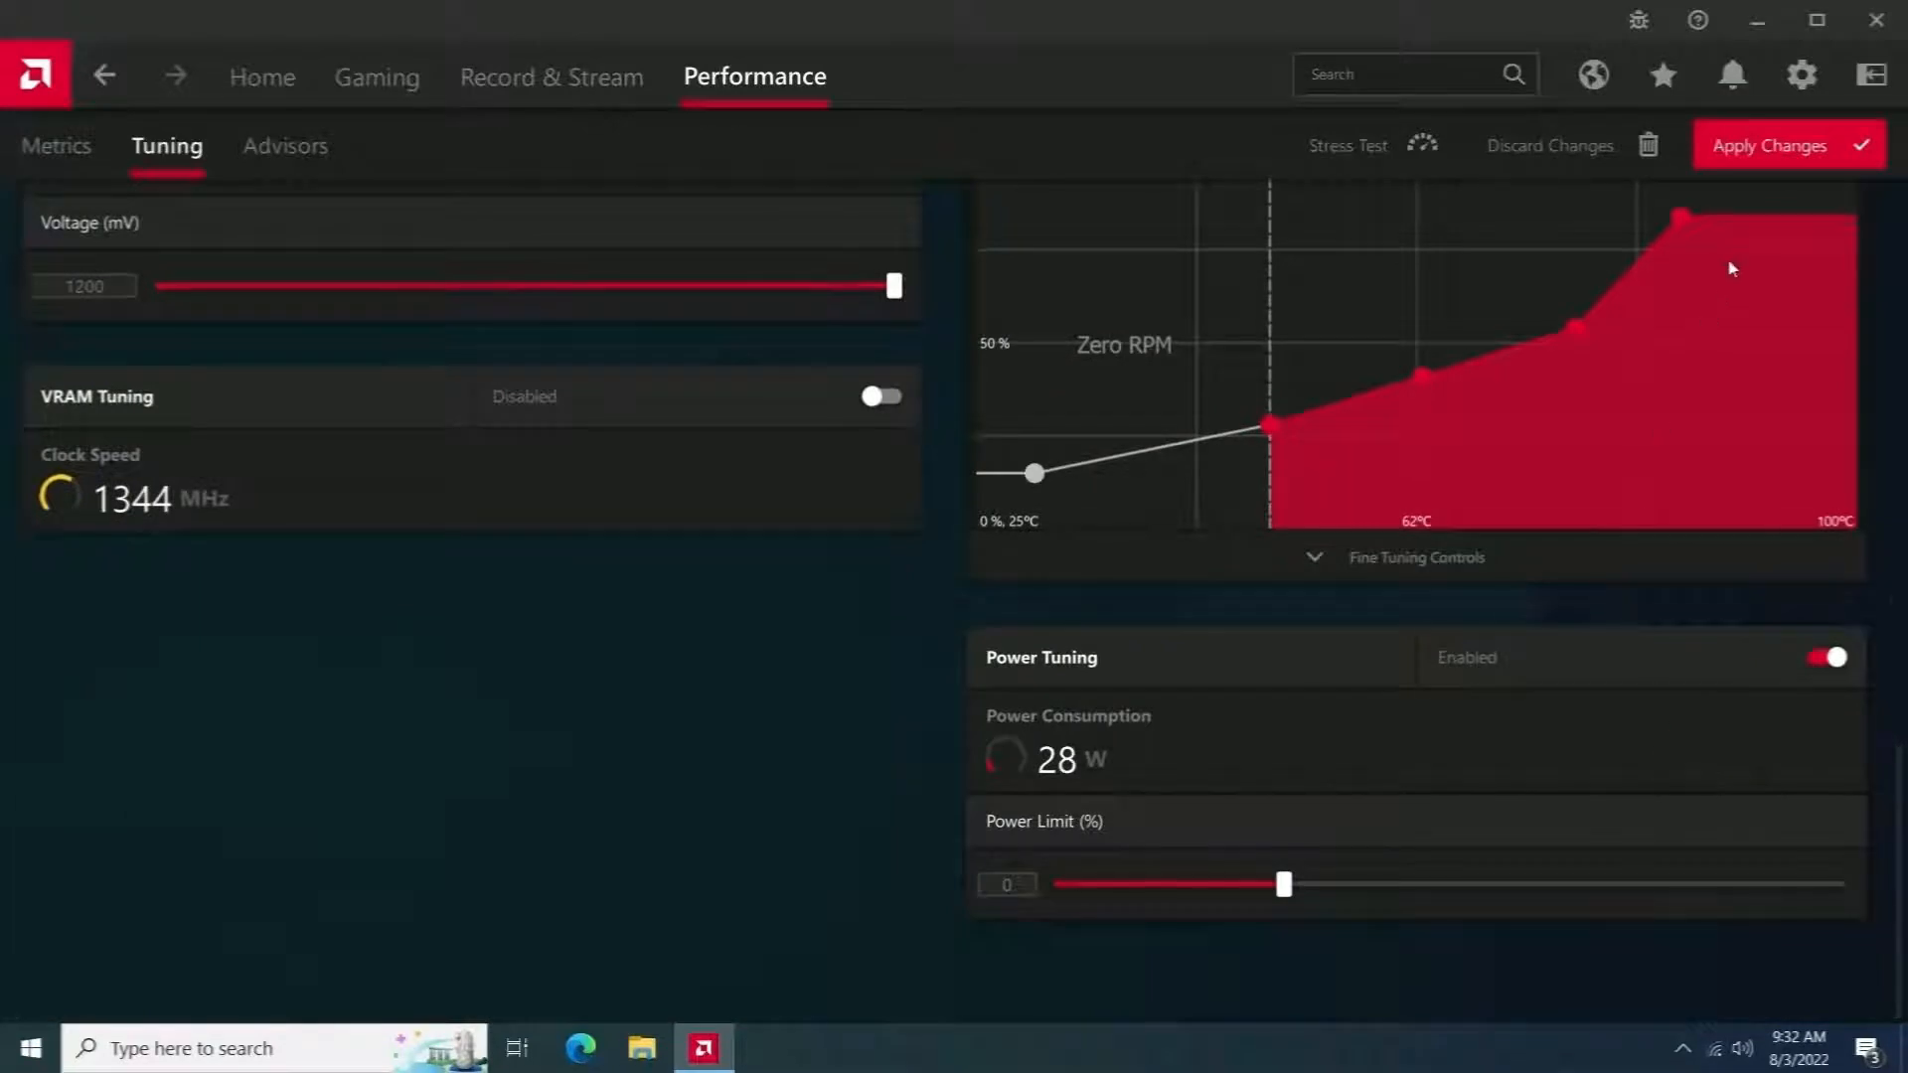
left_click(1785, 145)
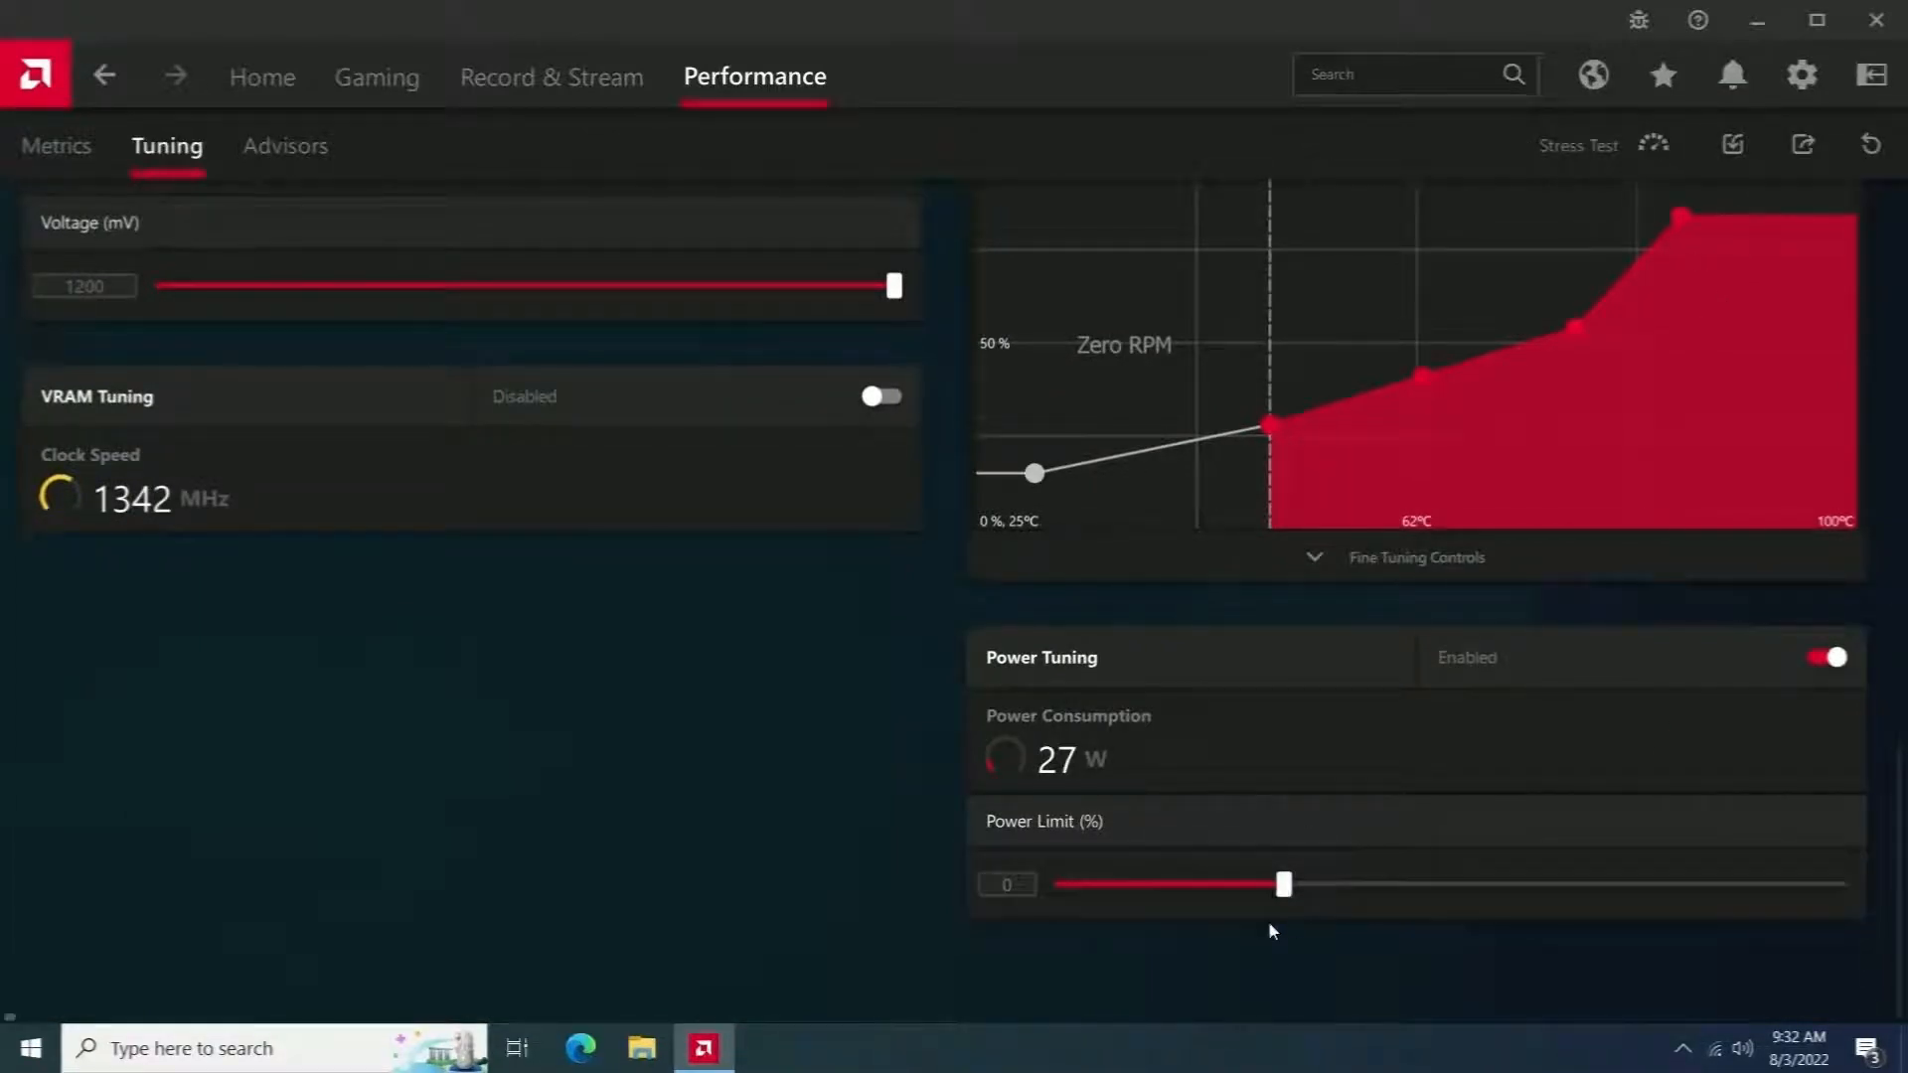
left_click_drag(1284, 884, 1837, 885)
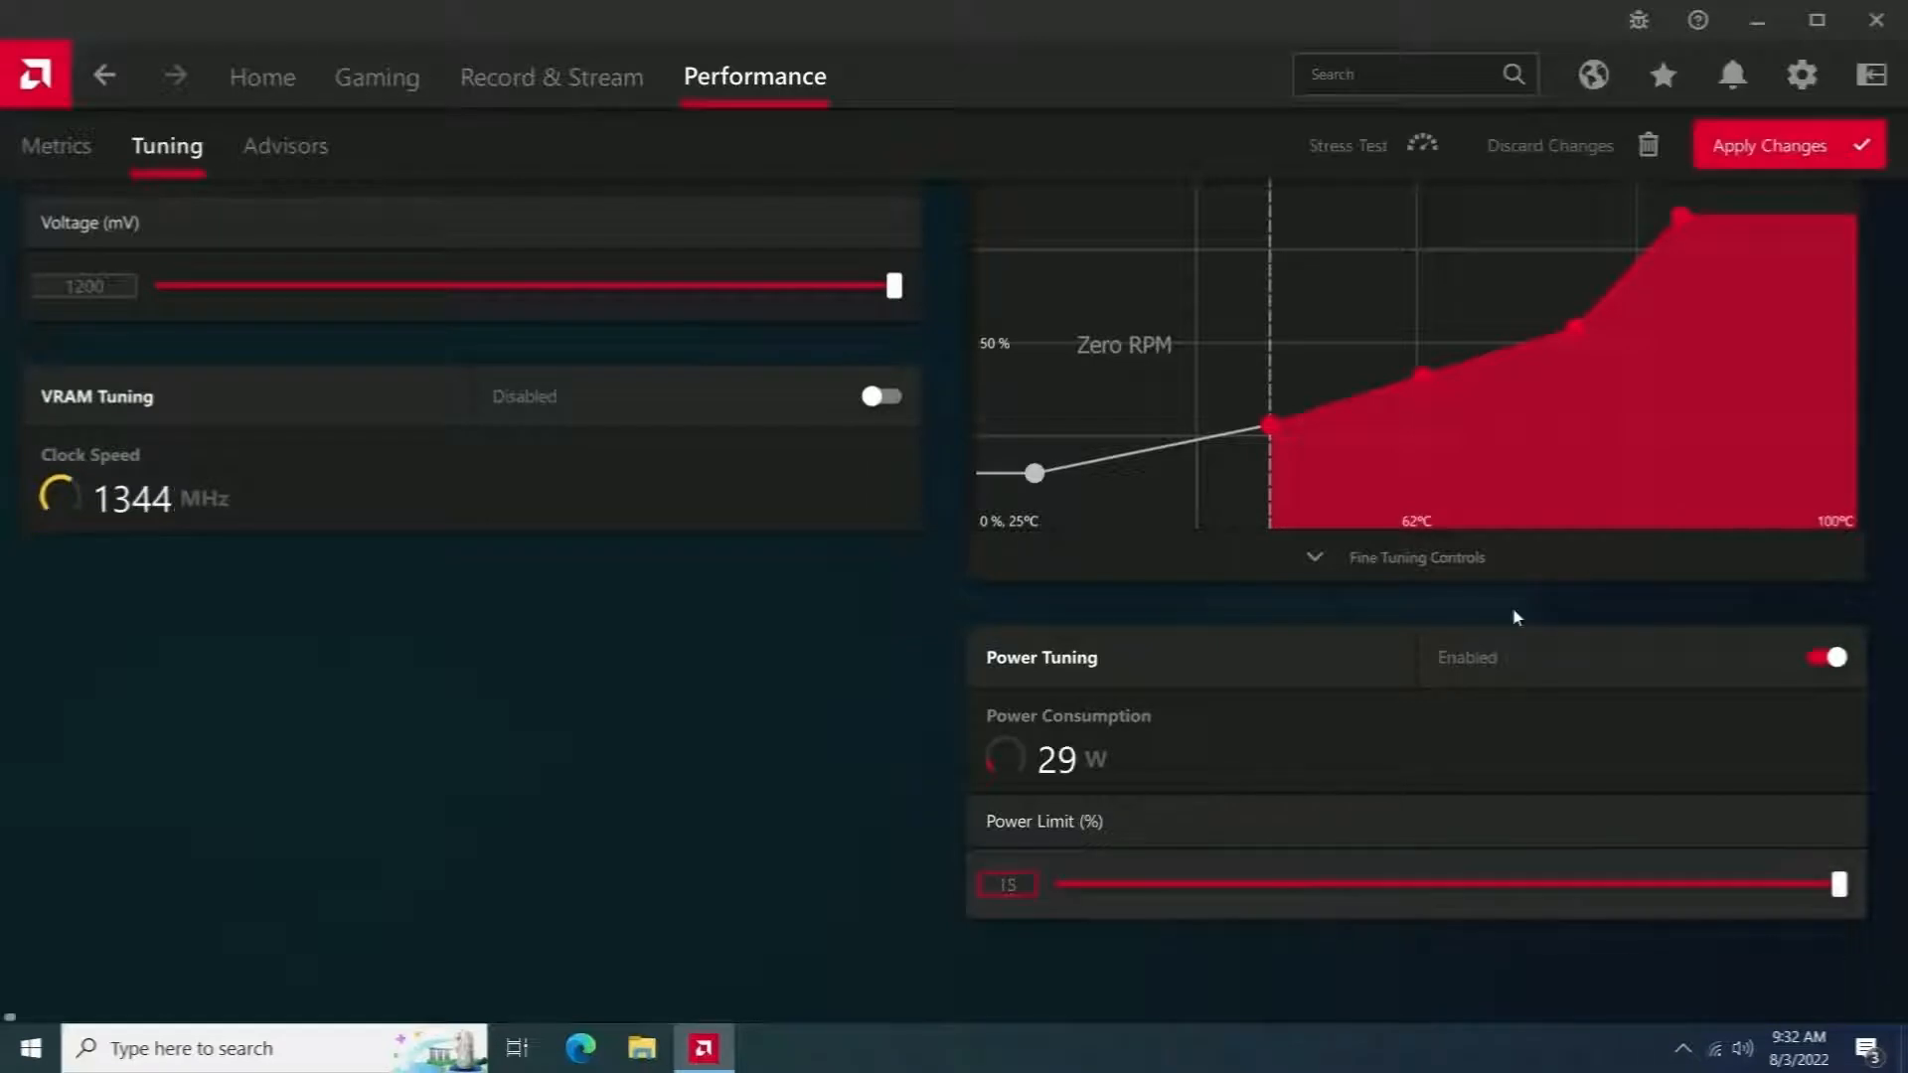
left_click(1785, 145)
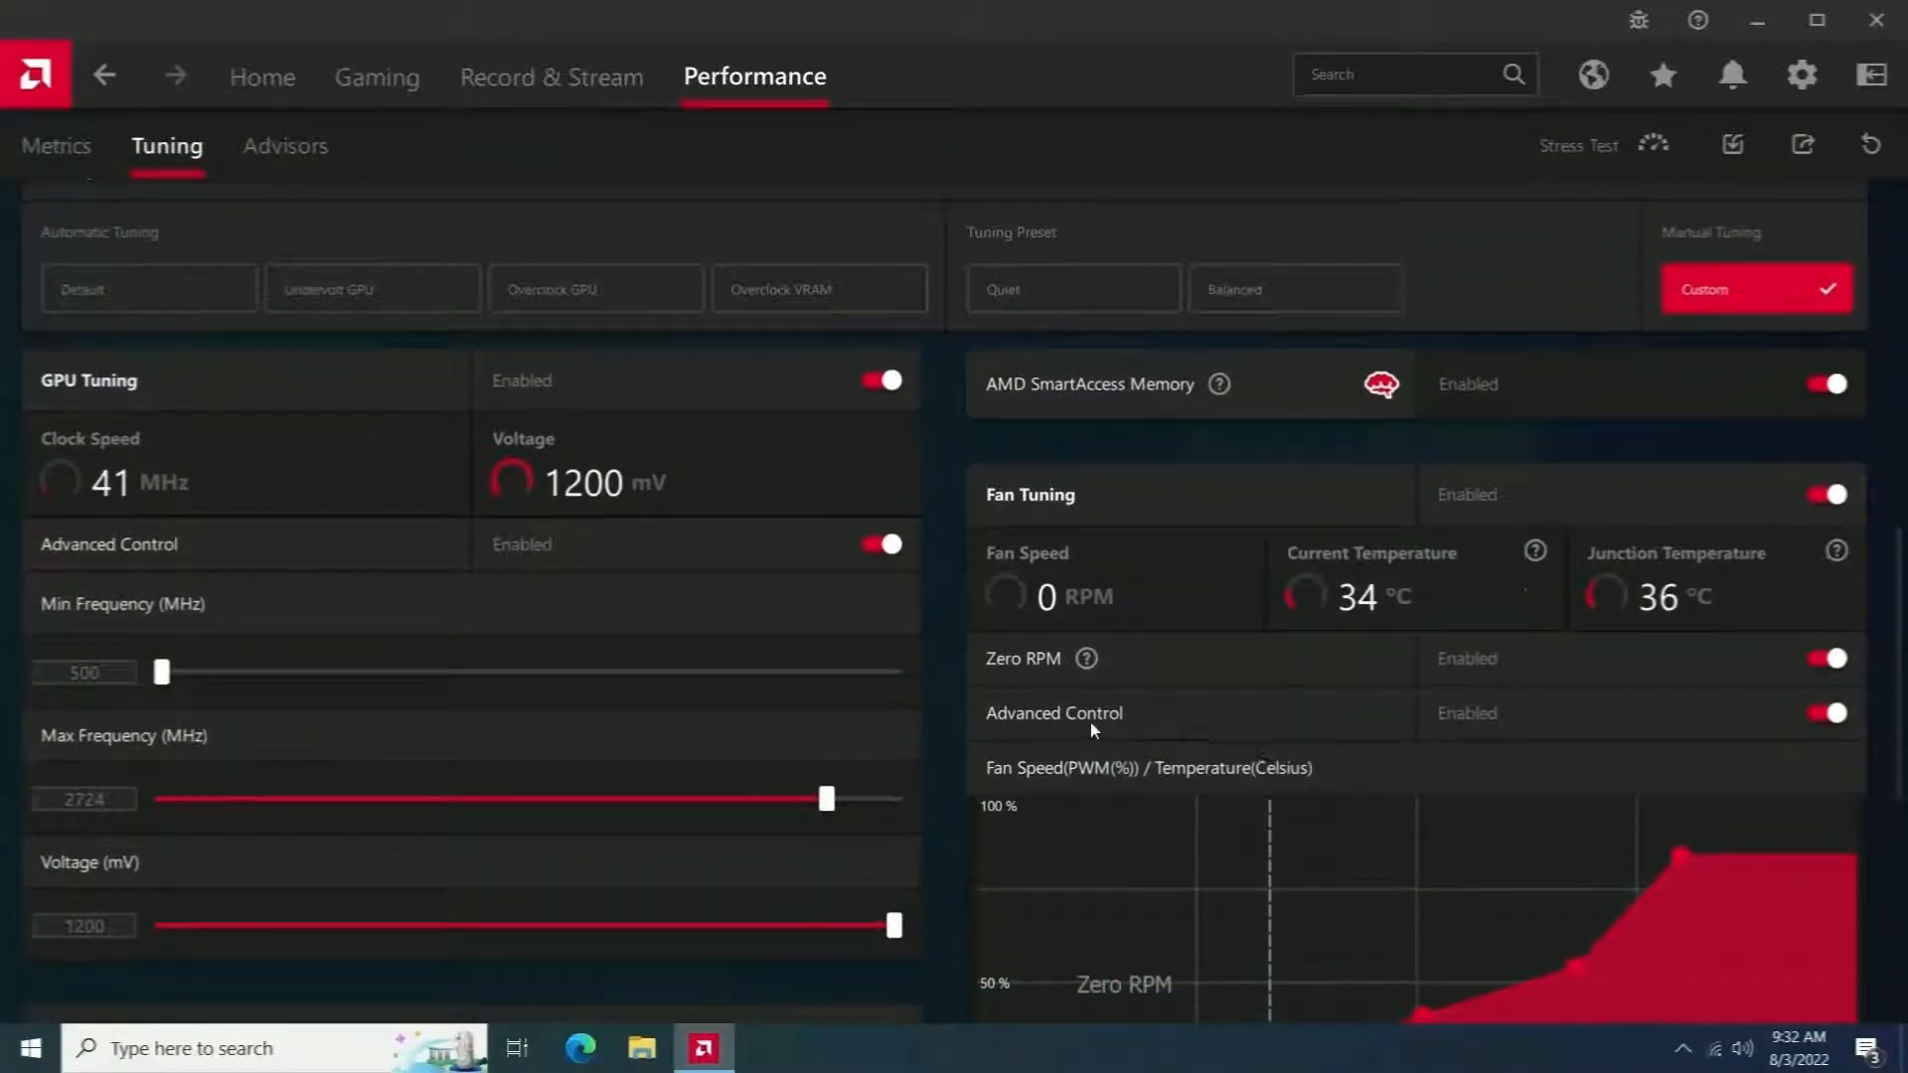
Set all five fan curve points to 100% speed in Fine Tuning Controls and apply.
scroll("down", 3)
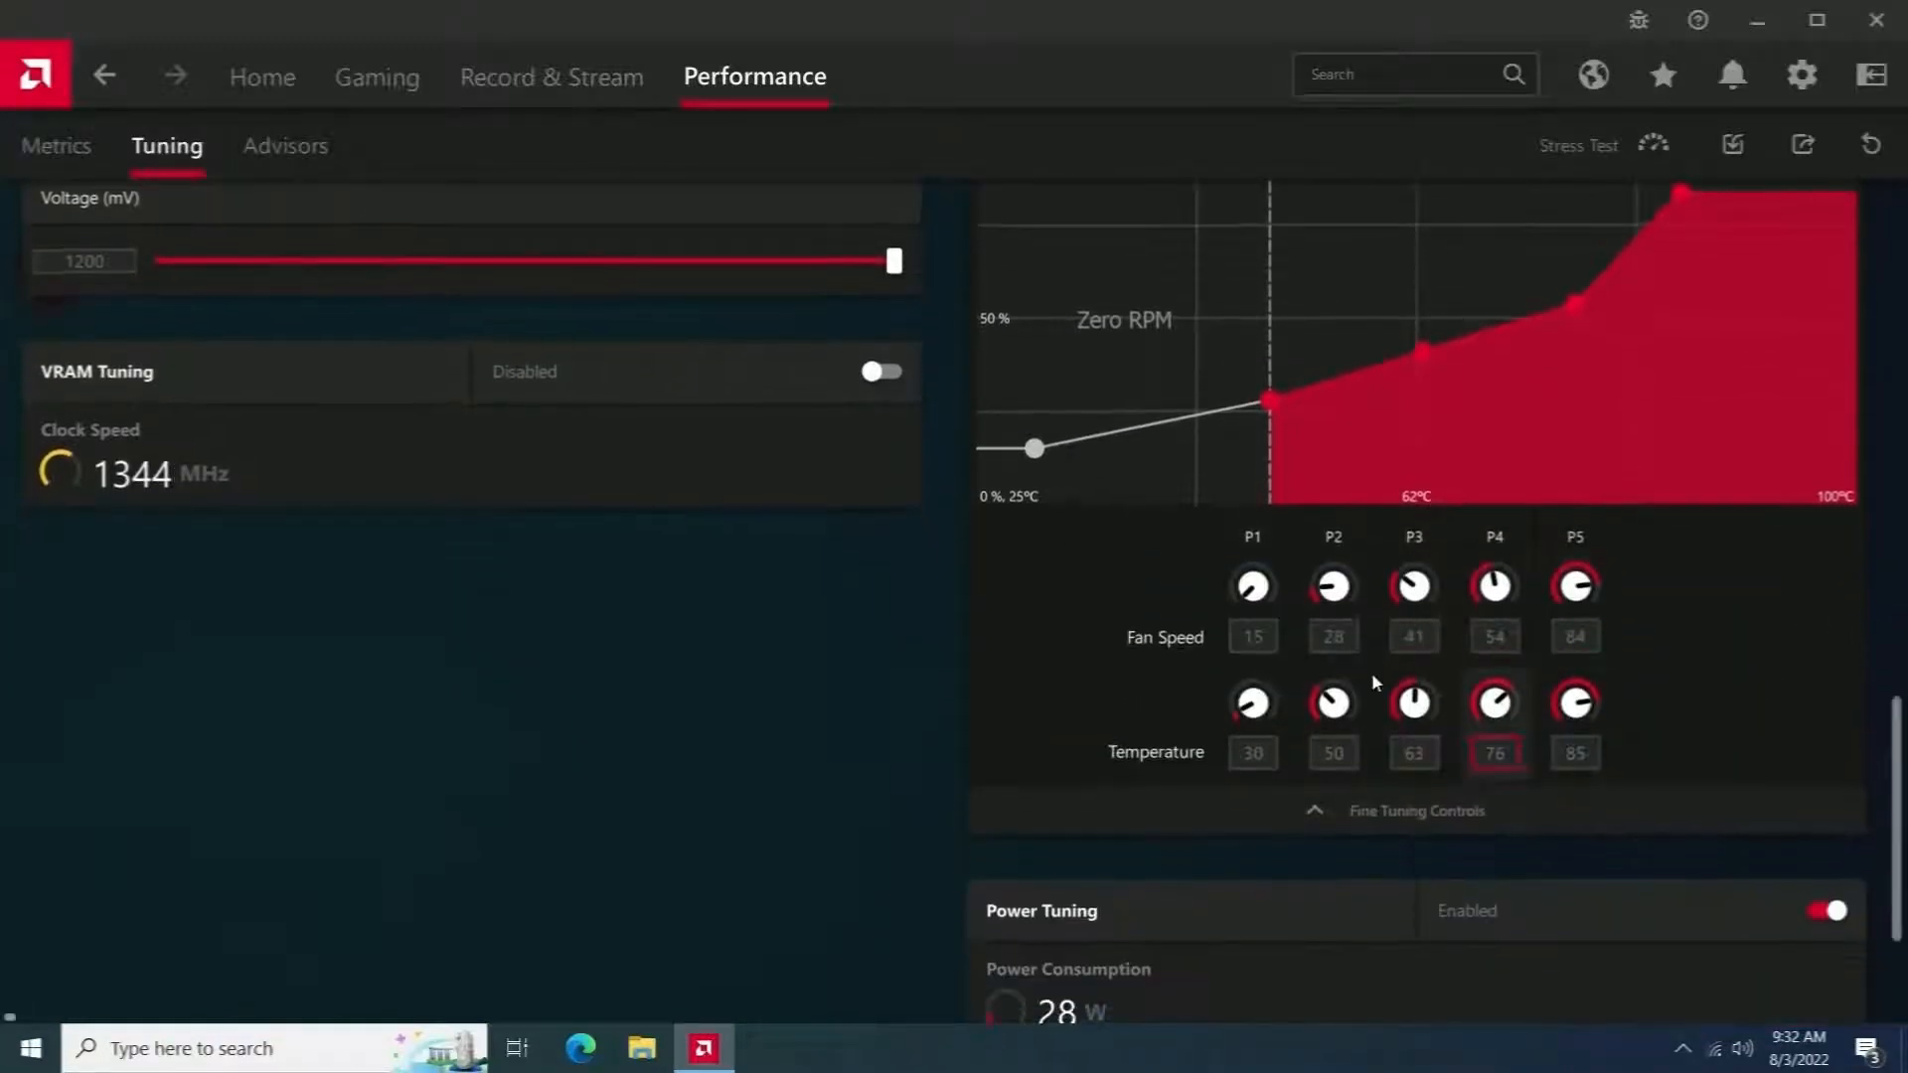
left_click(1252, 636)
type("100")
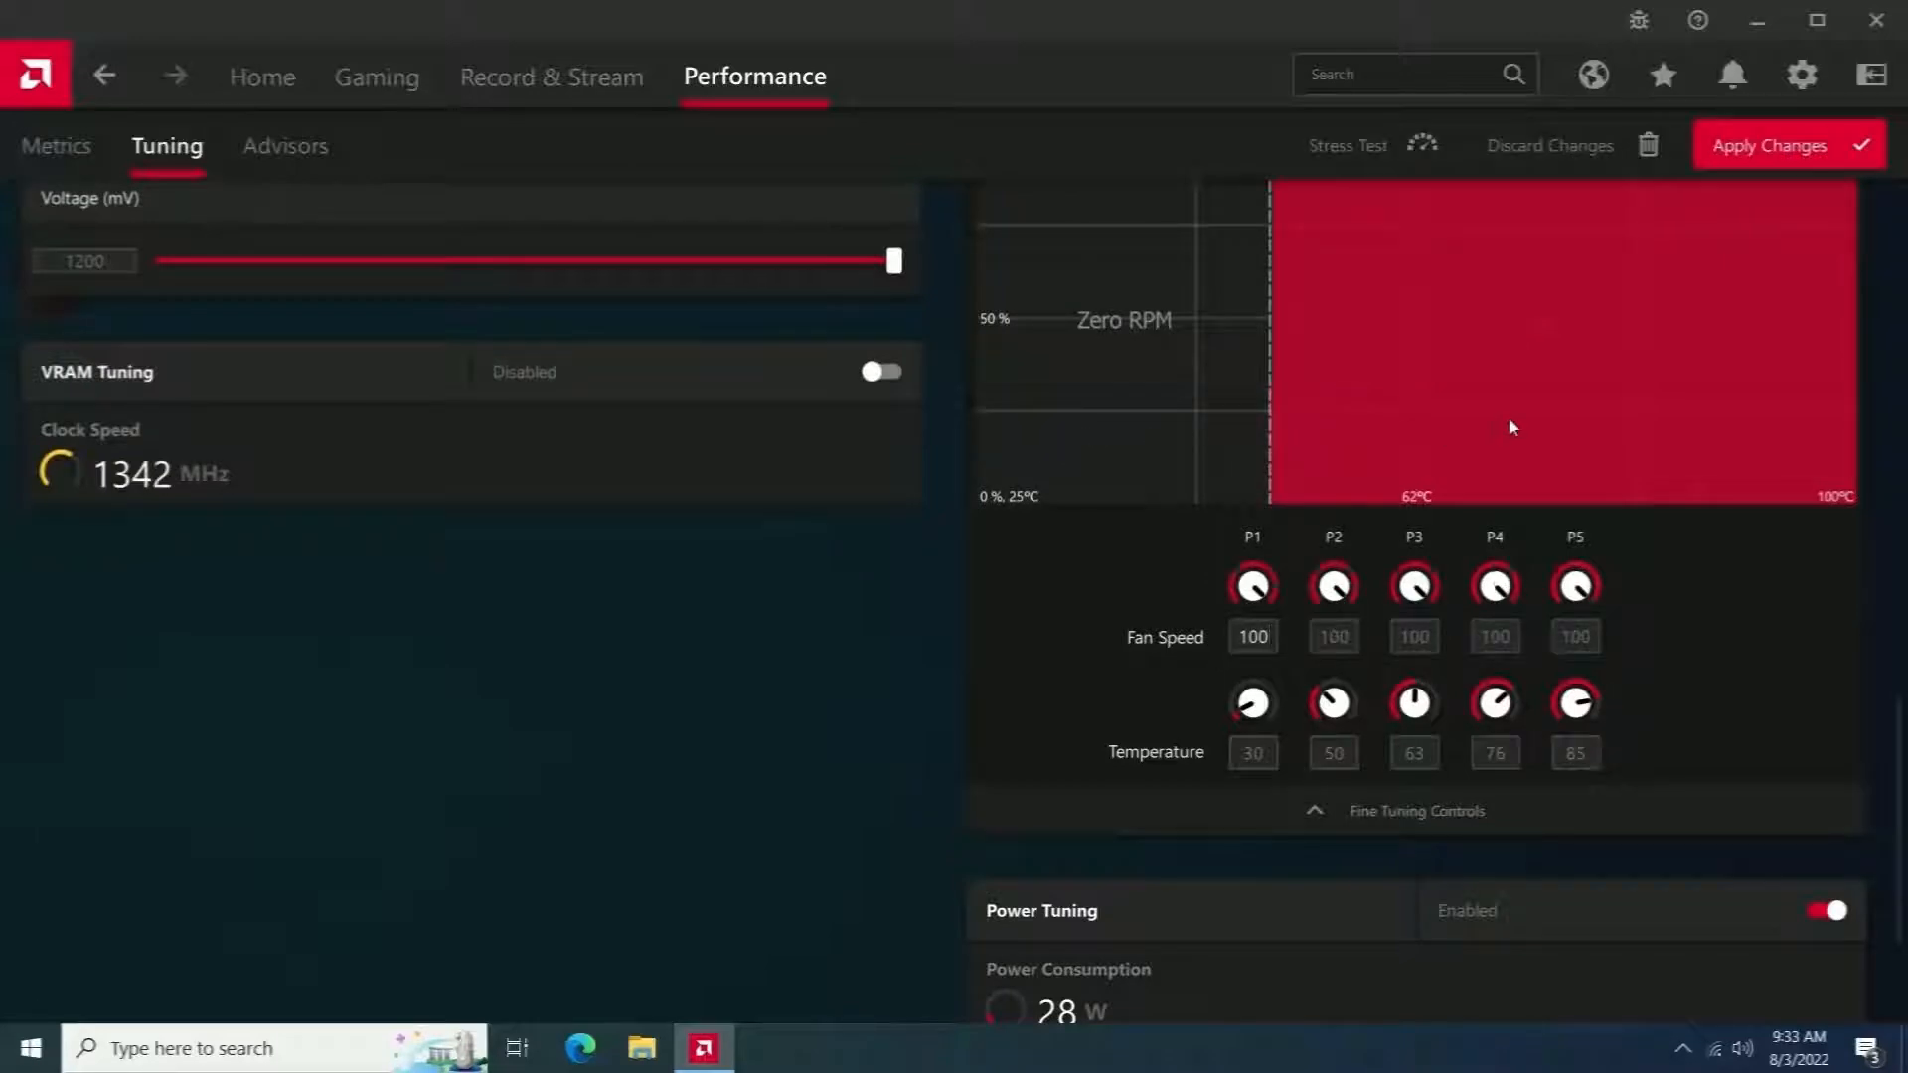
left_click(1789, 145)
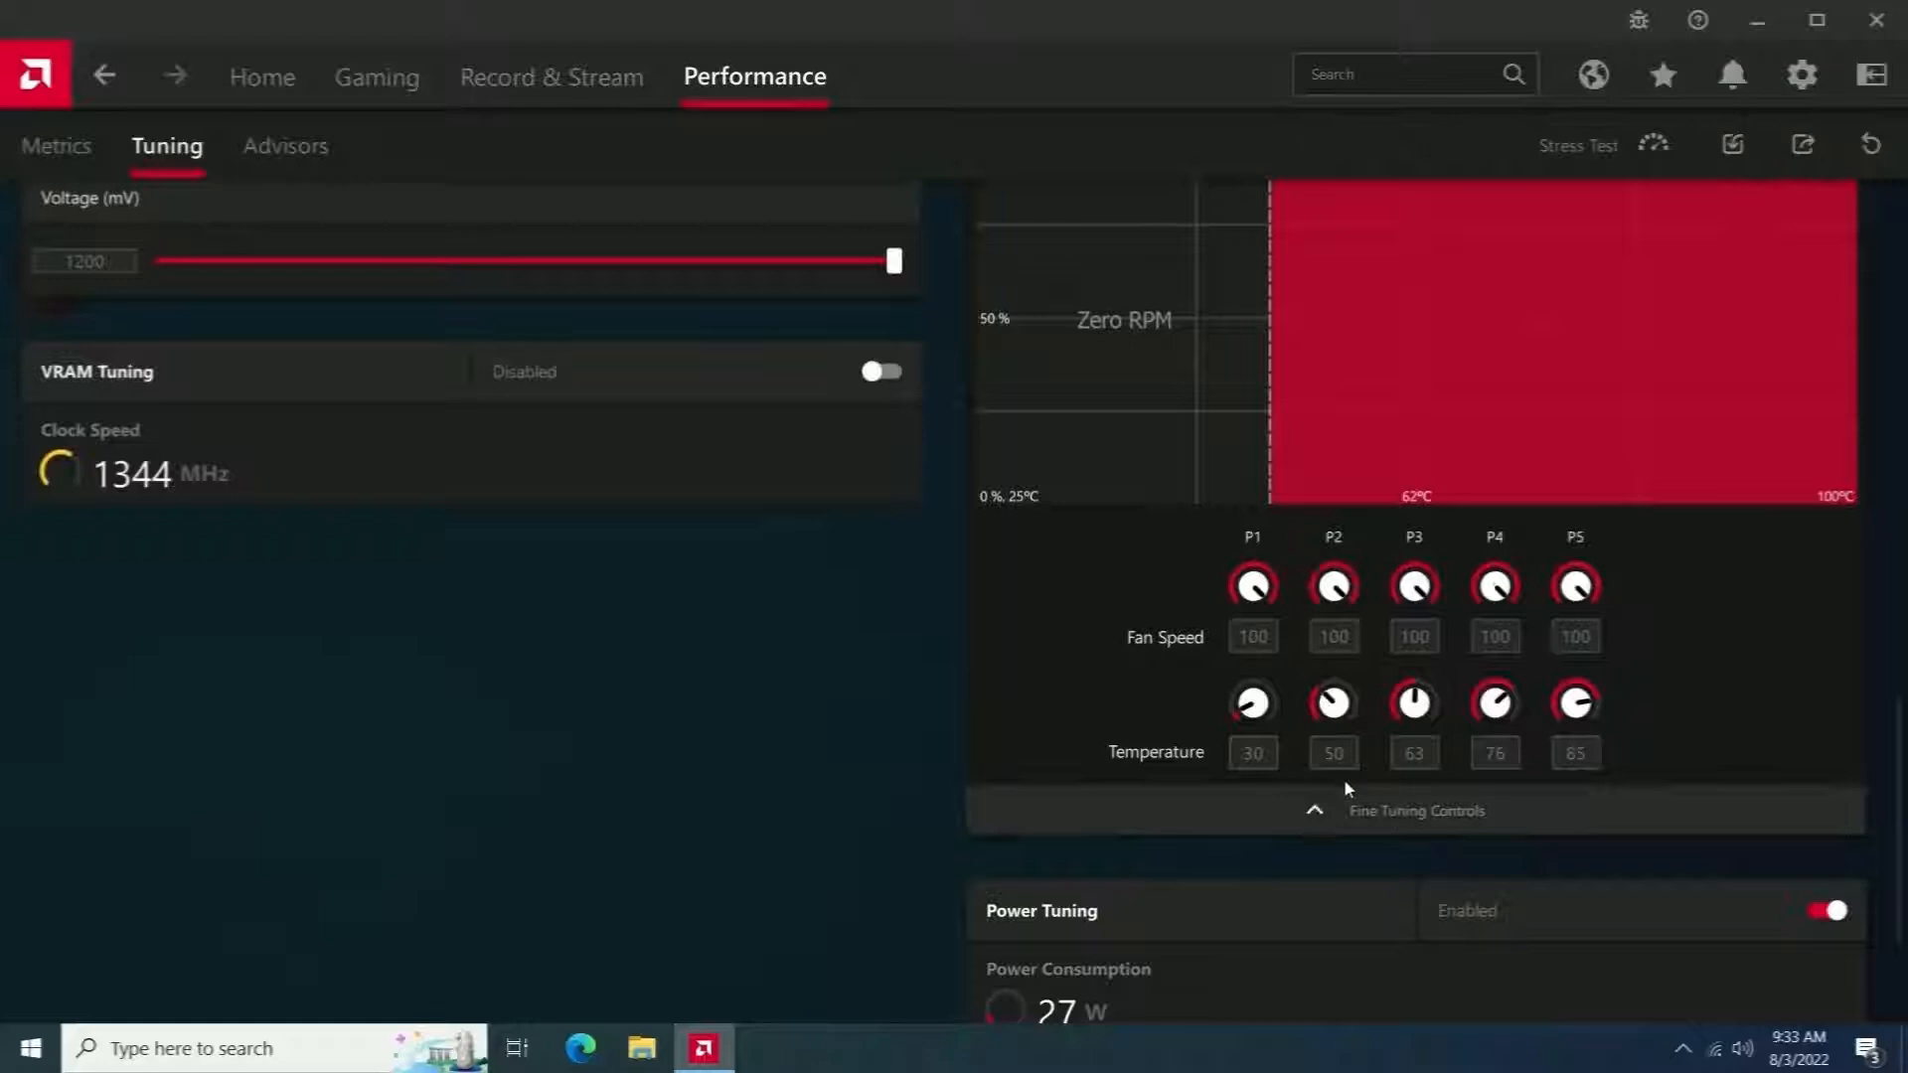
left_click(1250, 636)
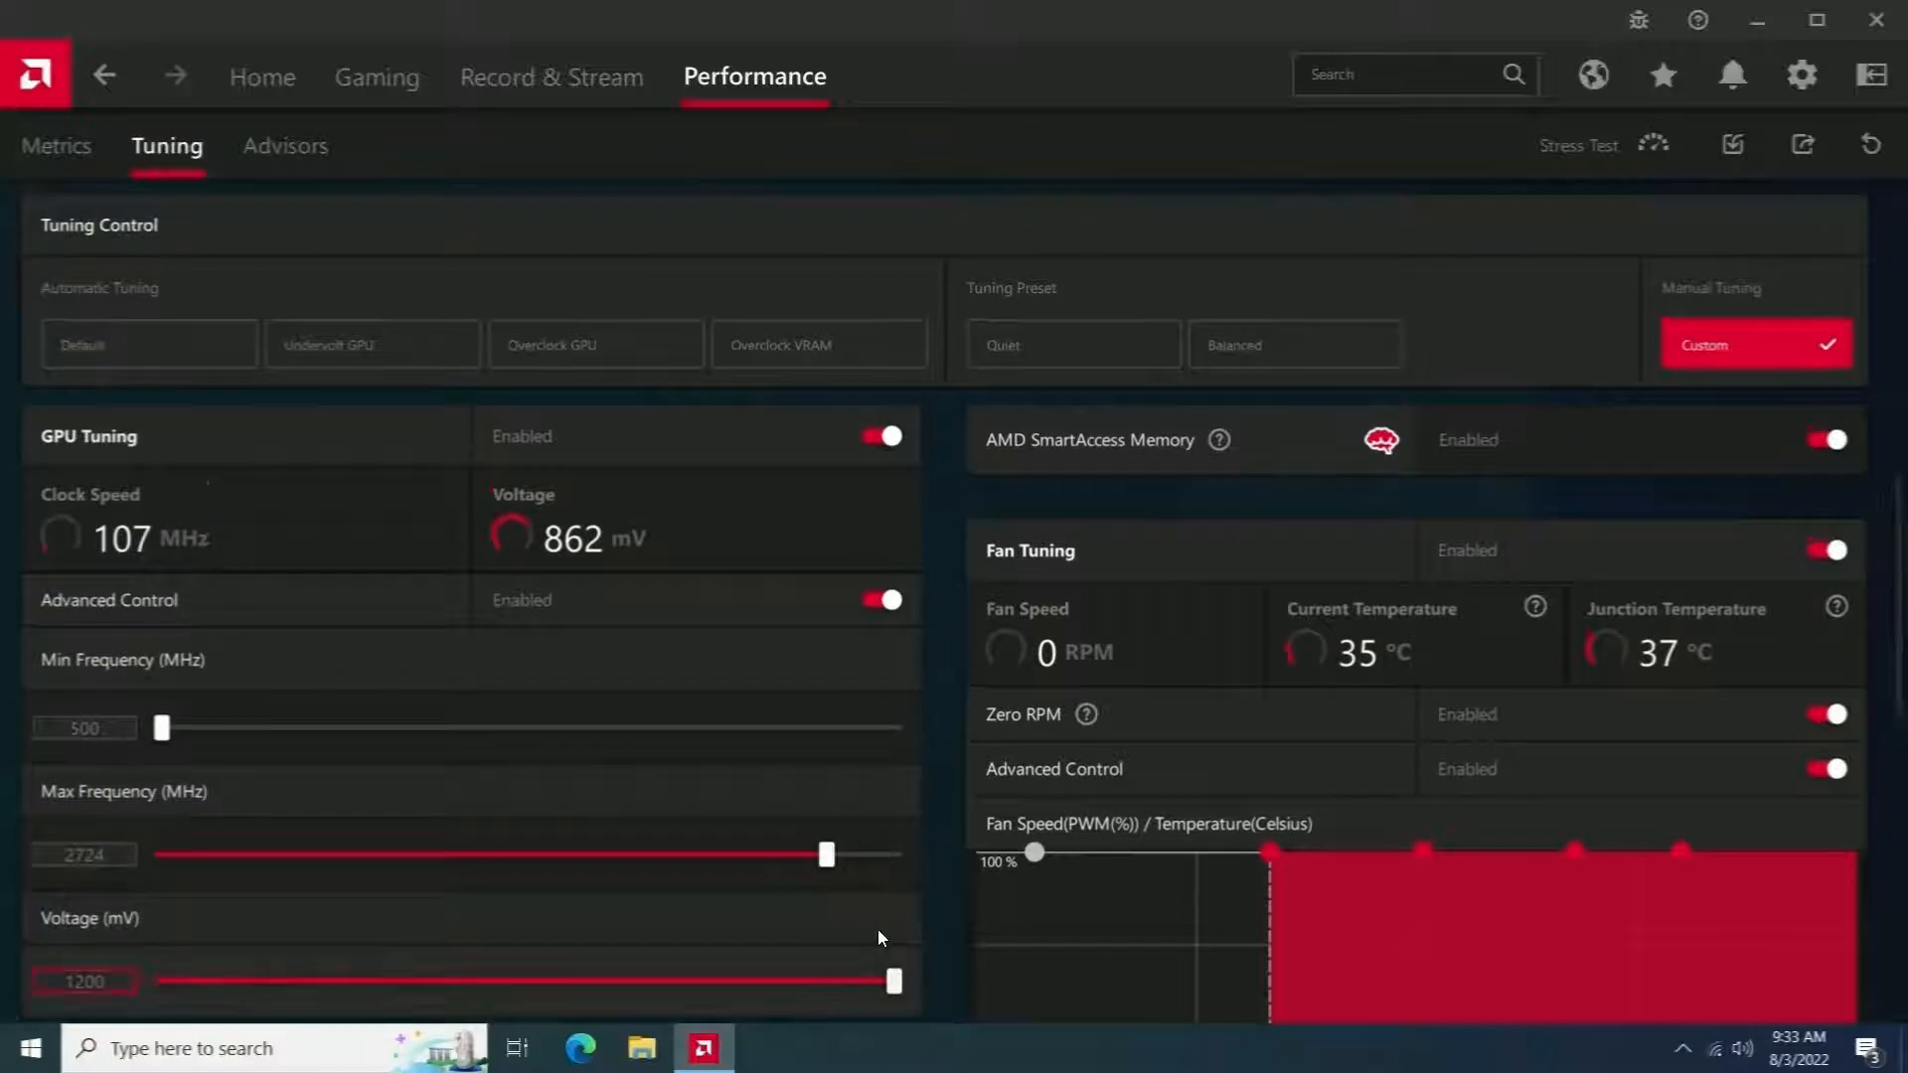
Drag the GPU Max Frequency slider up to 2801 MHz and apply the change.
left_click_drag(825, 852, 843, 853)
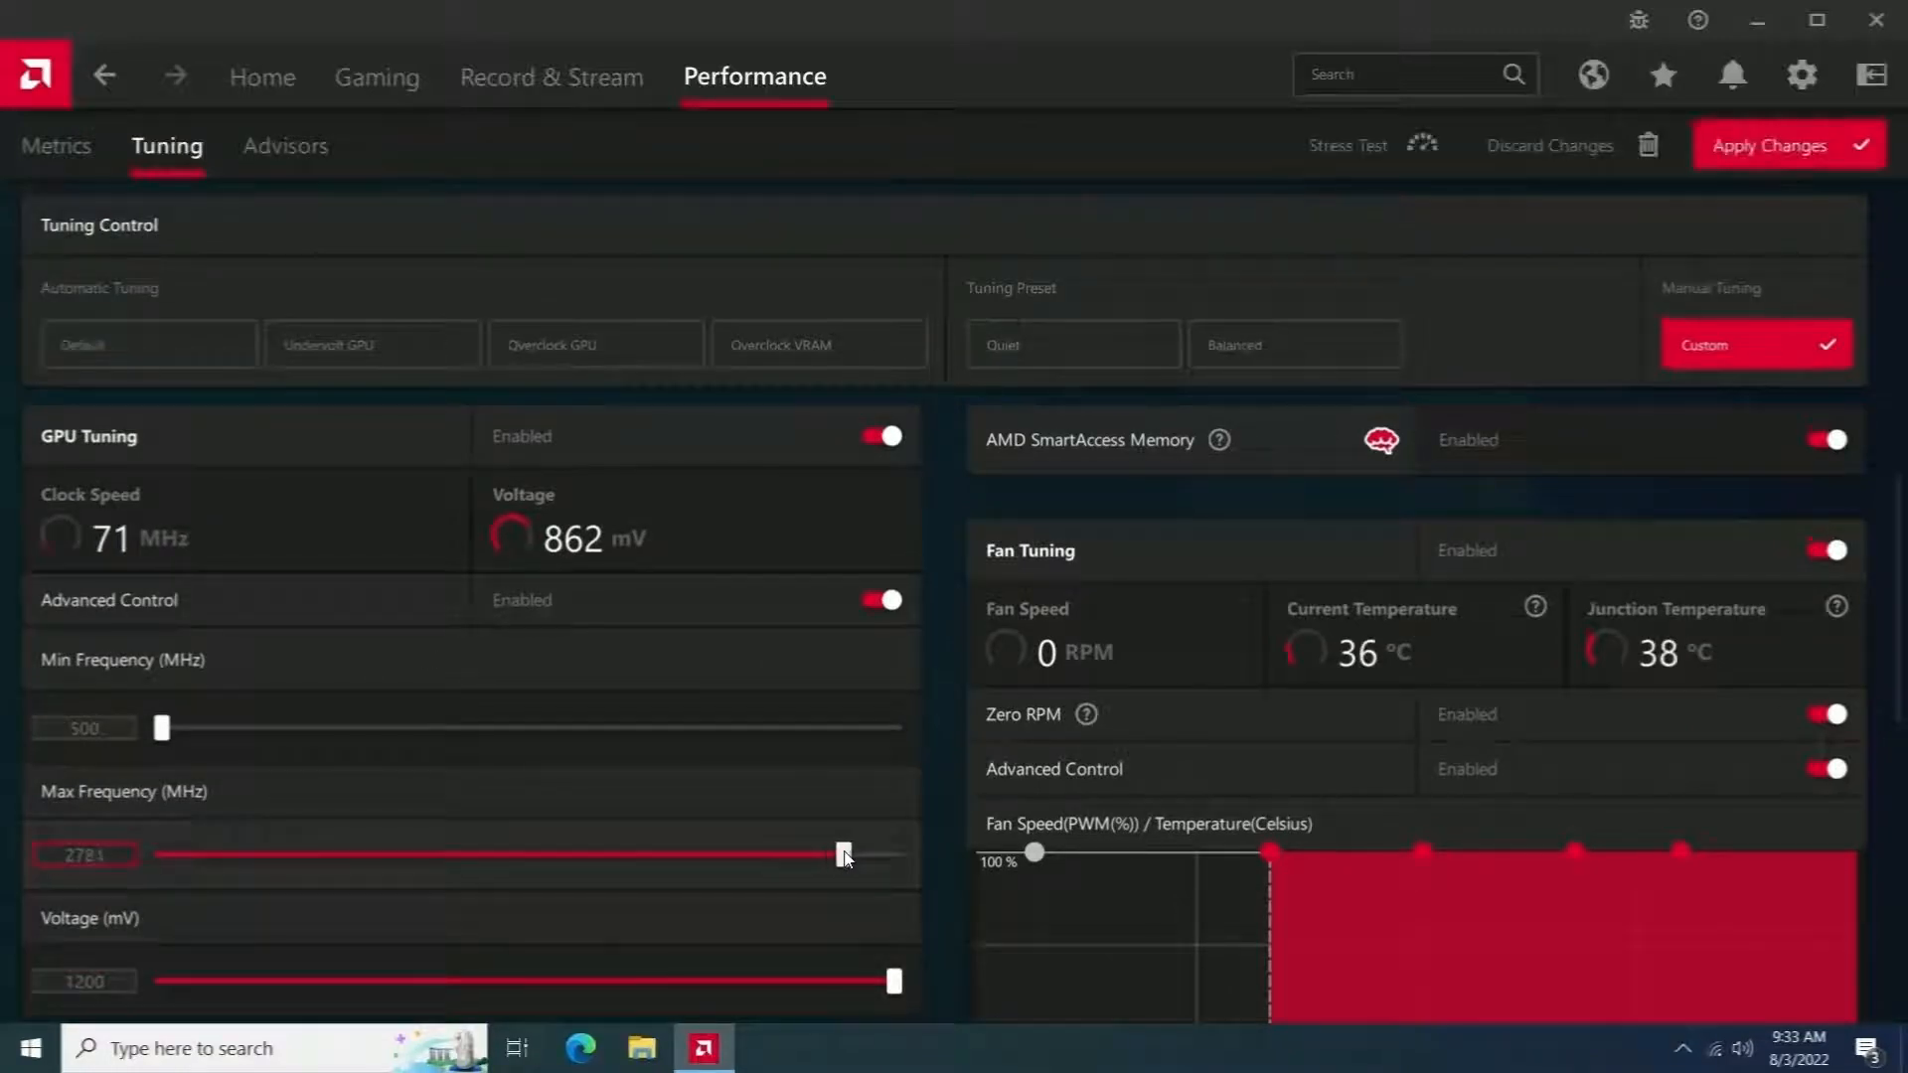
left_click_drag(841, 853, 852, 853)
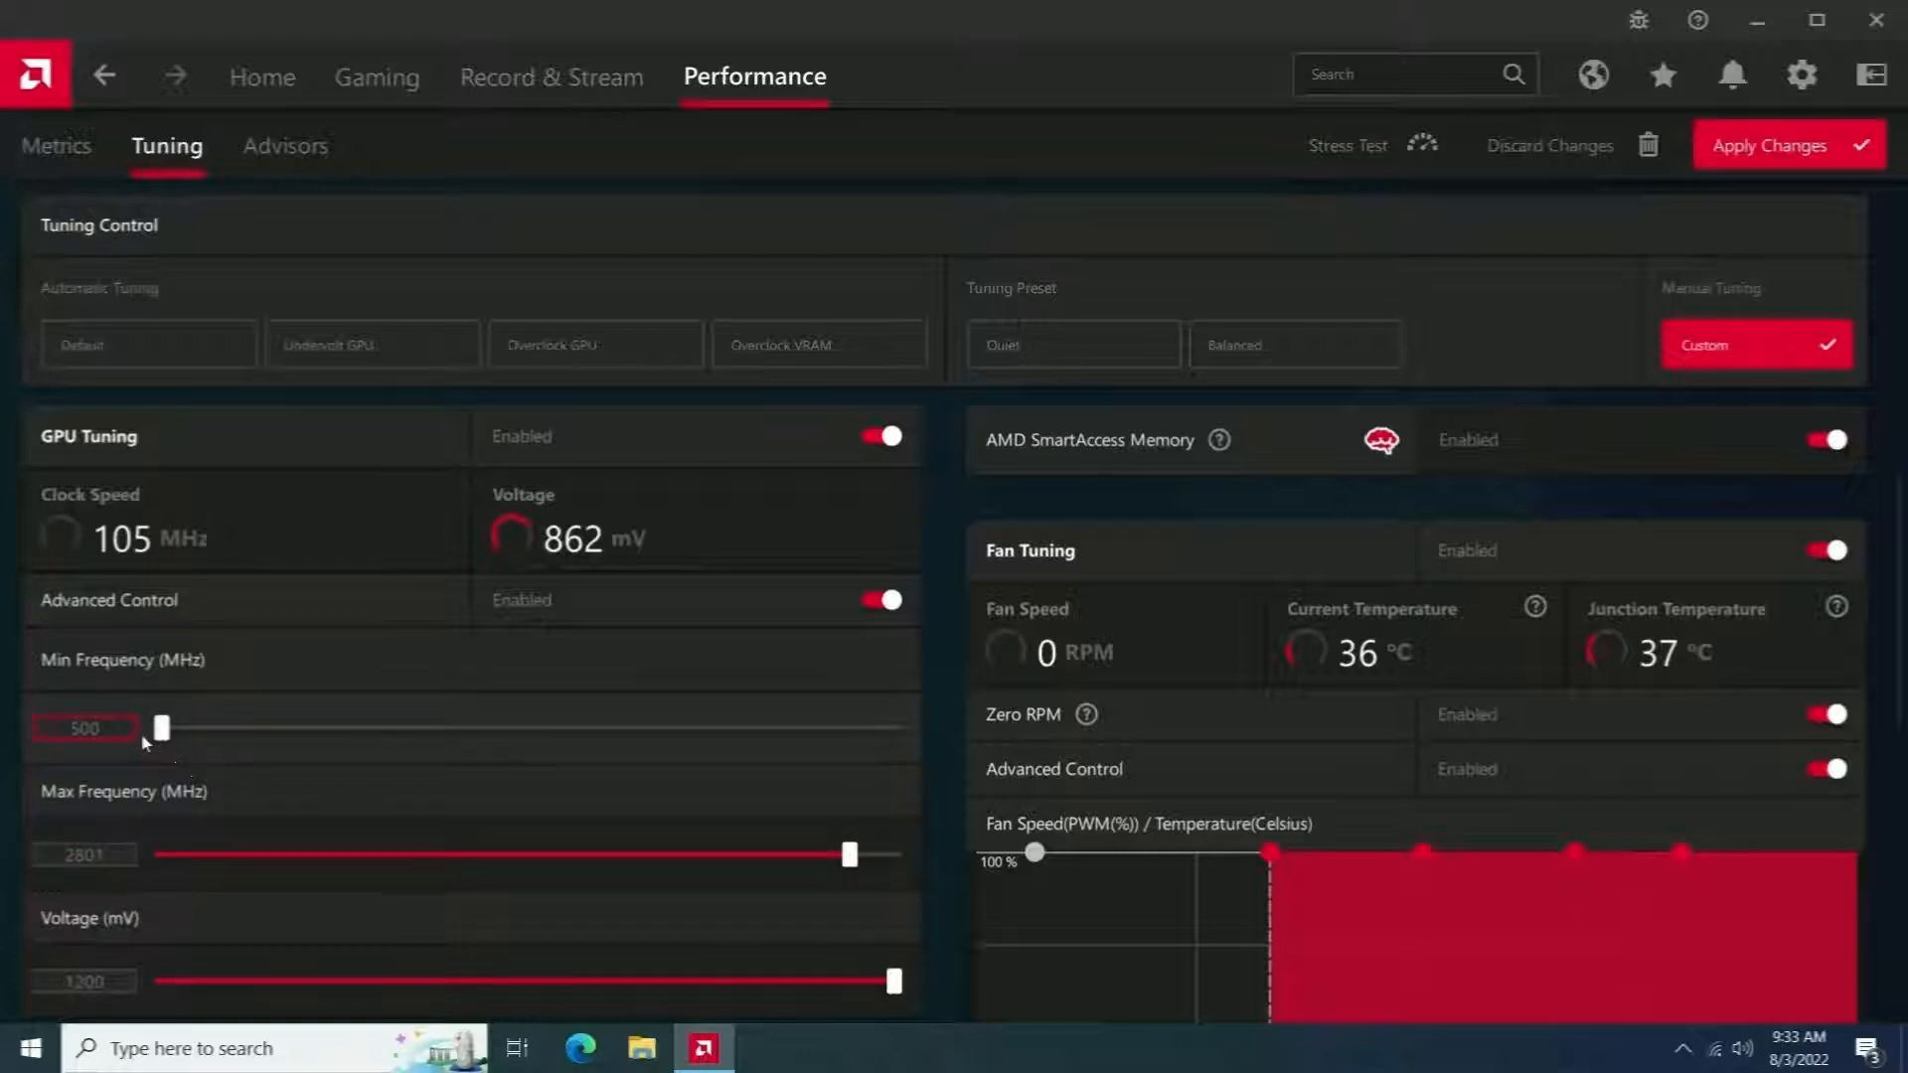
scroll("down", 3)
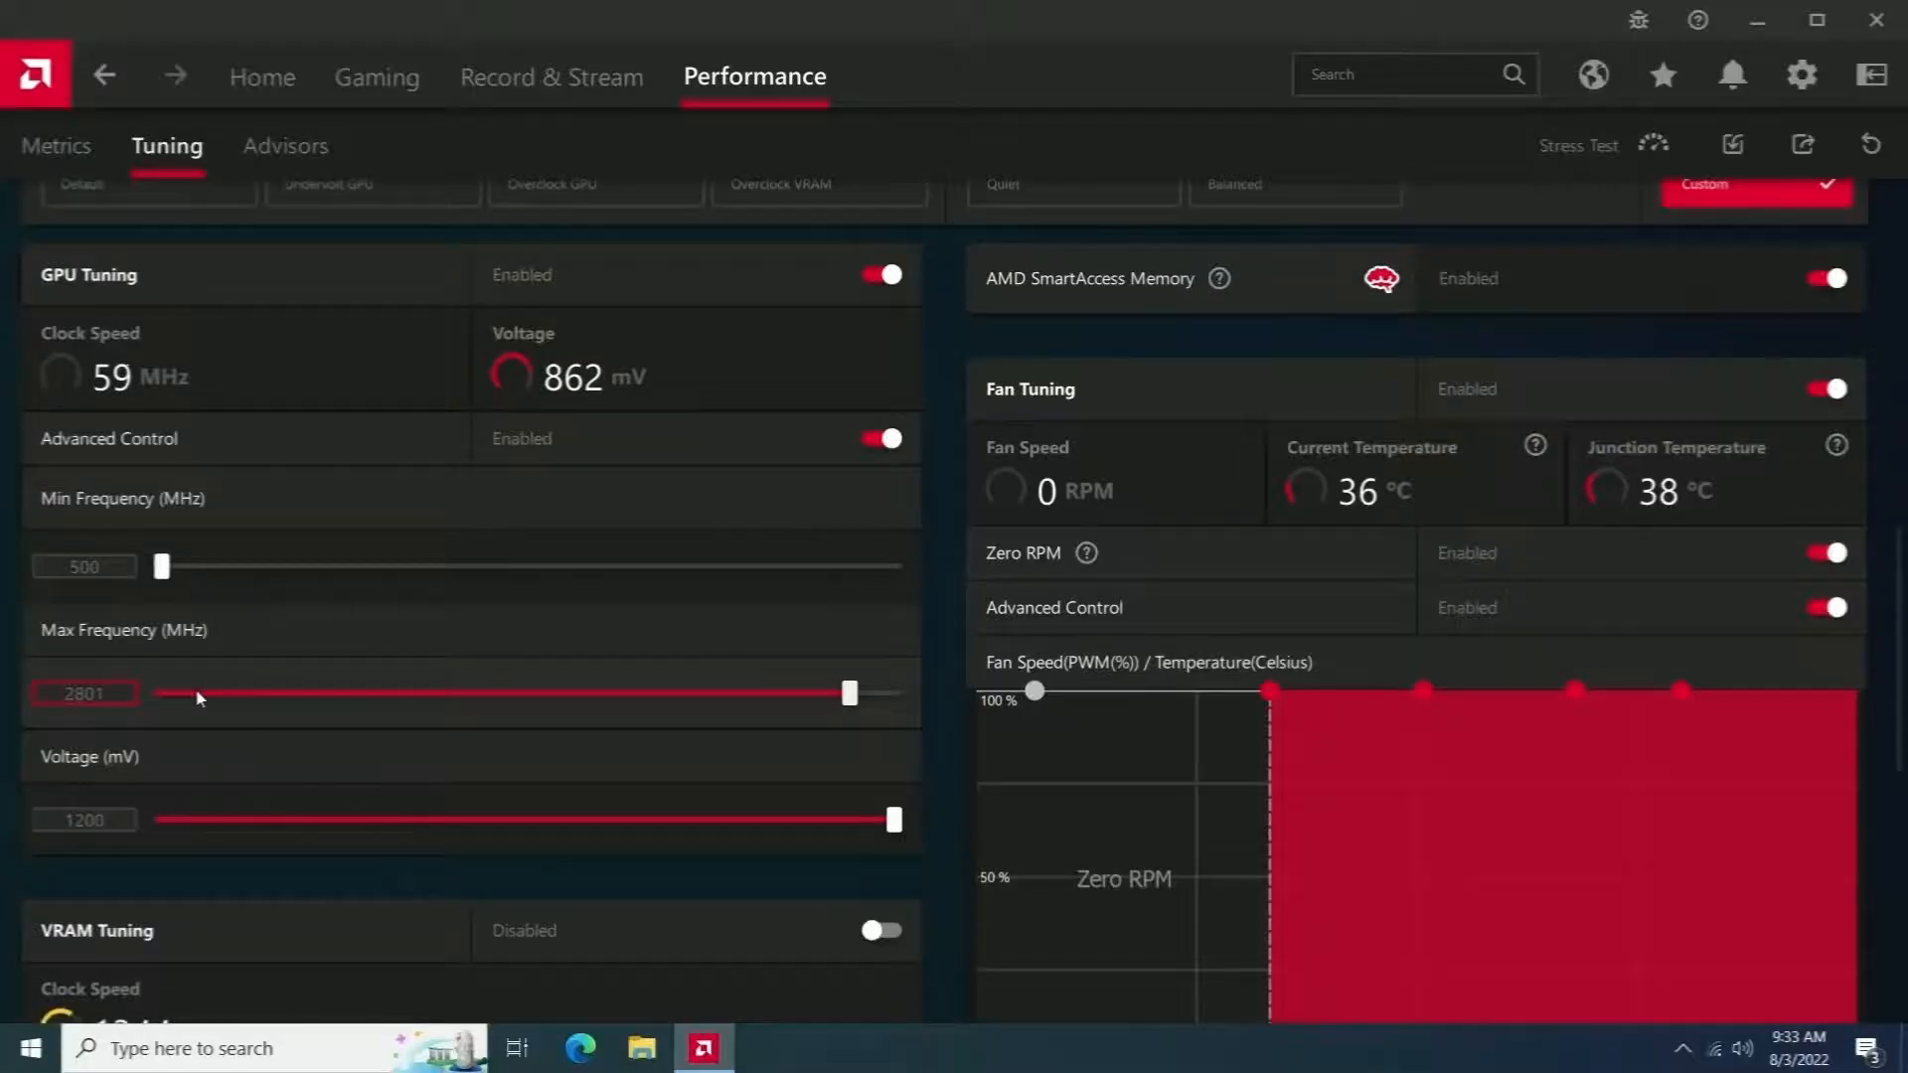
left_click(702, 1047)
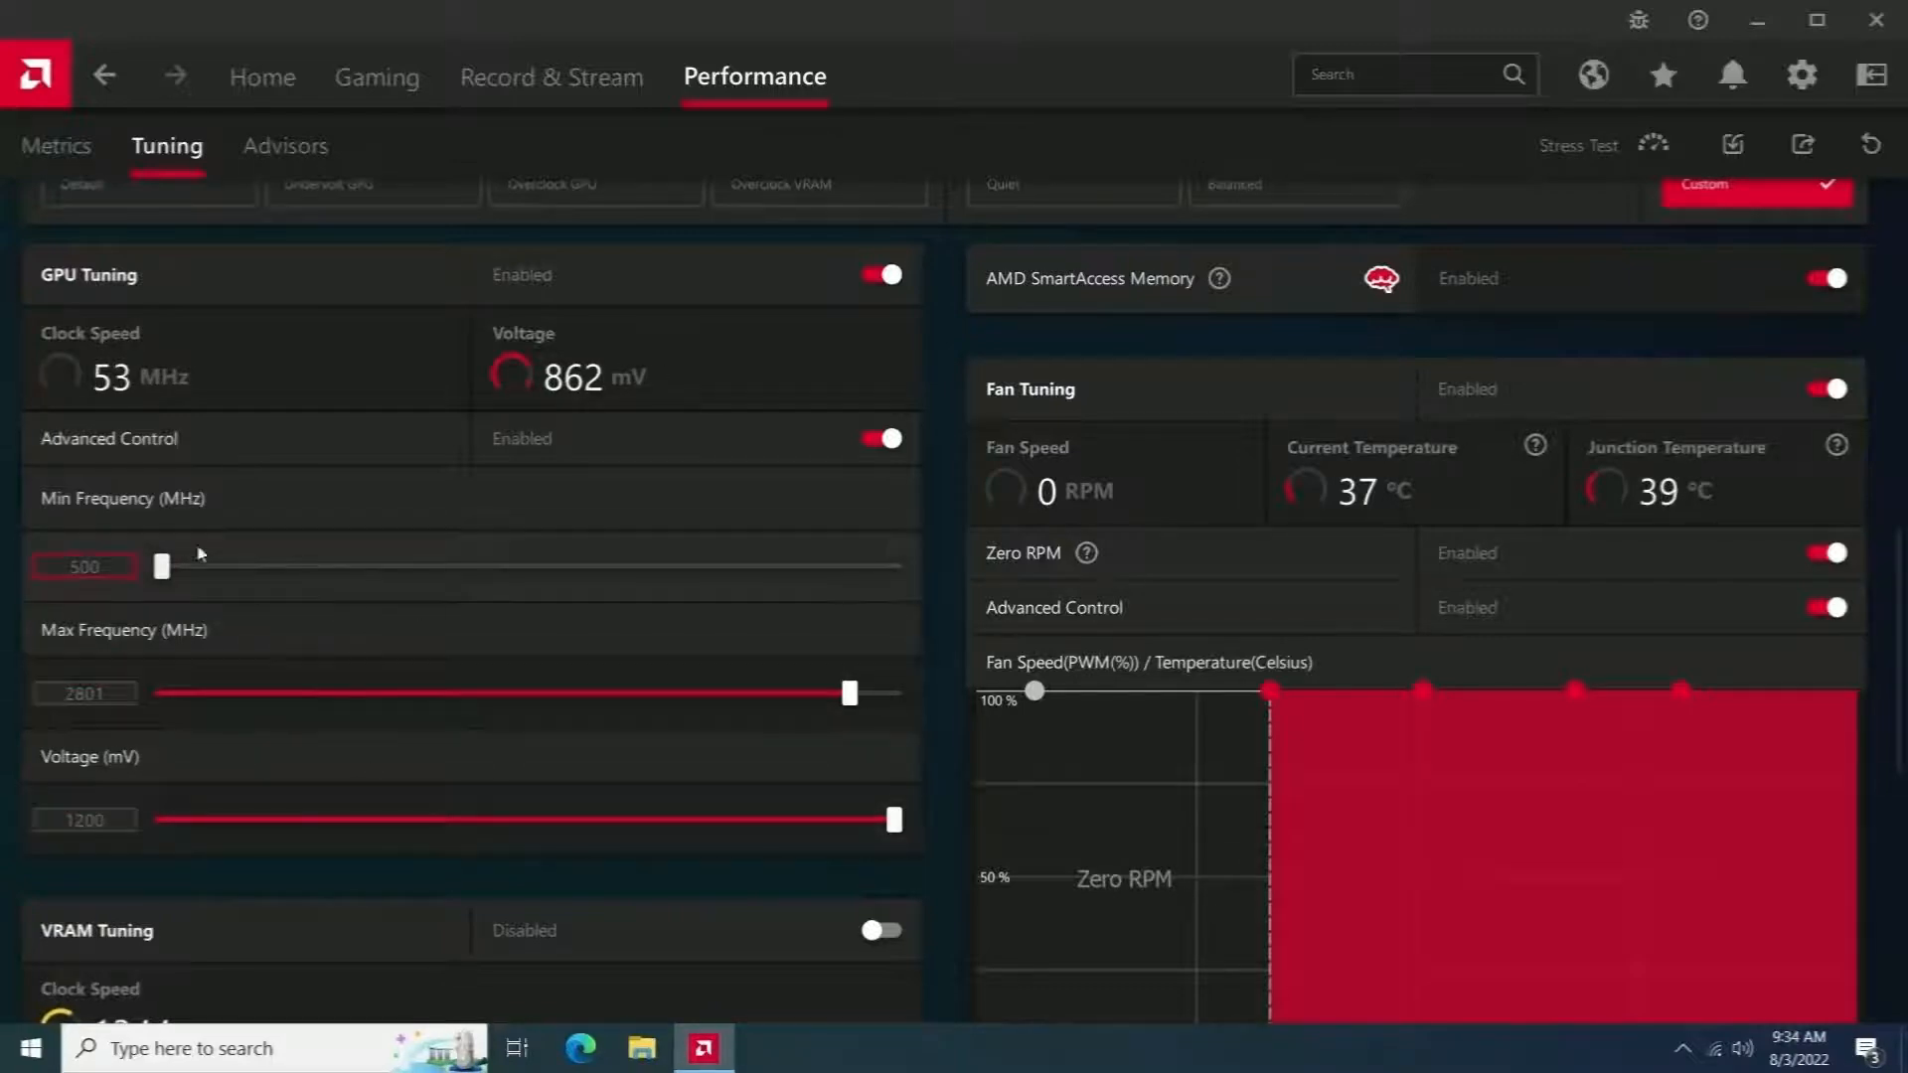
Raise the GPU minimum frequency to 2600 MHz and set maximum frequency to 2800 MHz.
left_click_drag(161, 567, 209, 566)
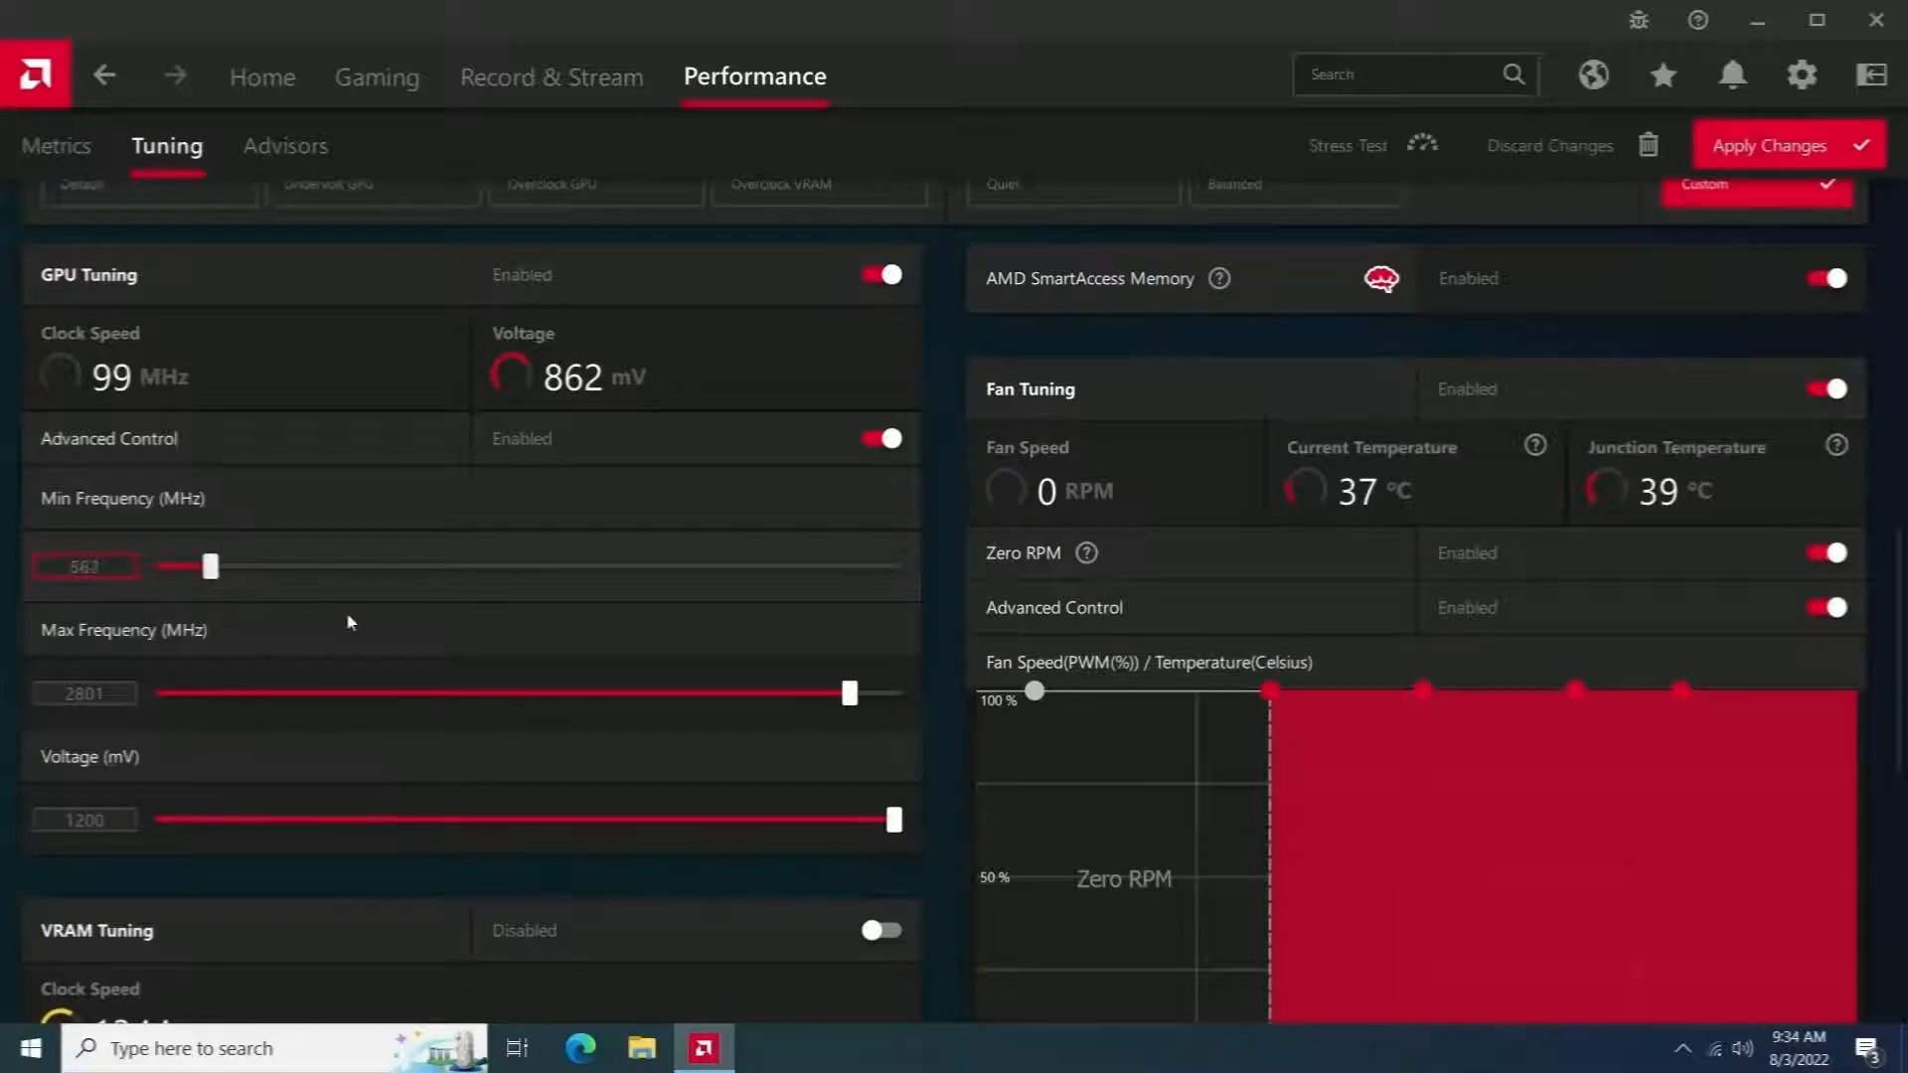
left_click_drag(209, 567, 554, 567)
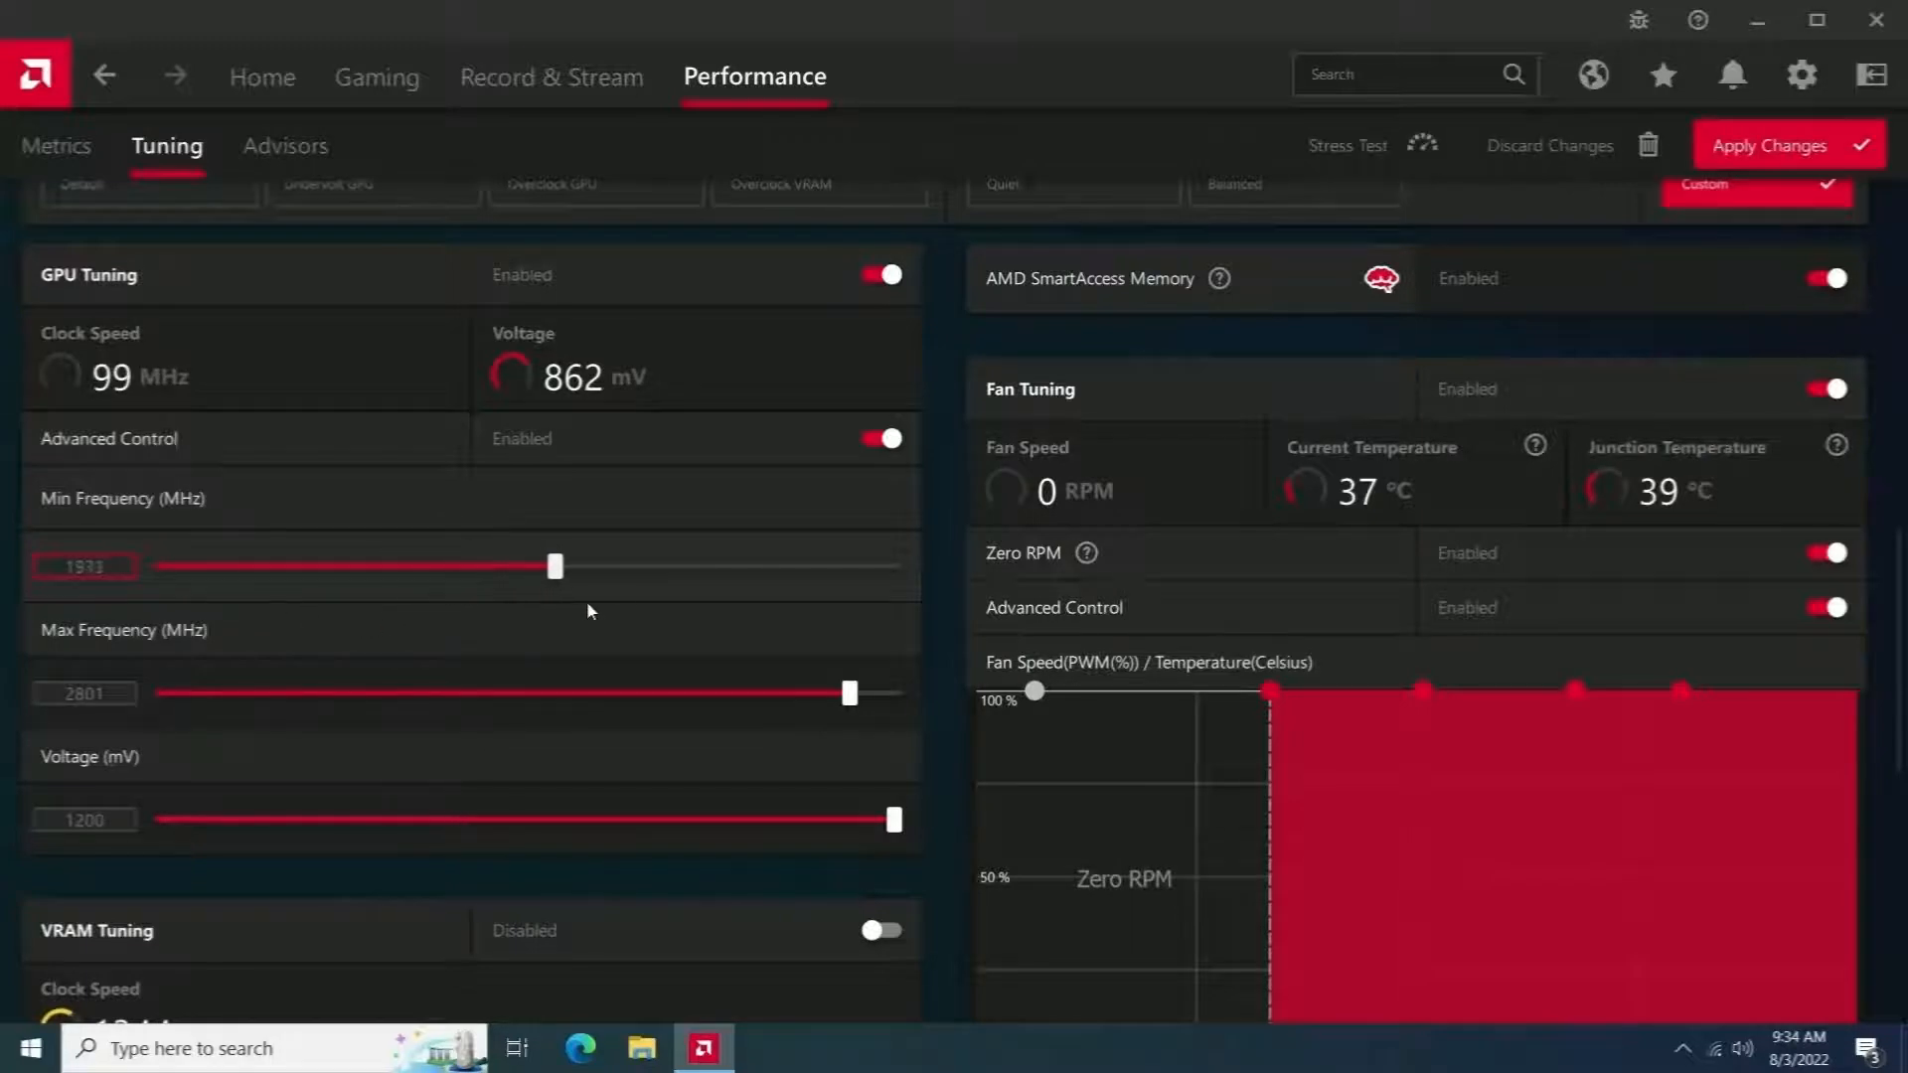
left_click_drag(555, 567, 735, 567)
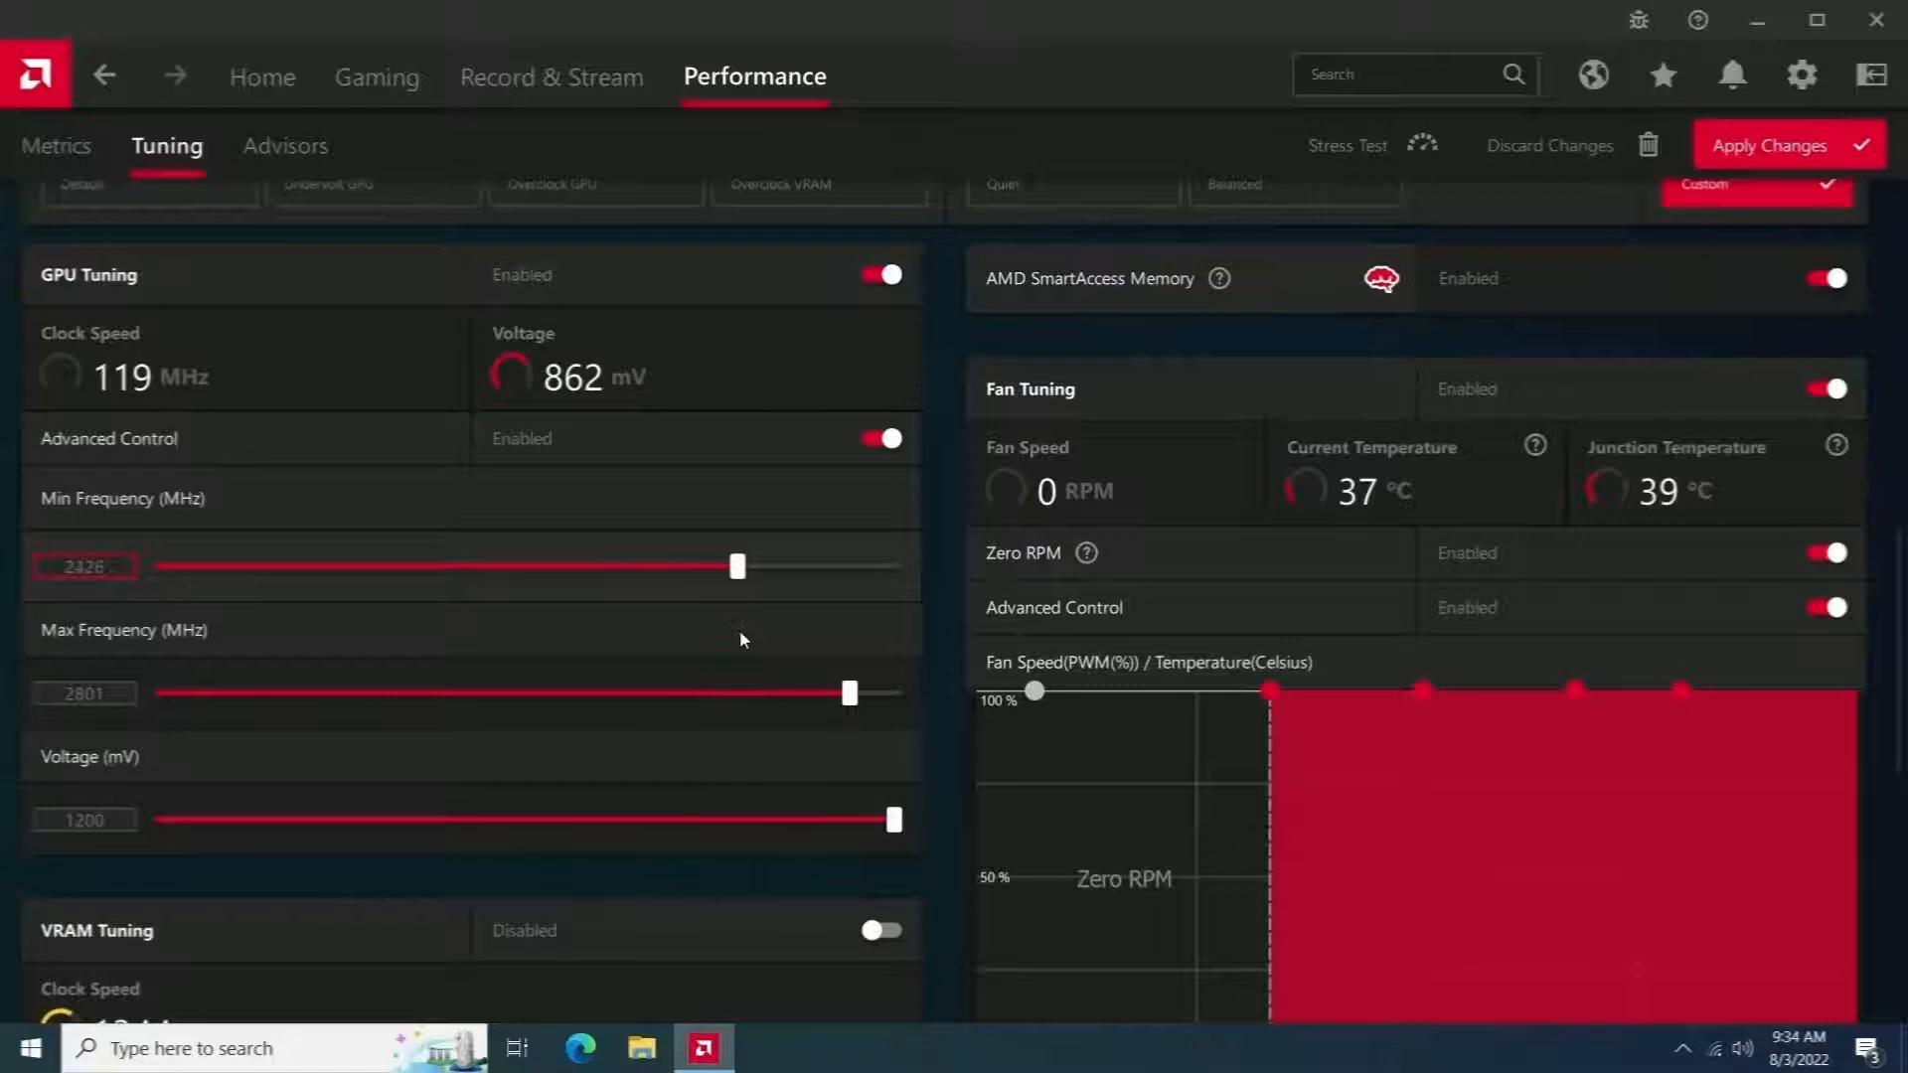
left_click_drag(735, 566, 801, 567)
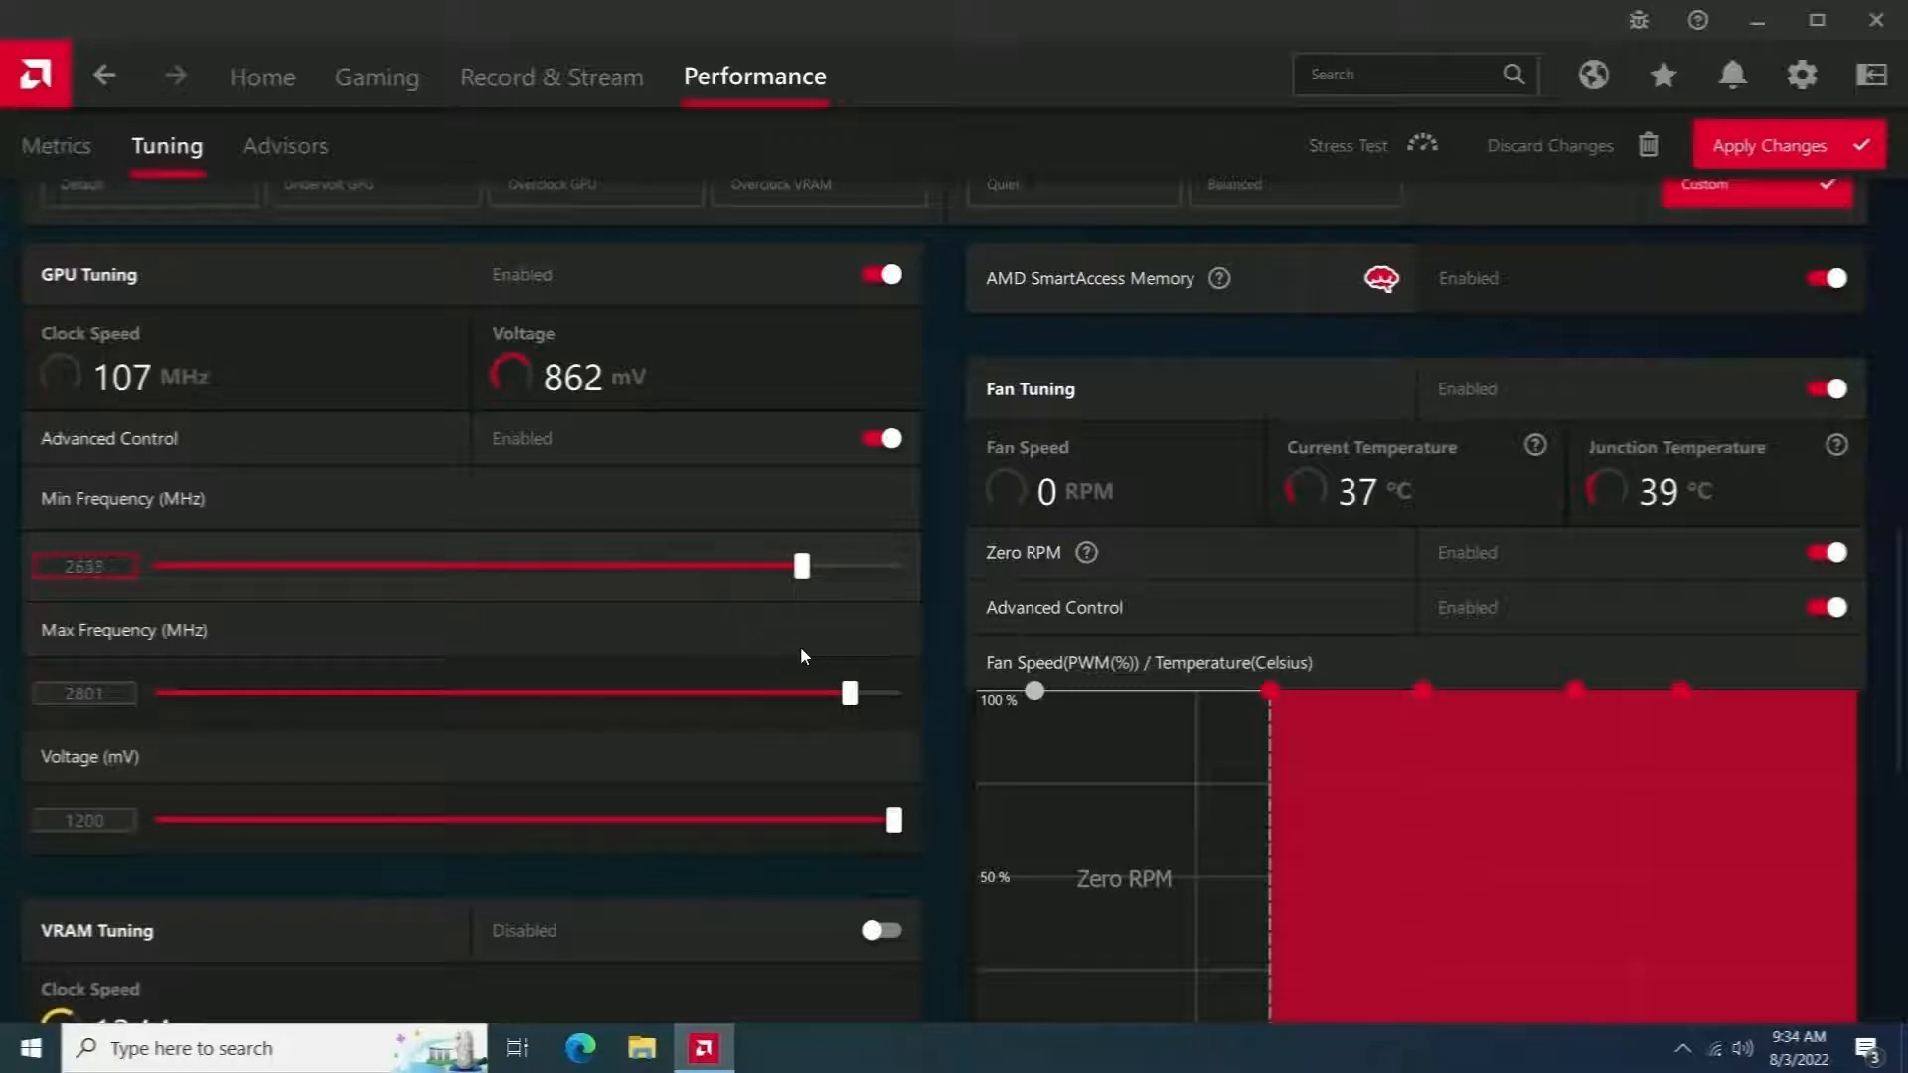
left_click_drag(801, 566, 789, 566)
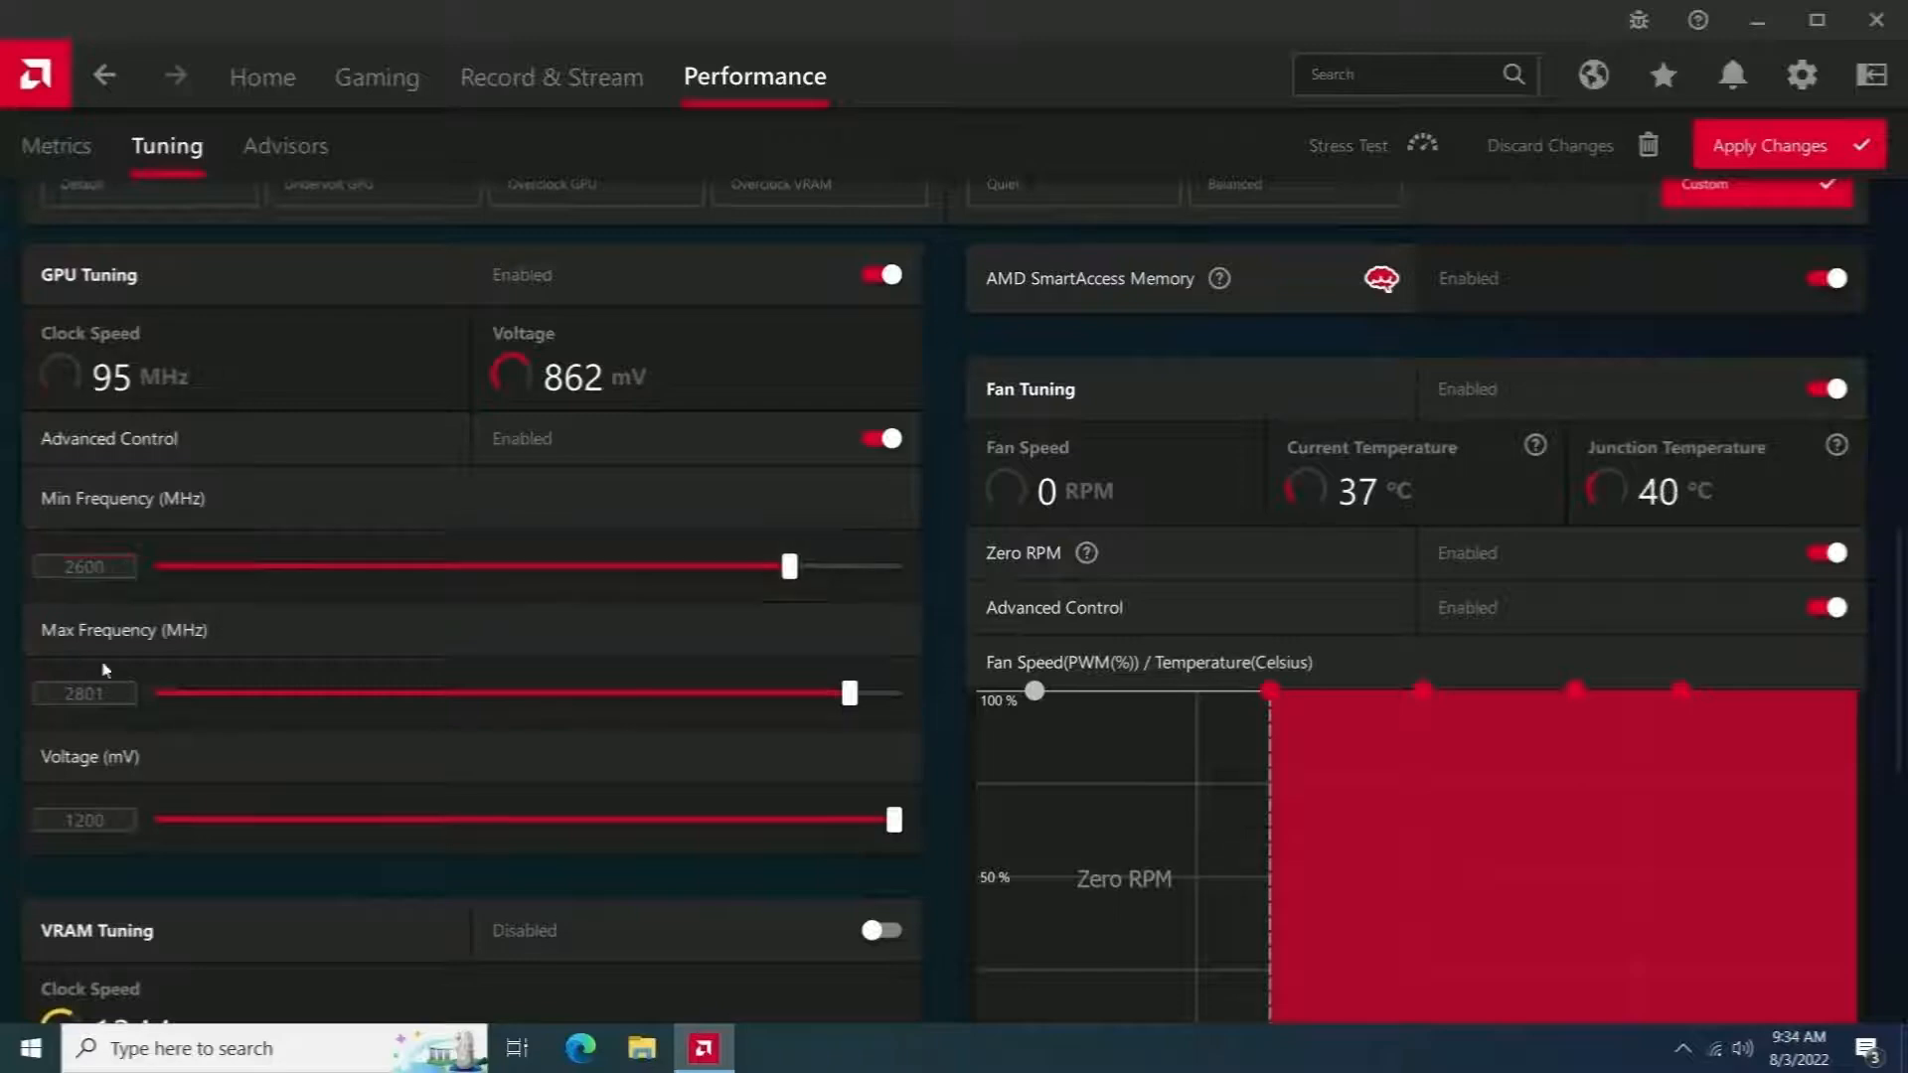
left_click(85, 694)
type("2800")
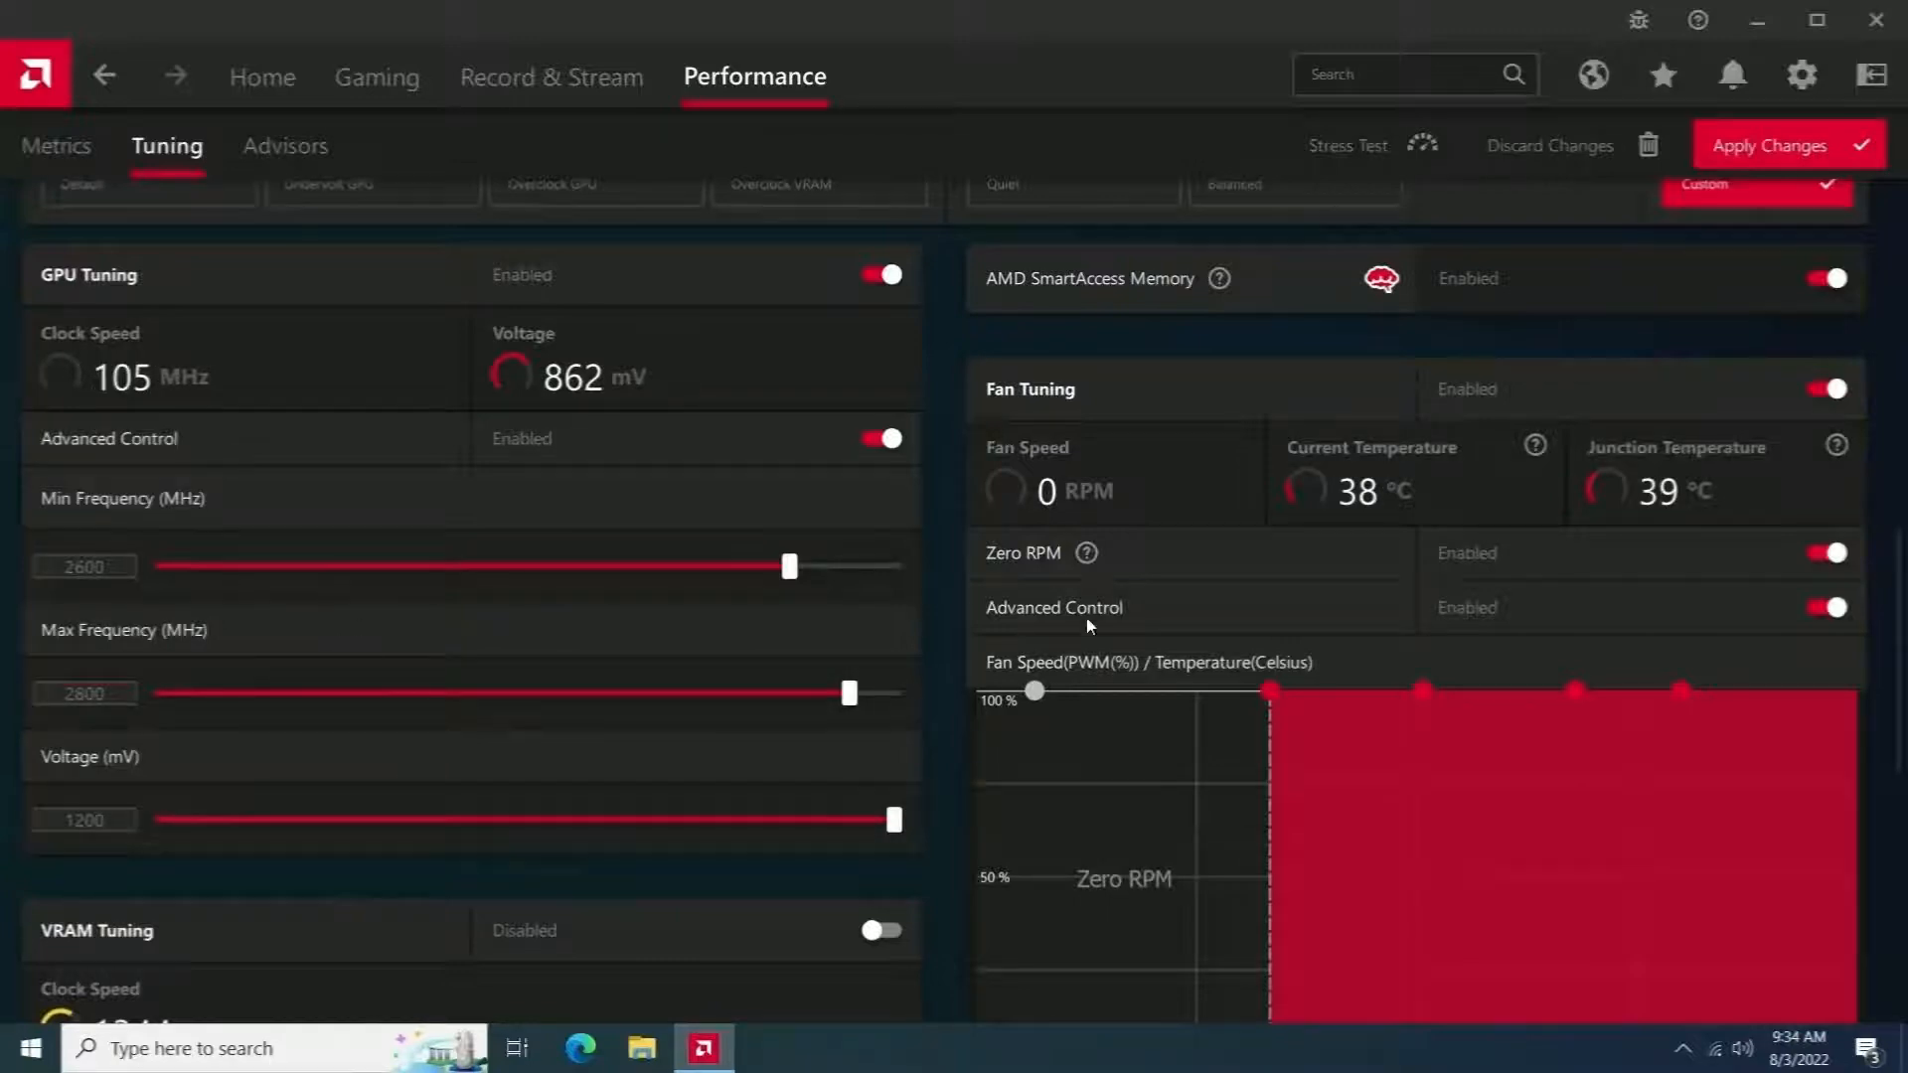
mouse_move(1084, 948)
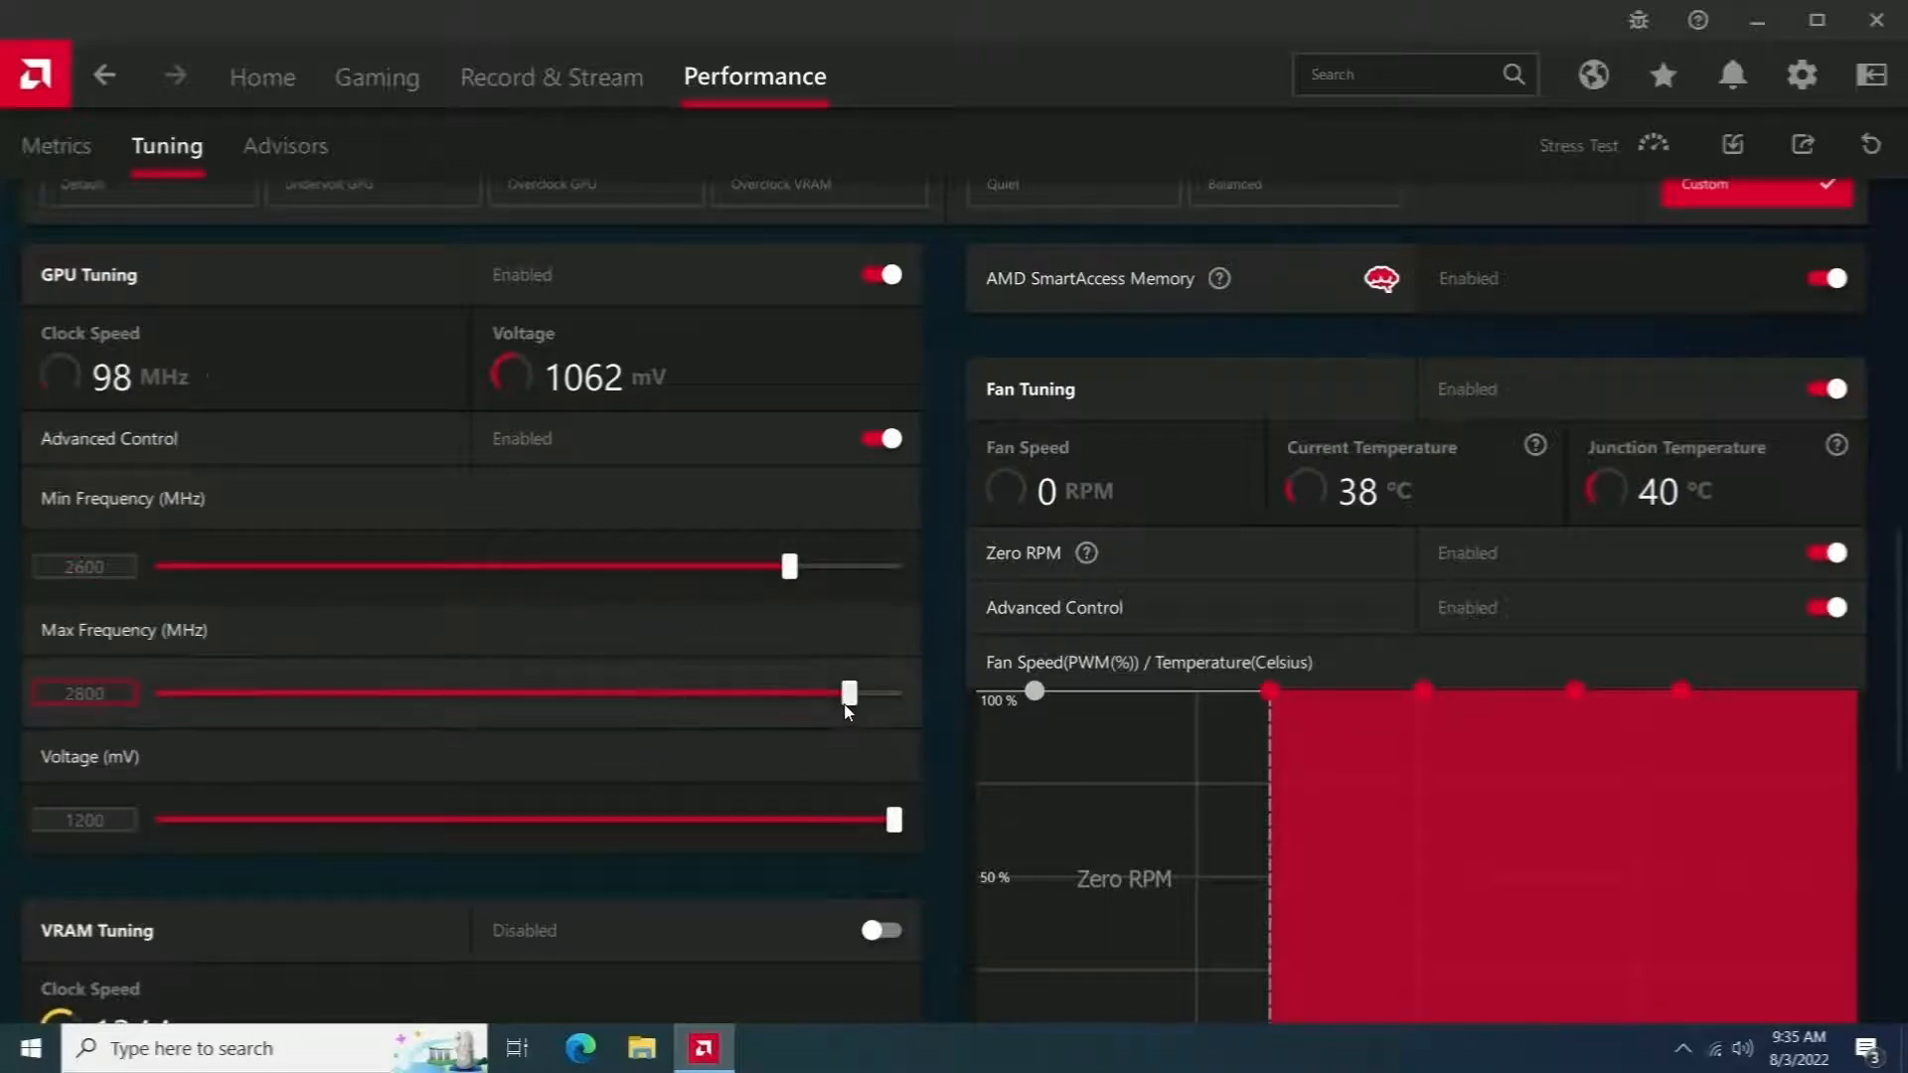
left_click_drag(848, 694, 827, 694)
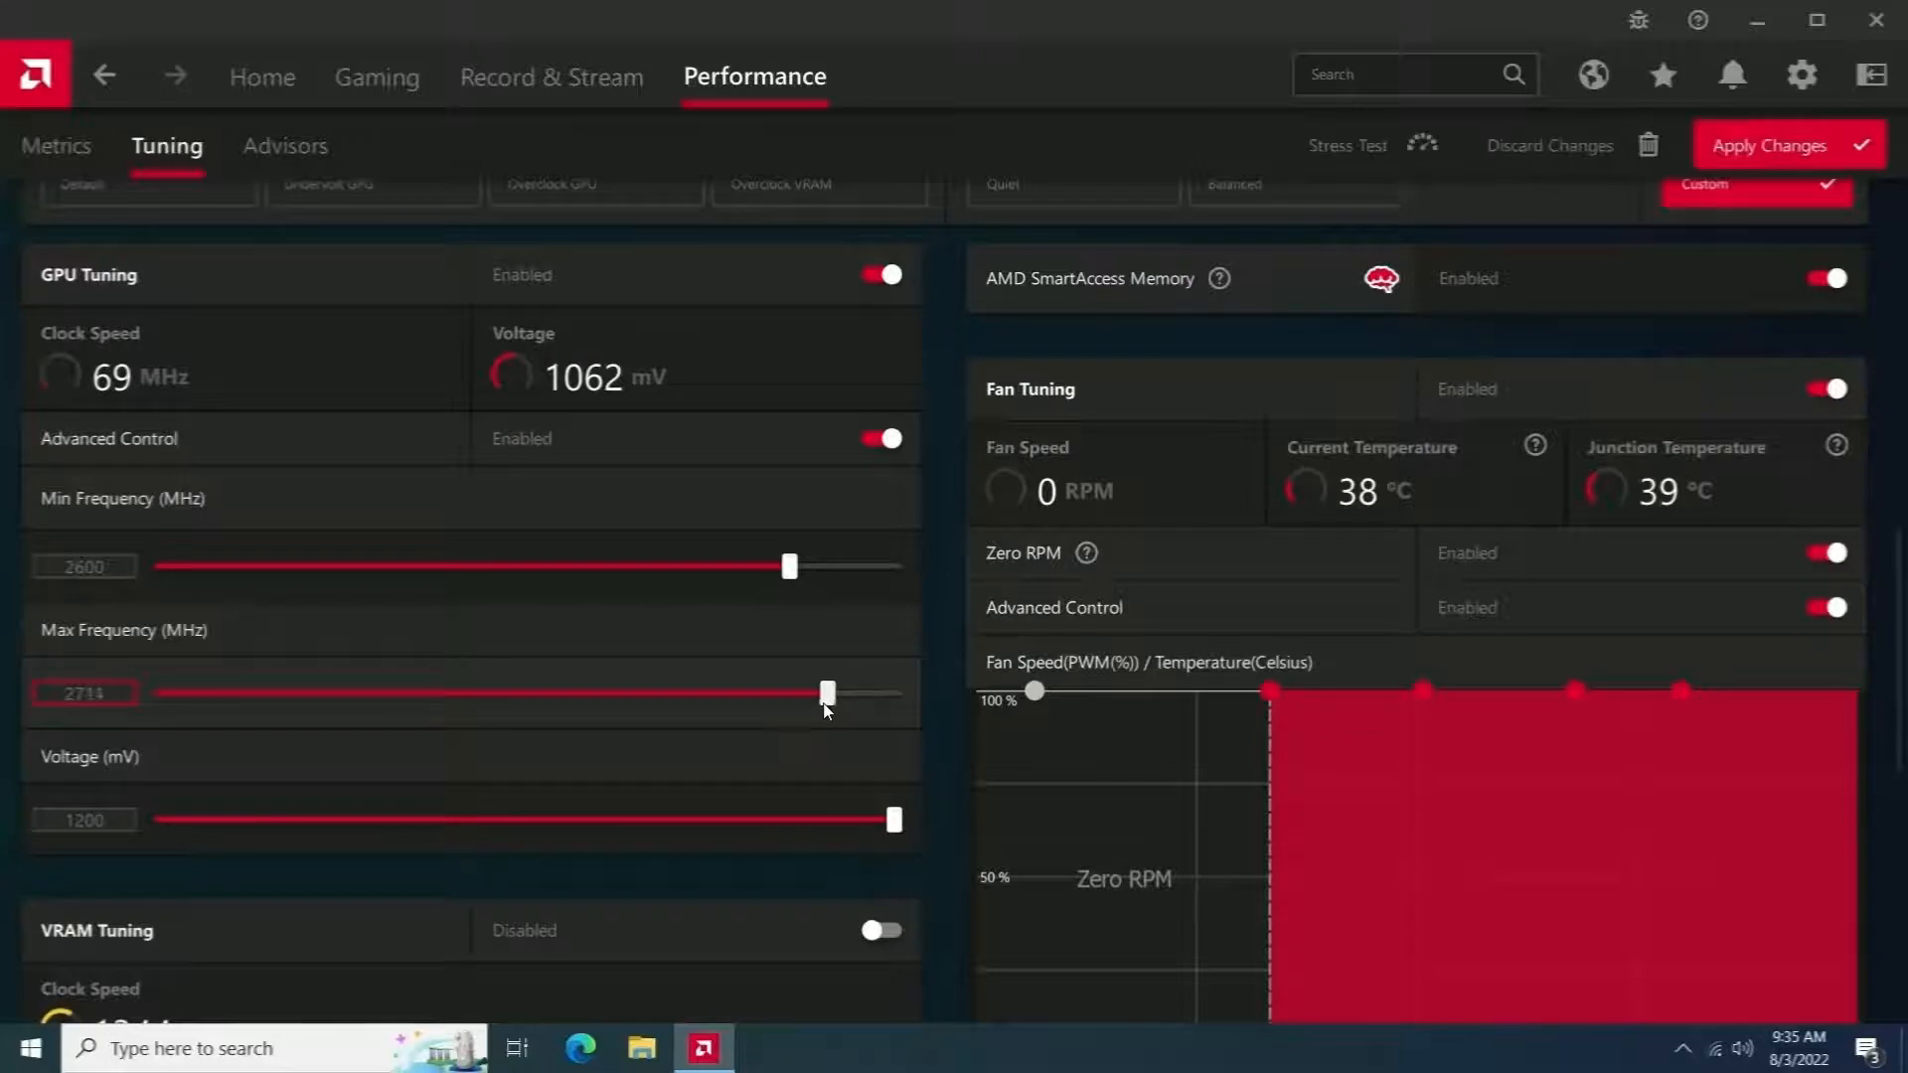
left_click_drag(789, 694, 821, 694)
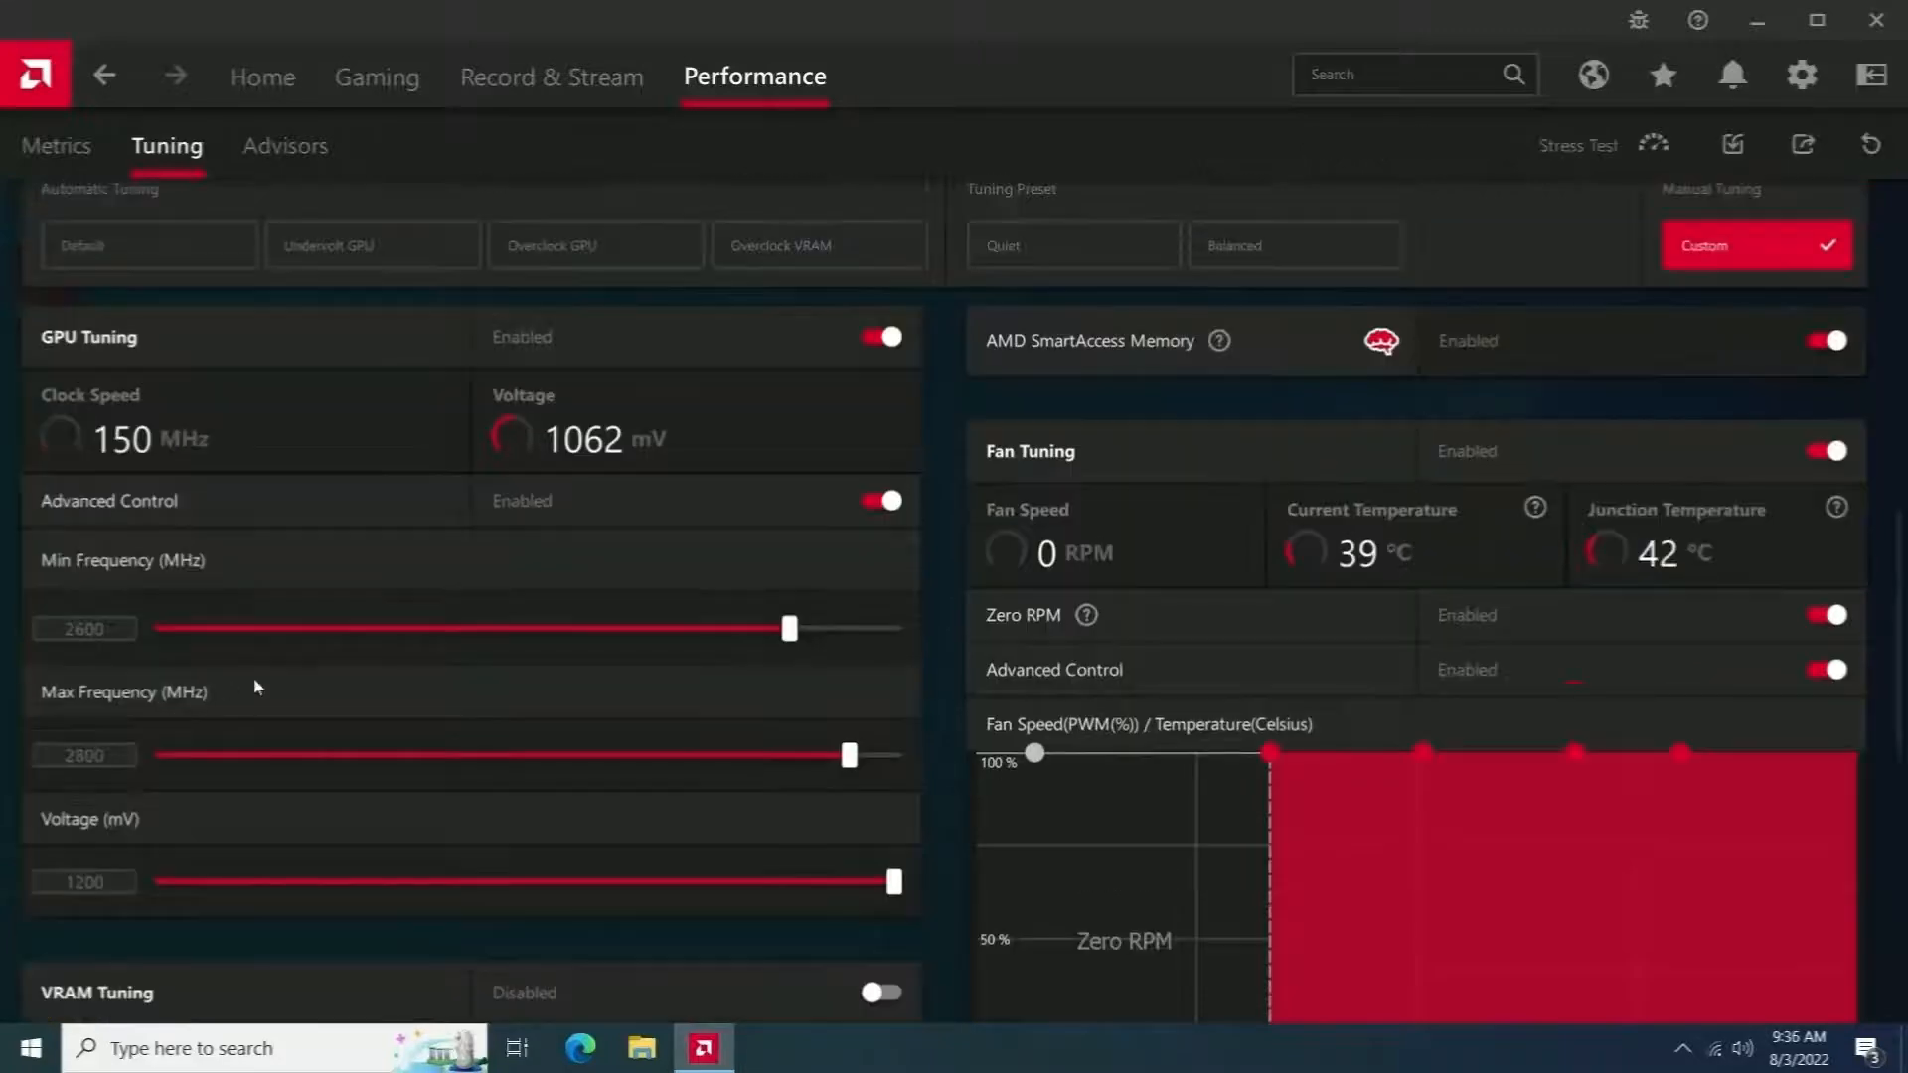
scroll("down", 3)
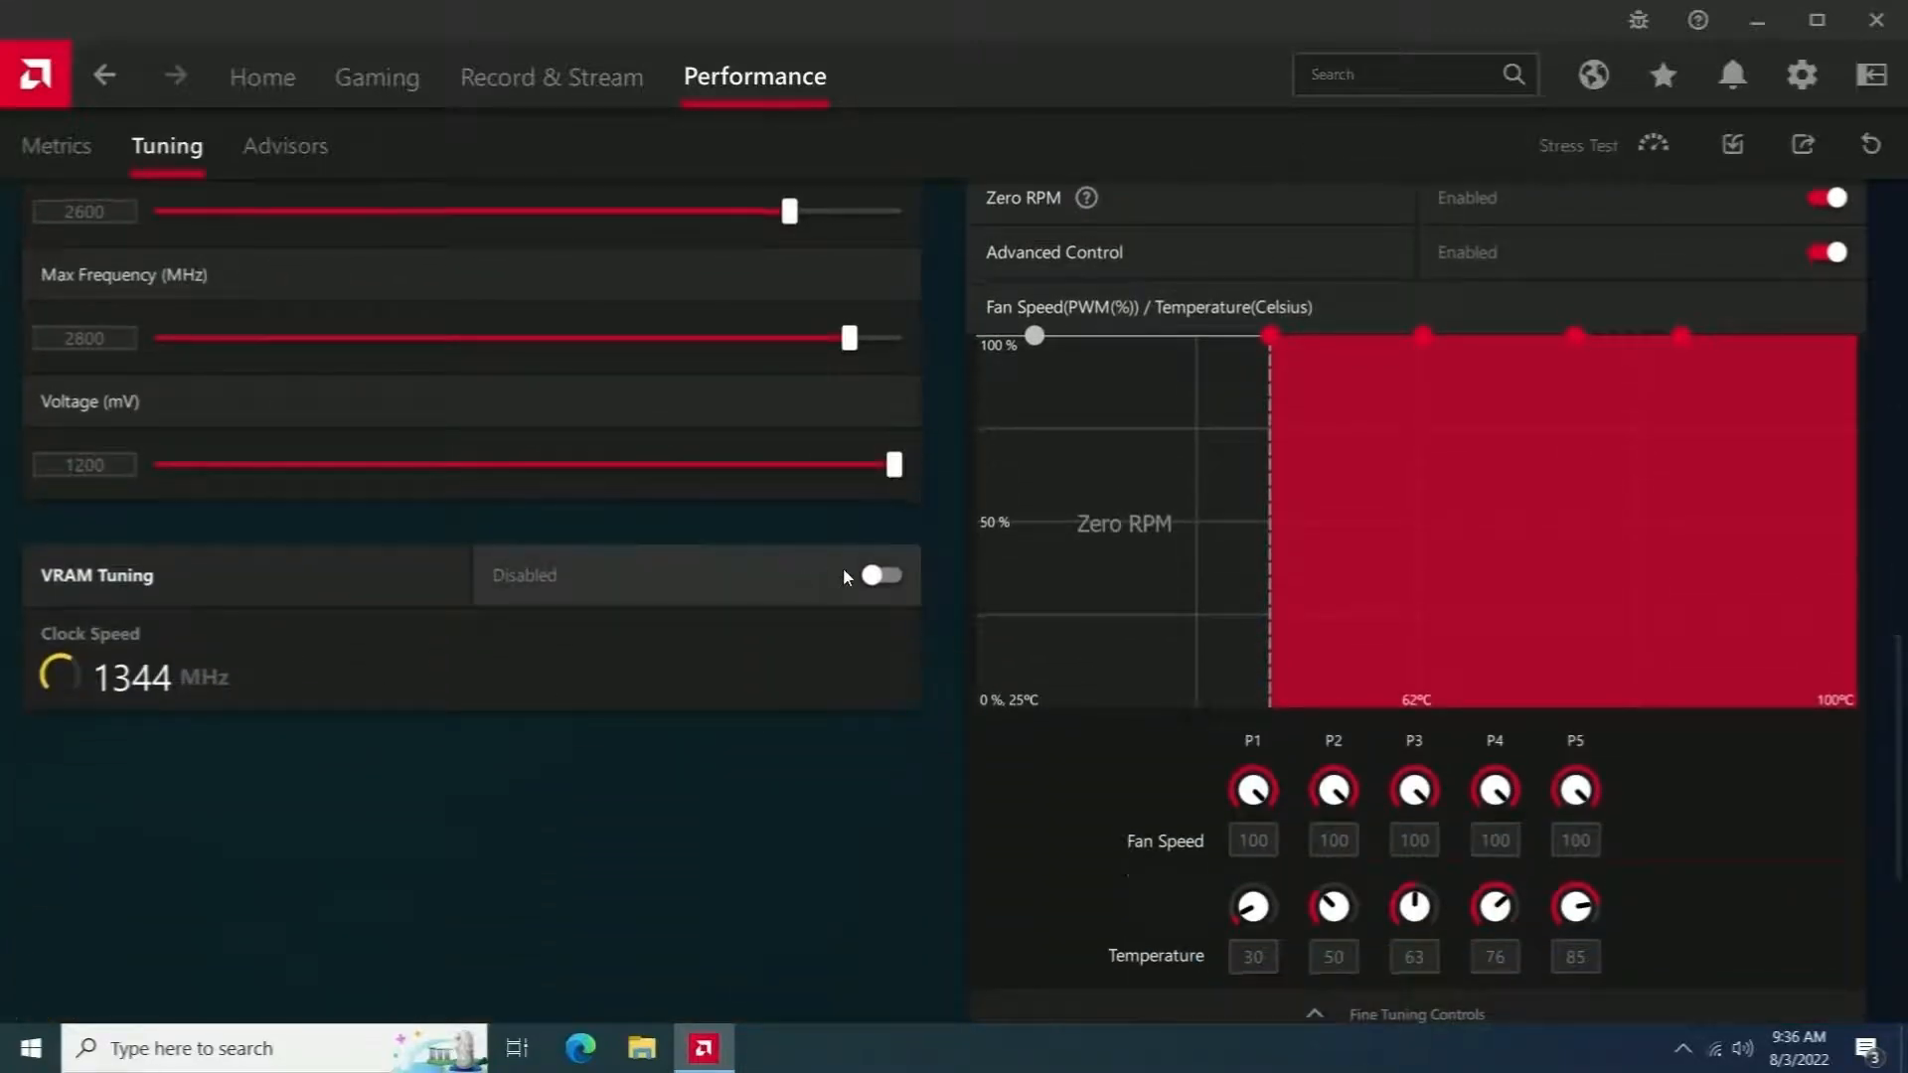
Enable VRAM tuning with advanced control and apply, leaving max memory frequency at 2000 MHz.
left_click(880, 574)
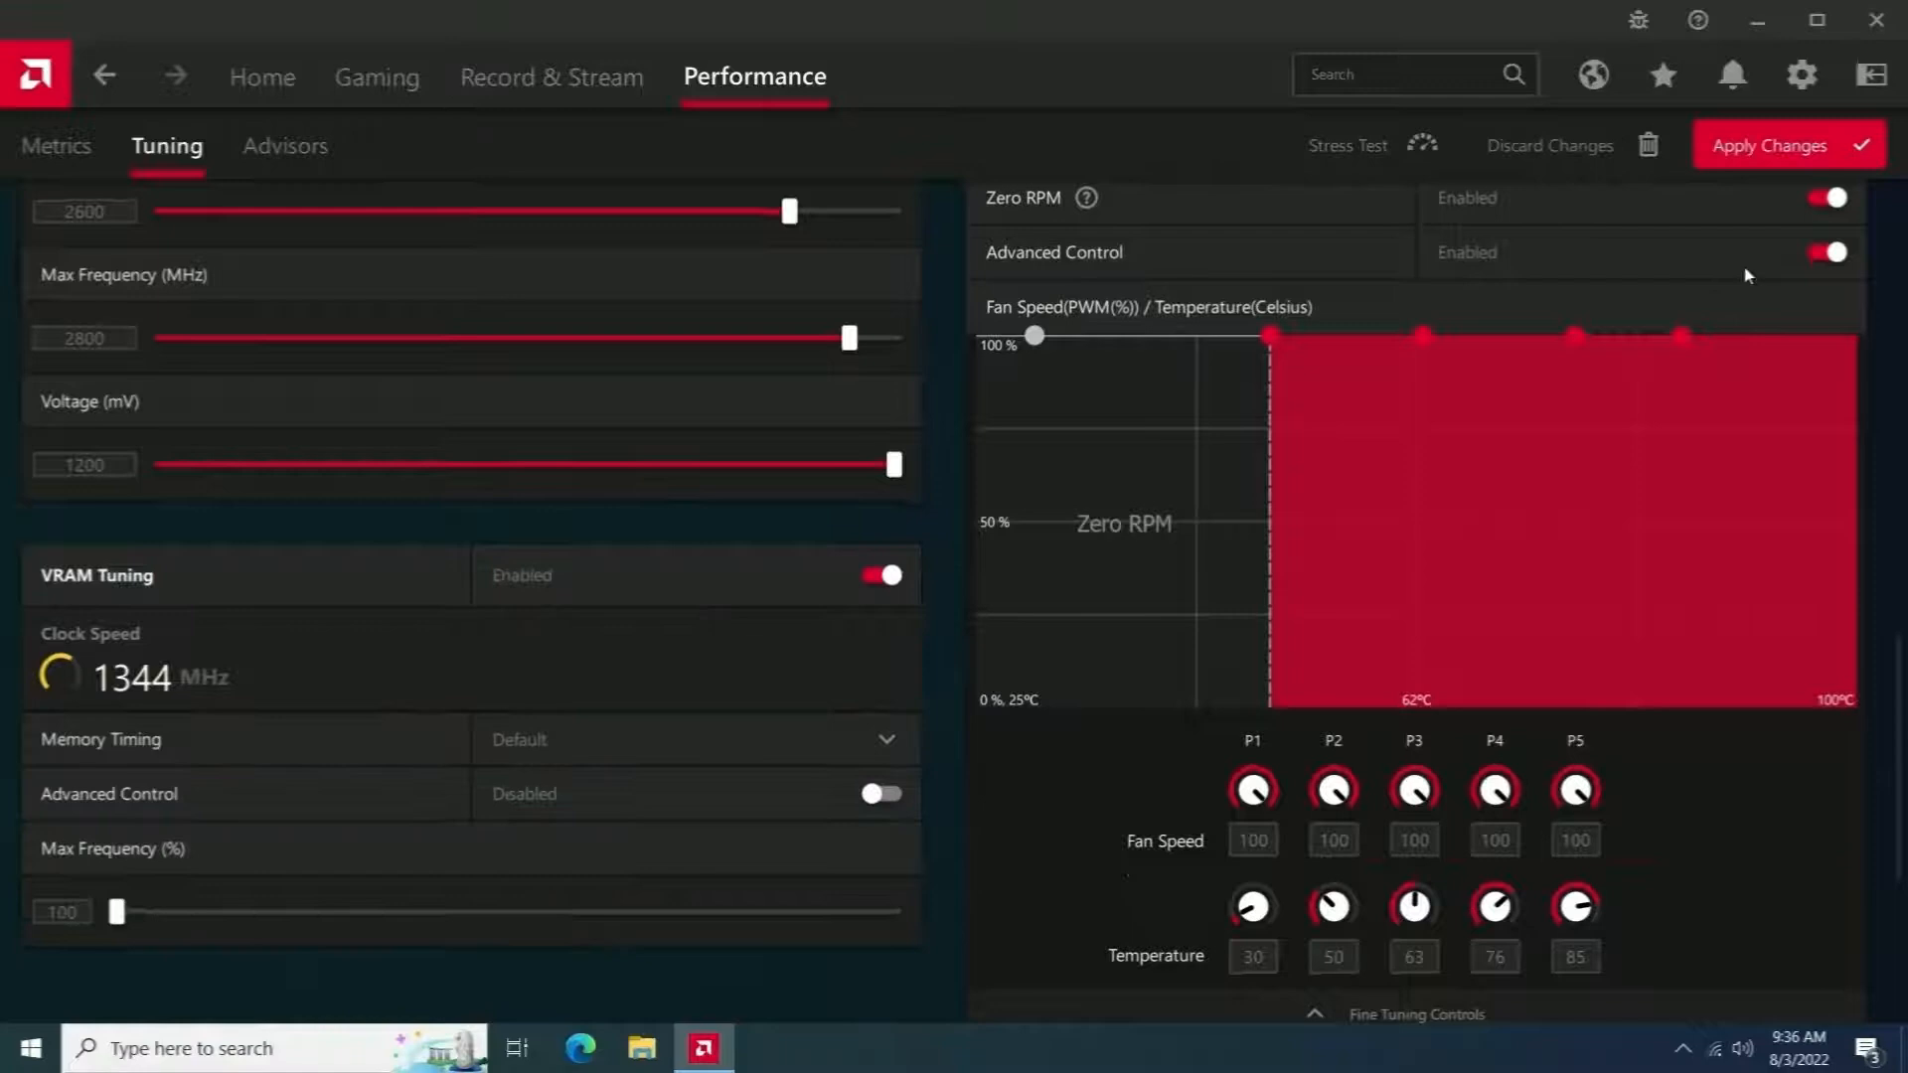
left_click(877, 793)
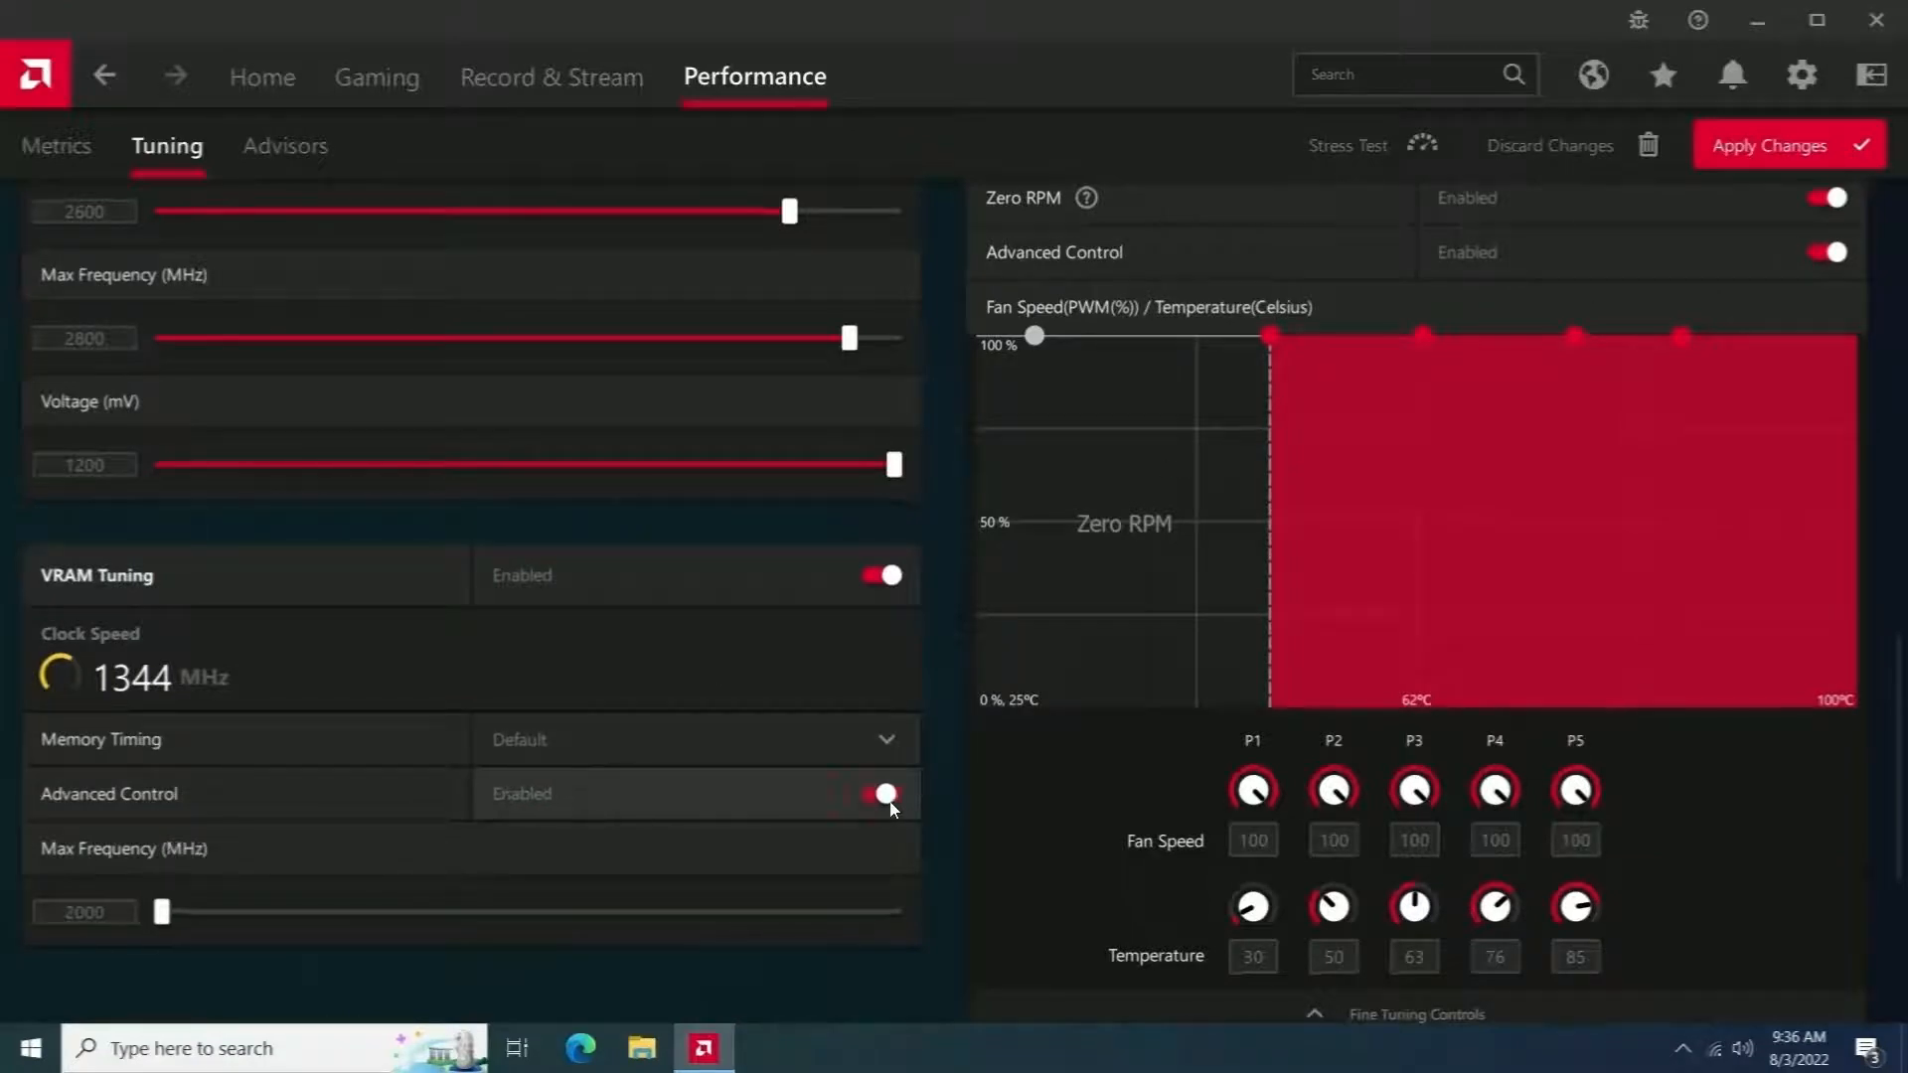
left_click(880, 794)
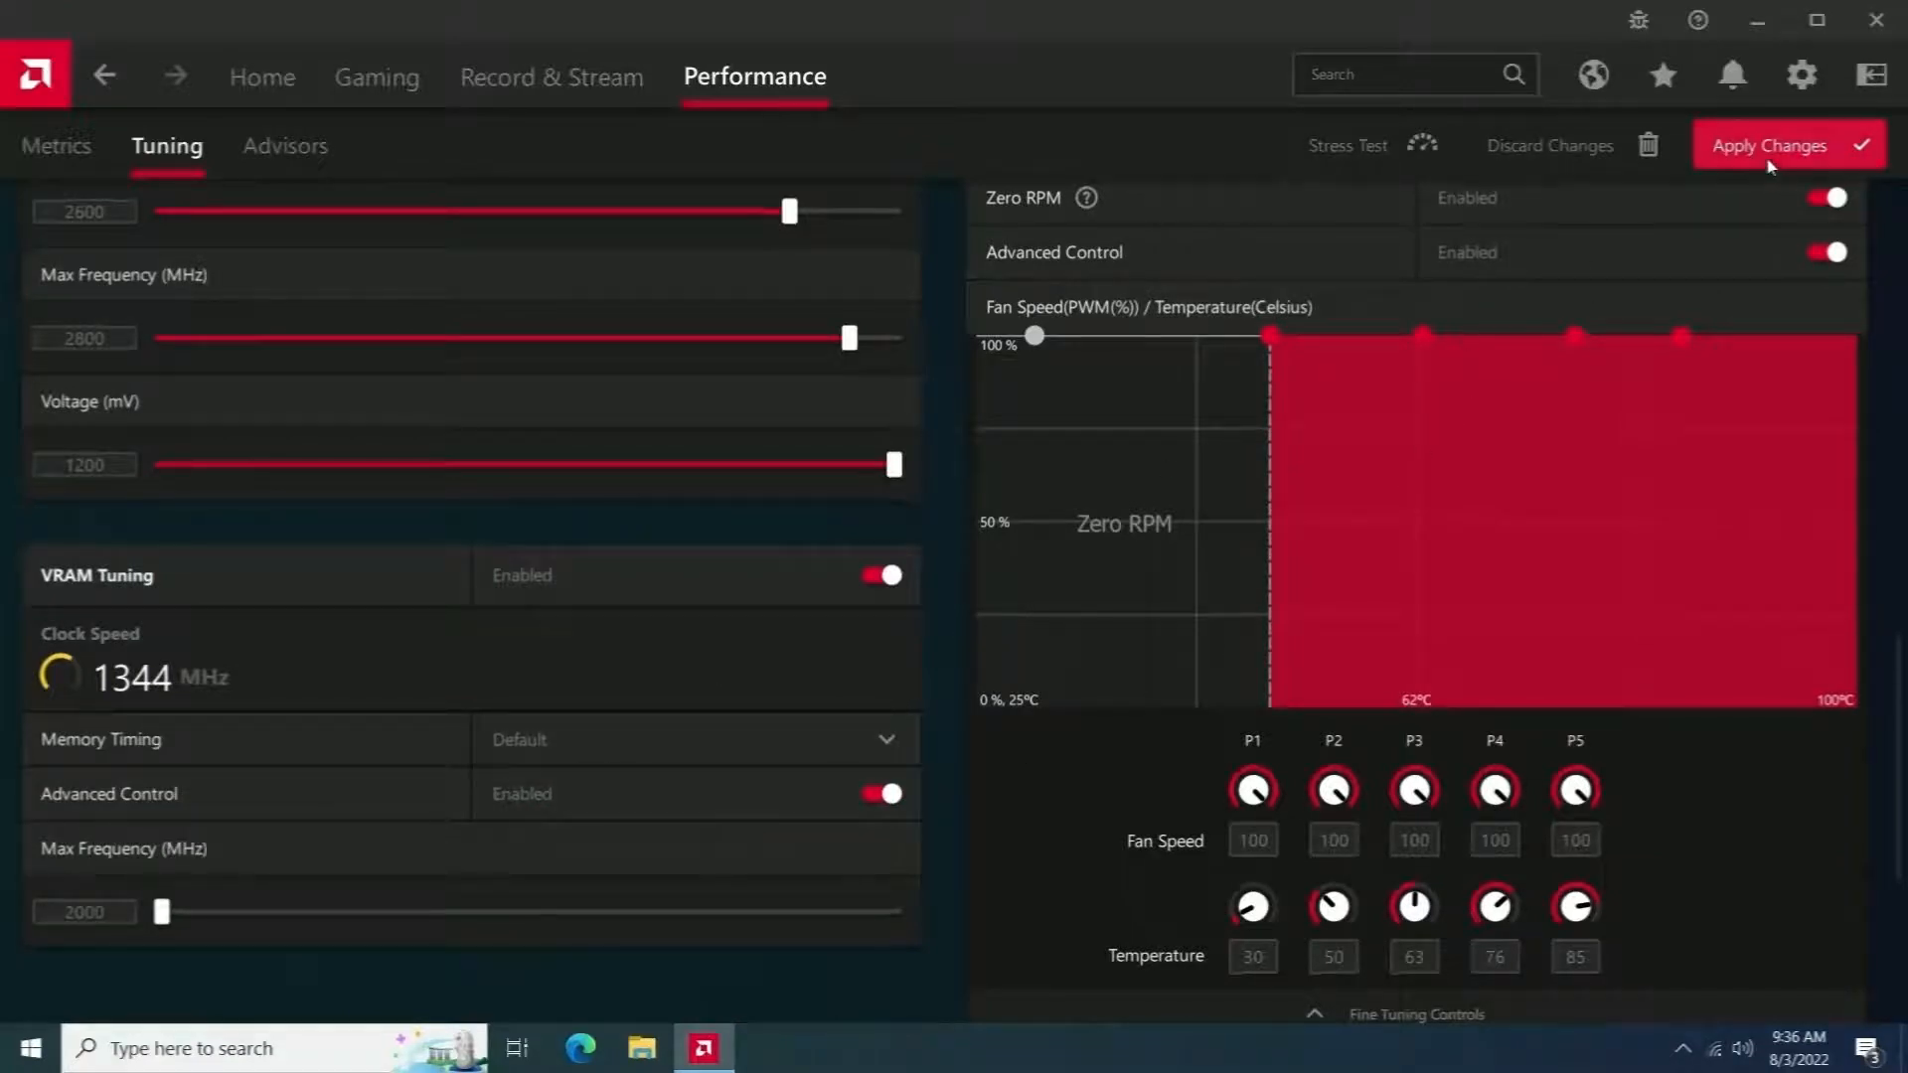
left_click(1769, 146)
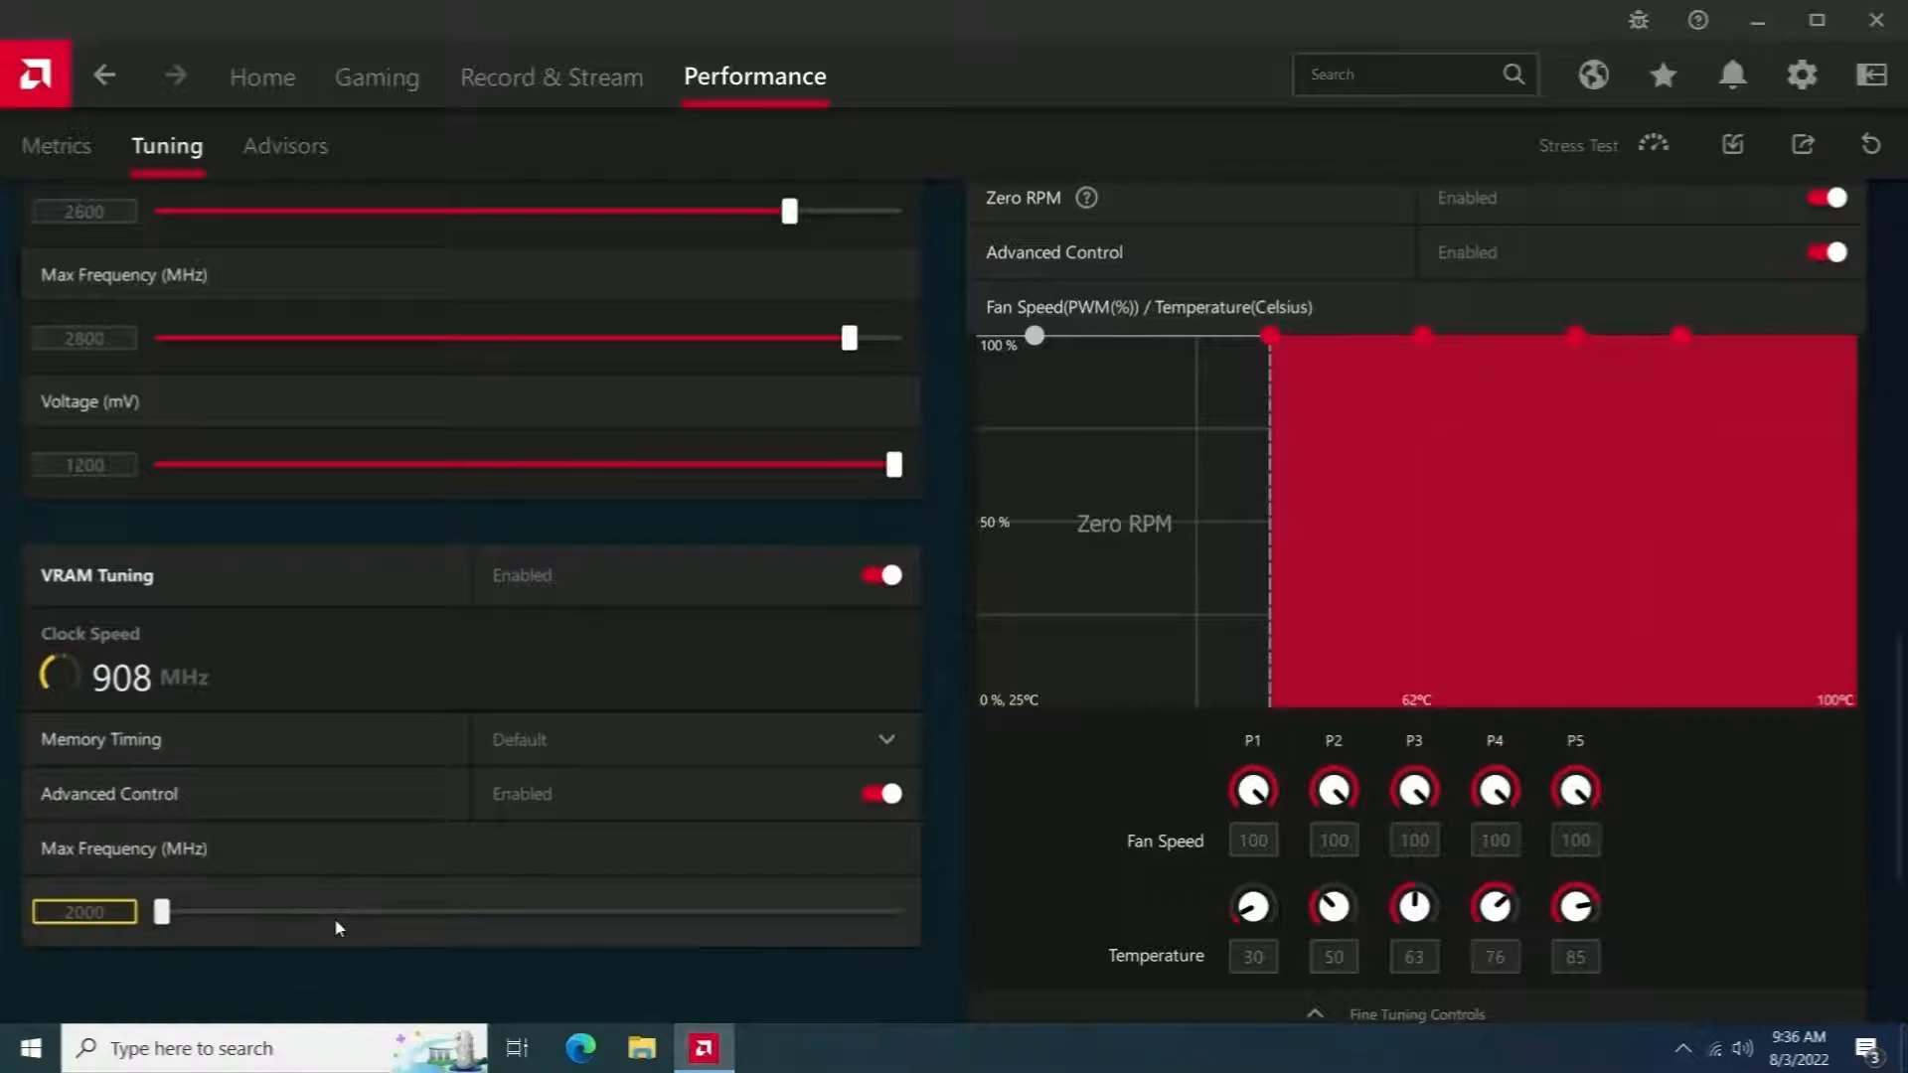
scroll("down", 3)
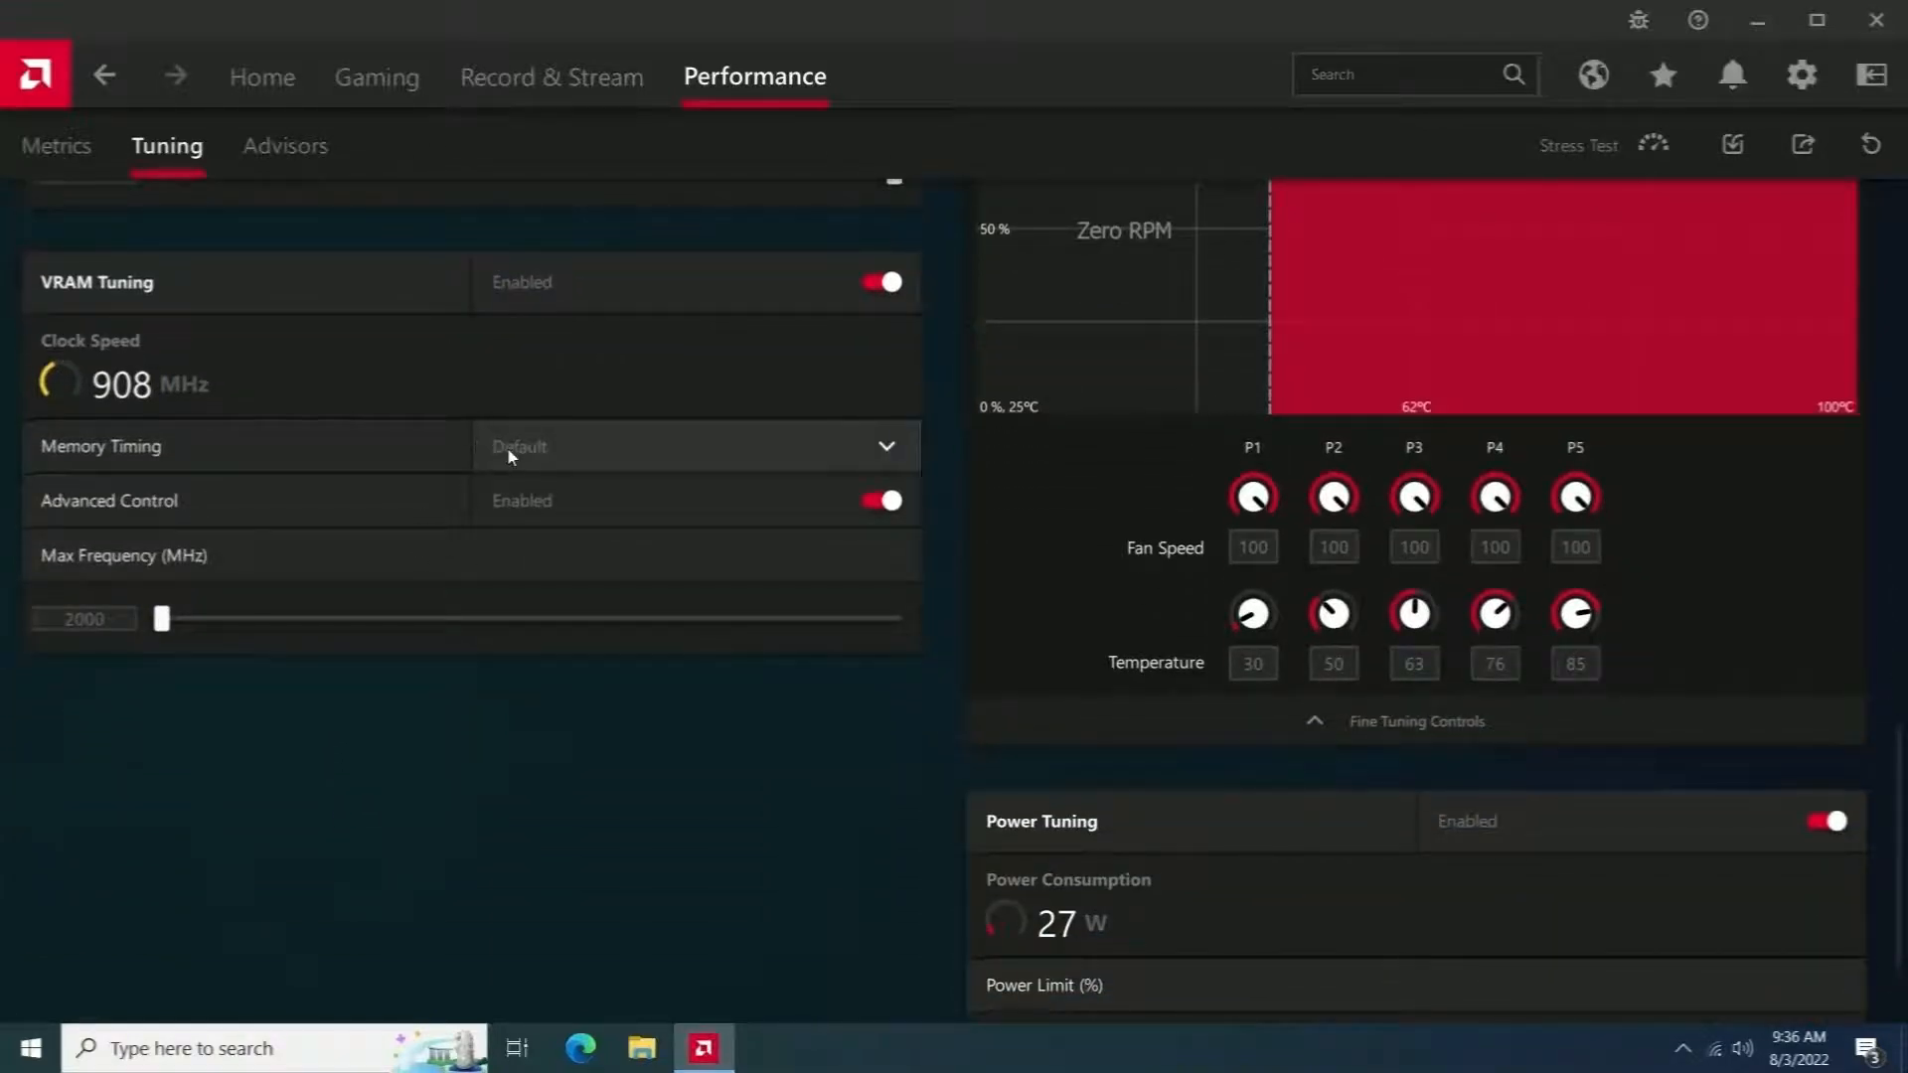
Leave memory timing on Default and raise VRAM maximum frequency to about 2050 MHz.
left_click(696, 445)
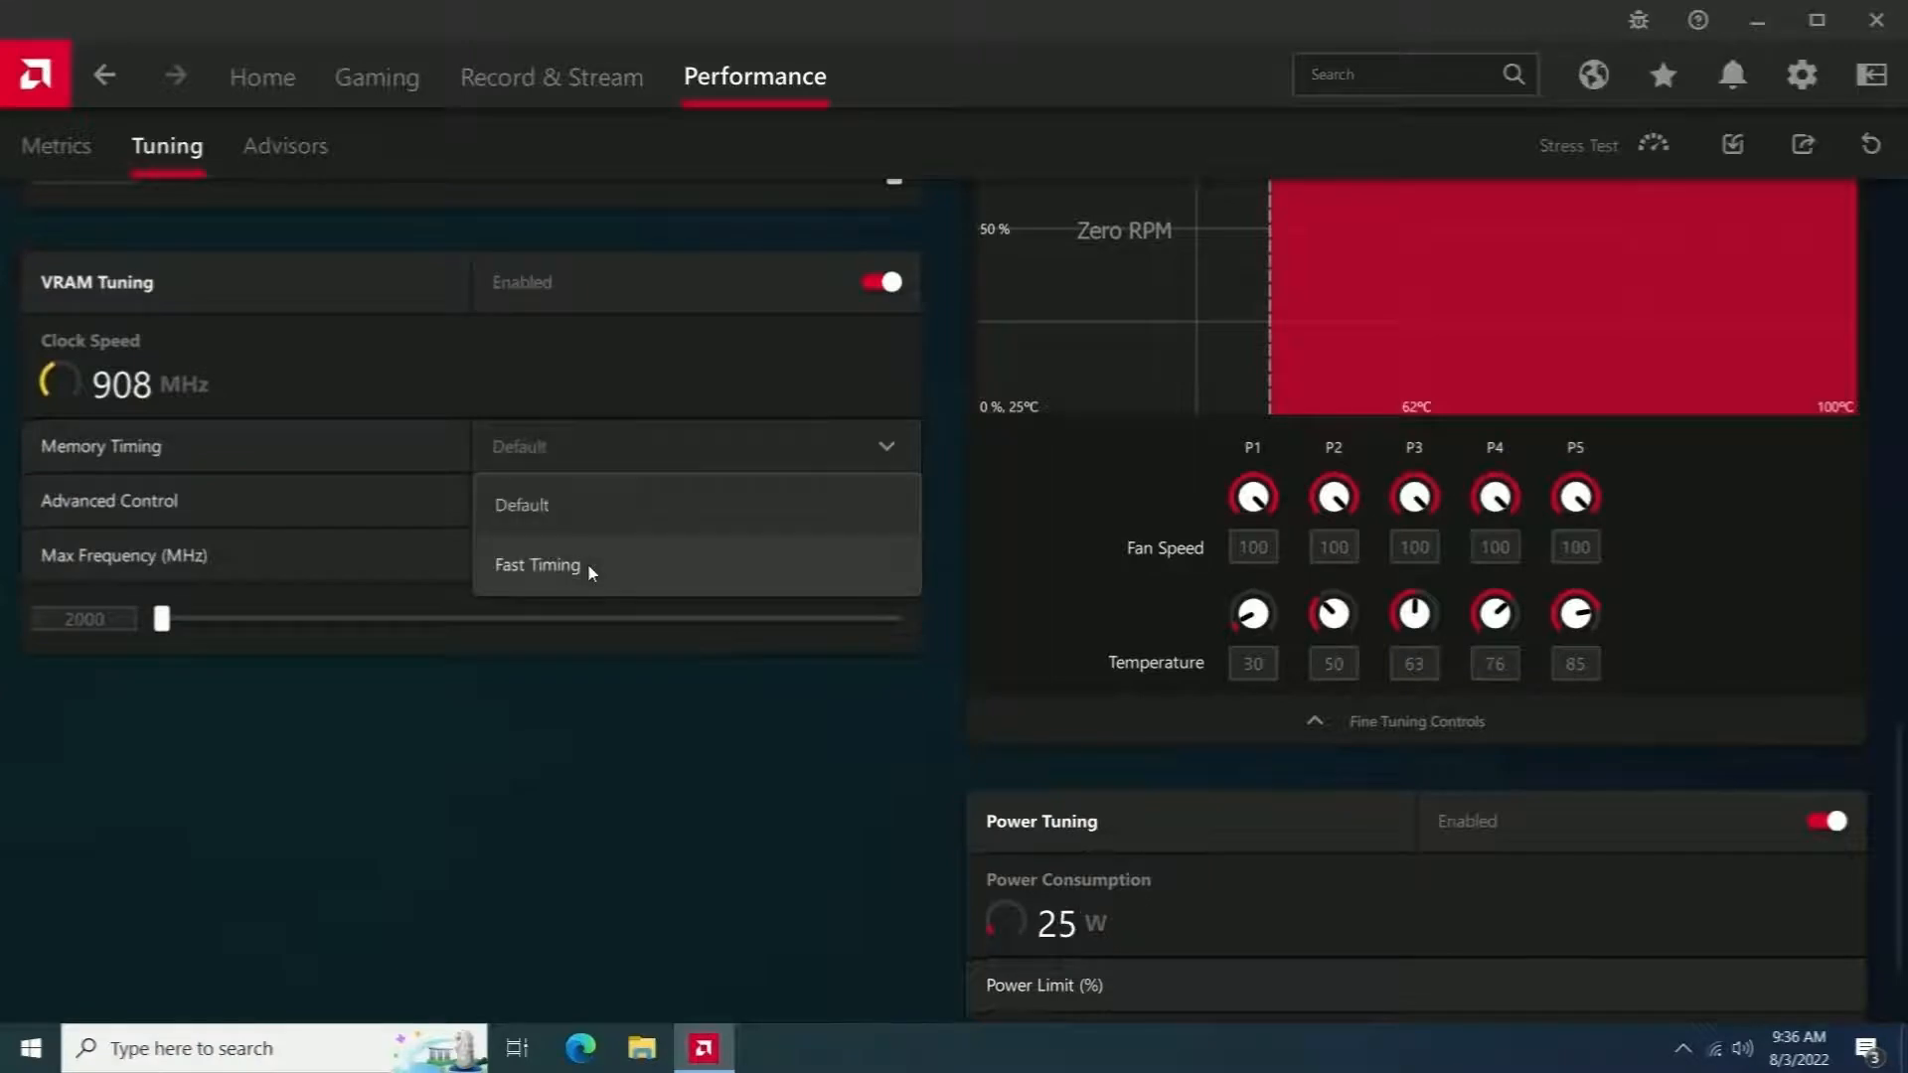
scroll("down", 3)
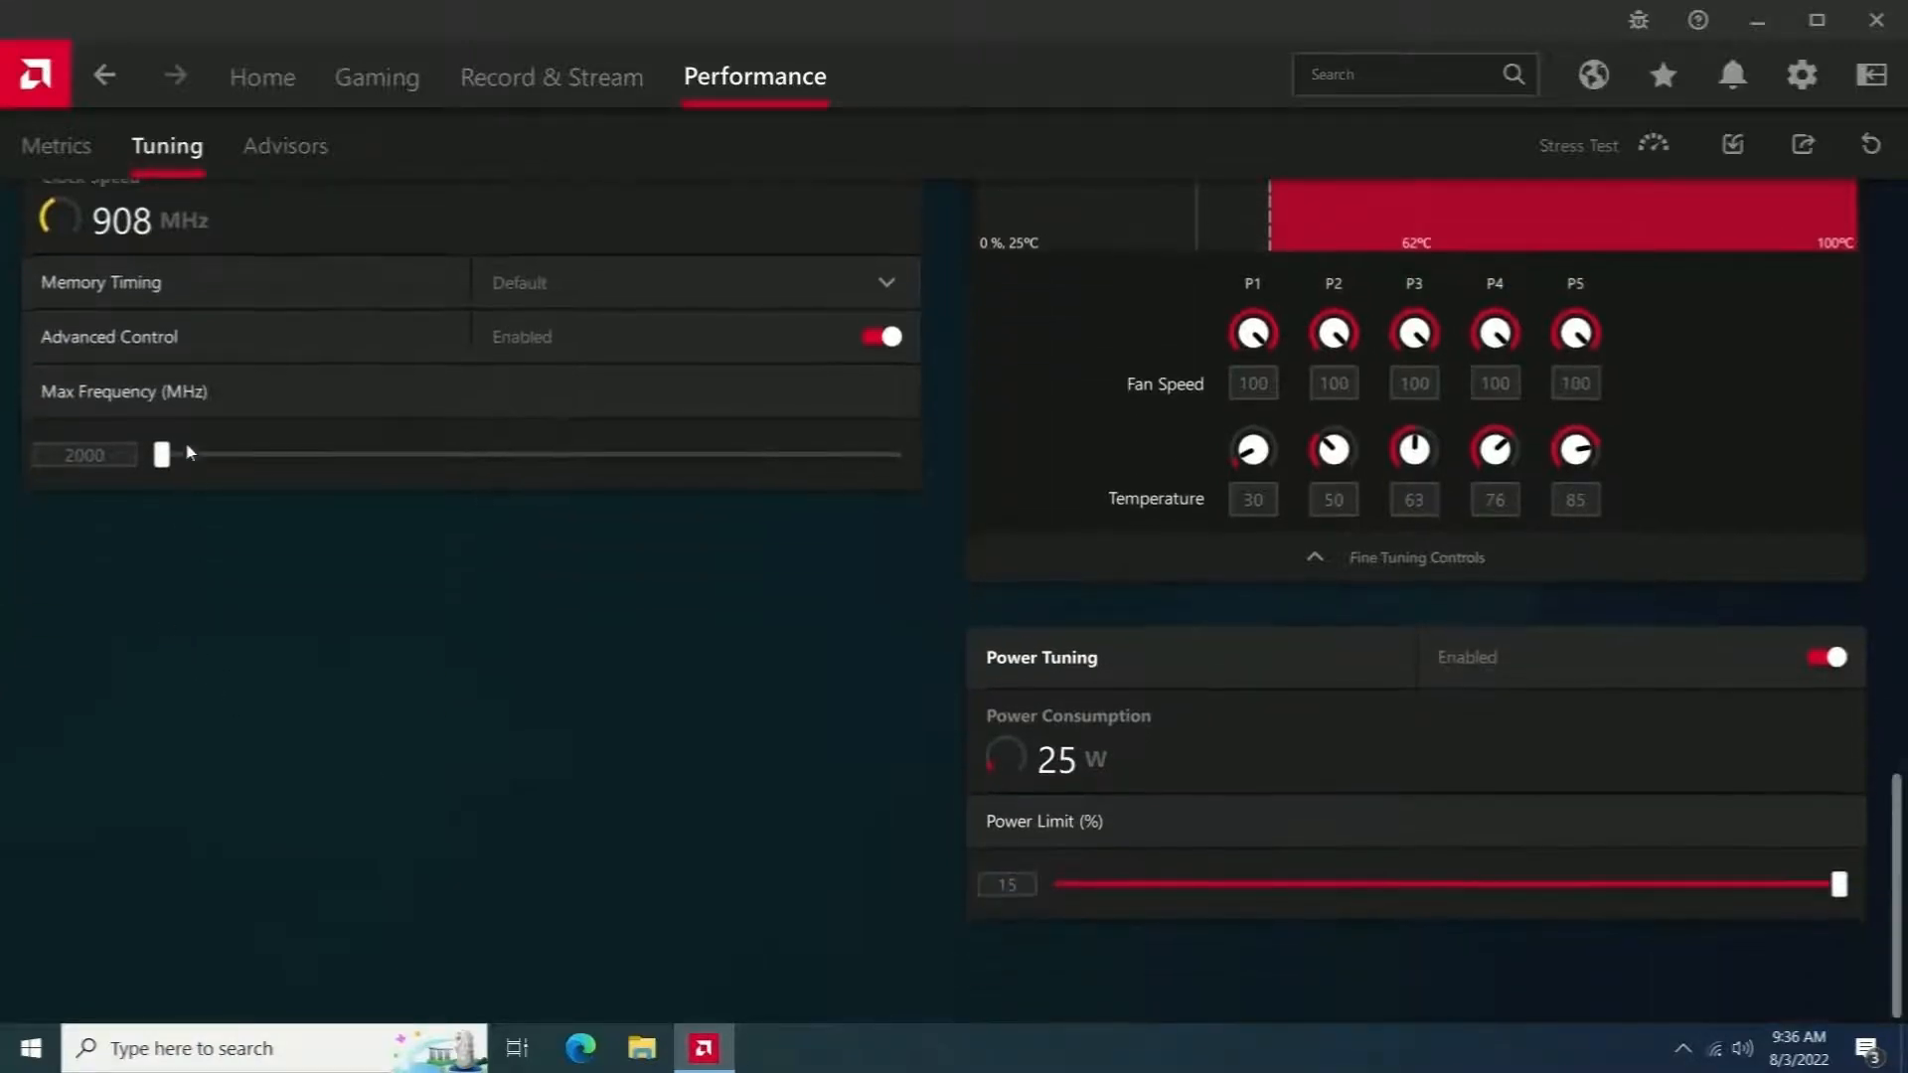
left_click_drag(161, 454, 256, 453)
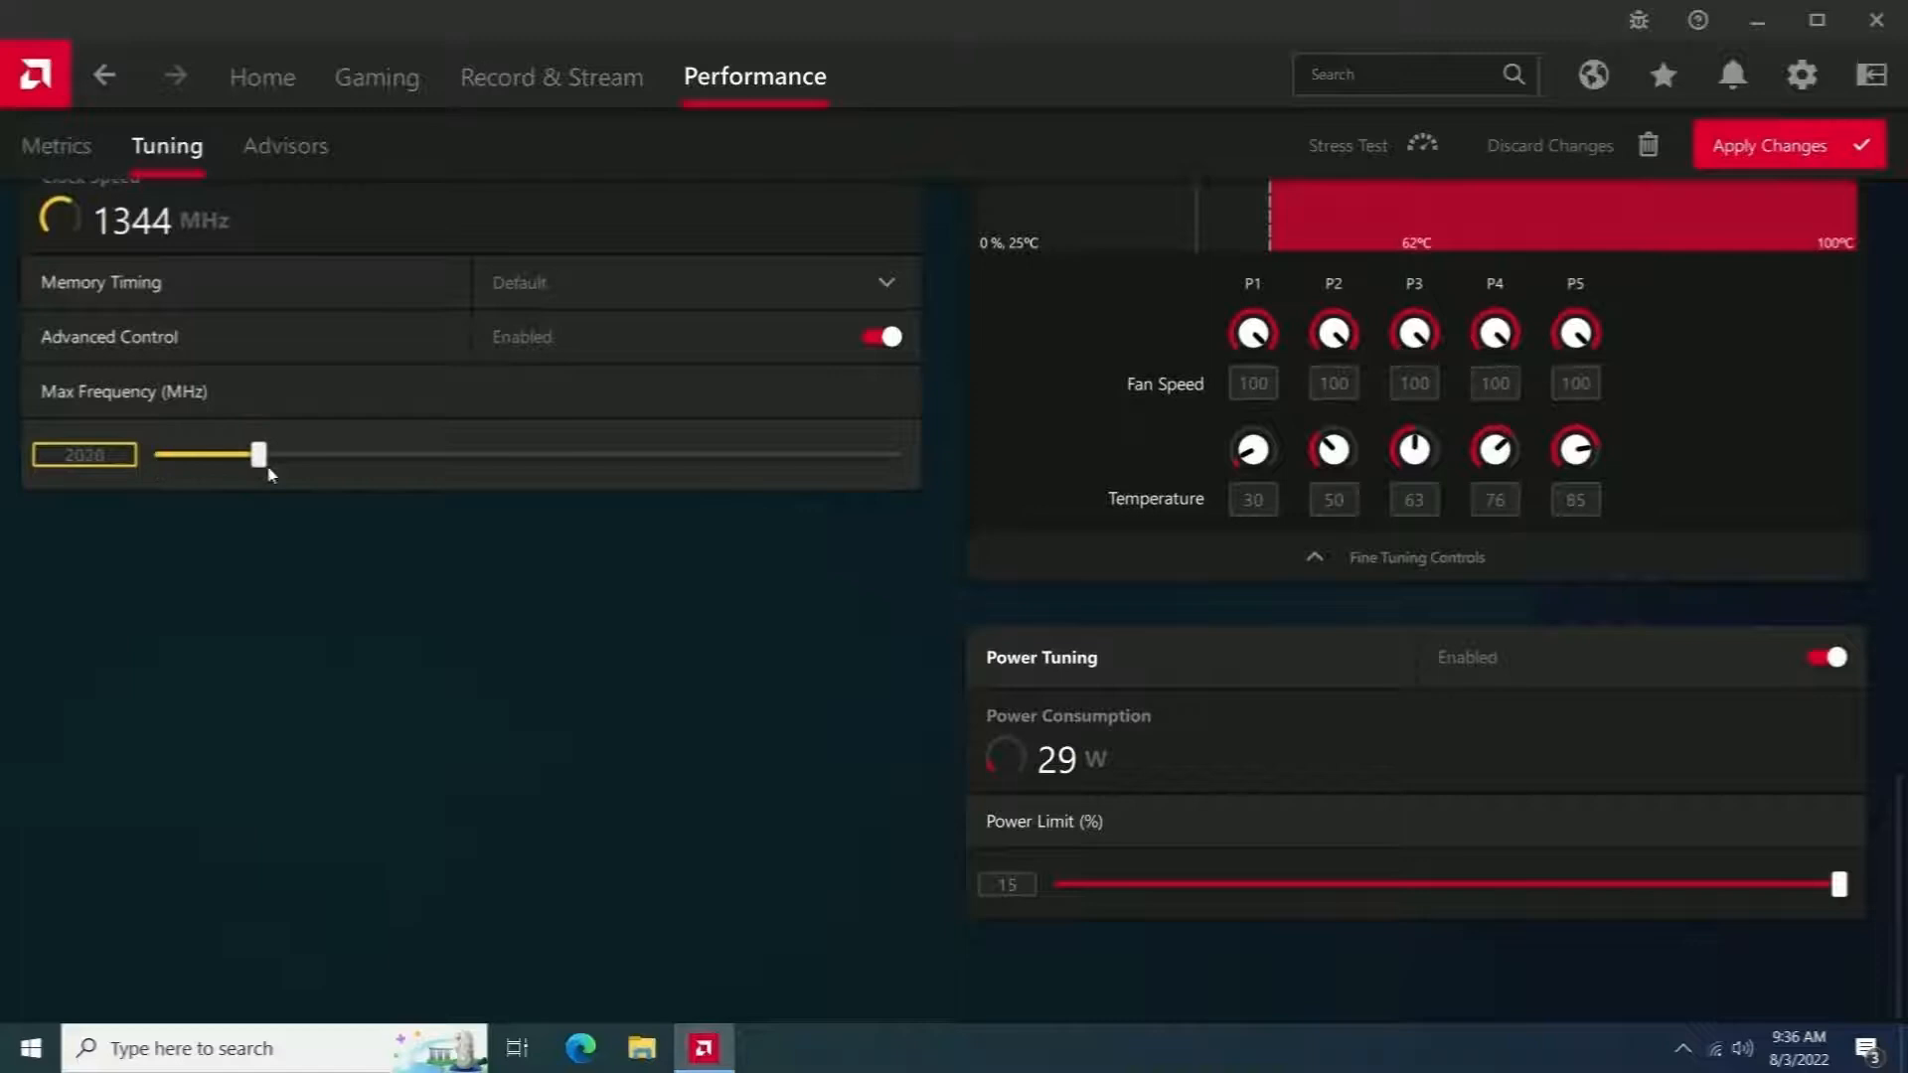
left_click_drag(257, 453, 388, 453)
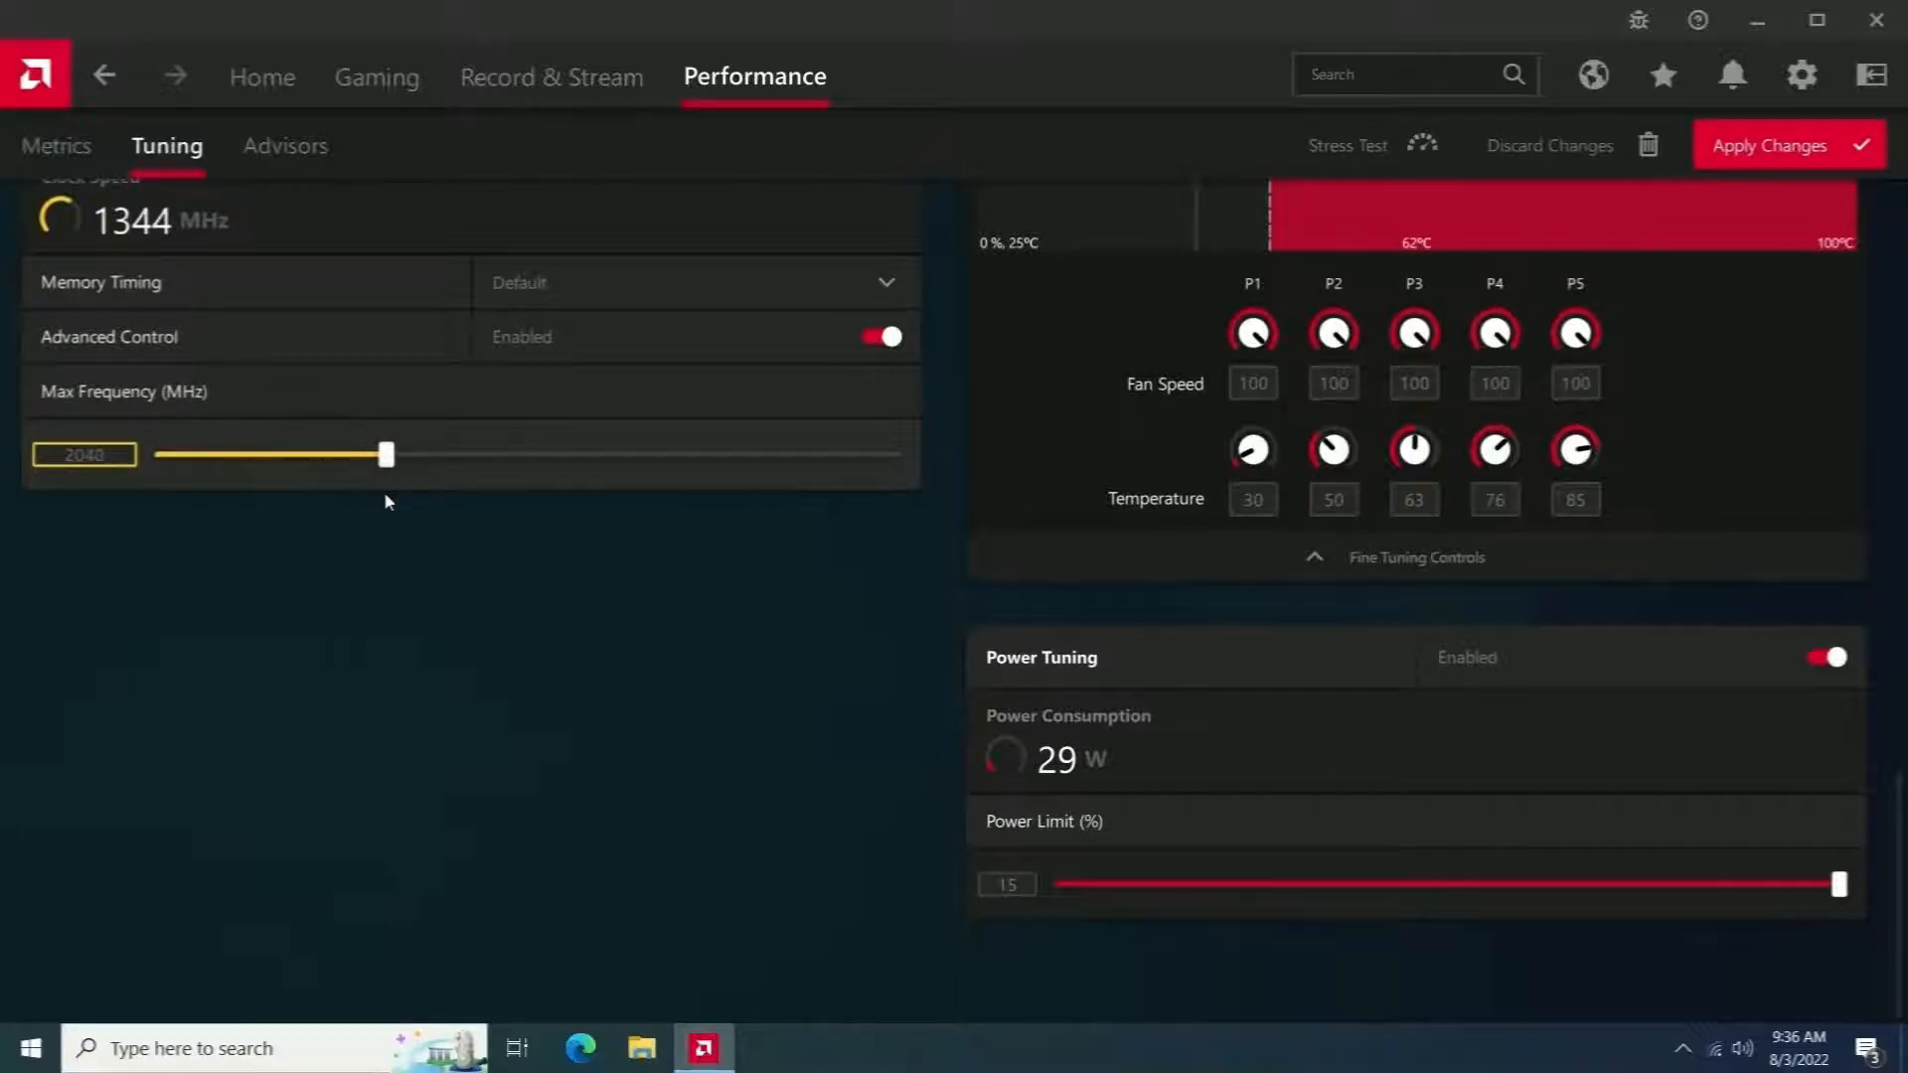
left_click_drag(388, 453, 405, 454)
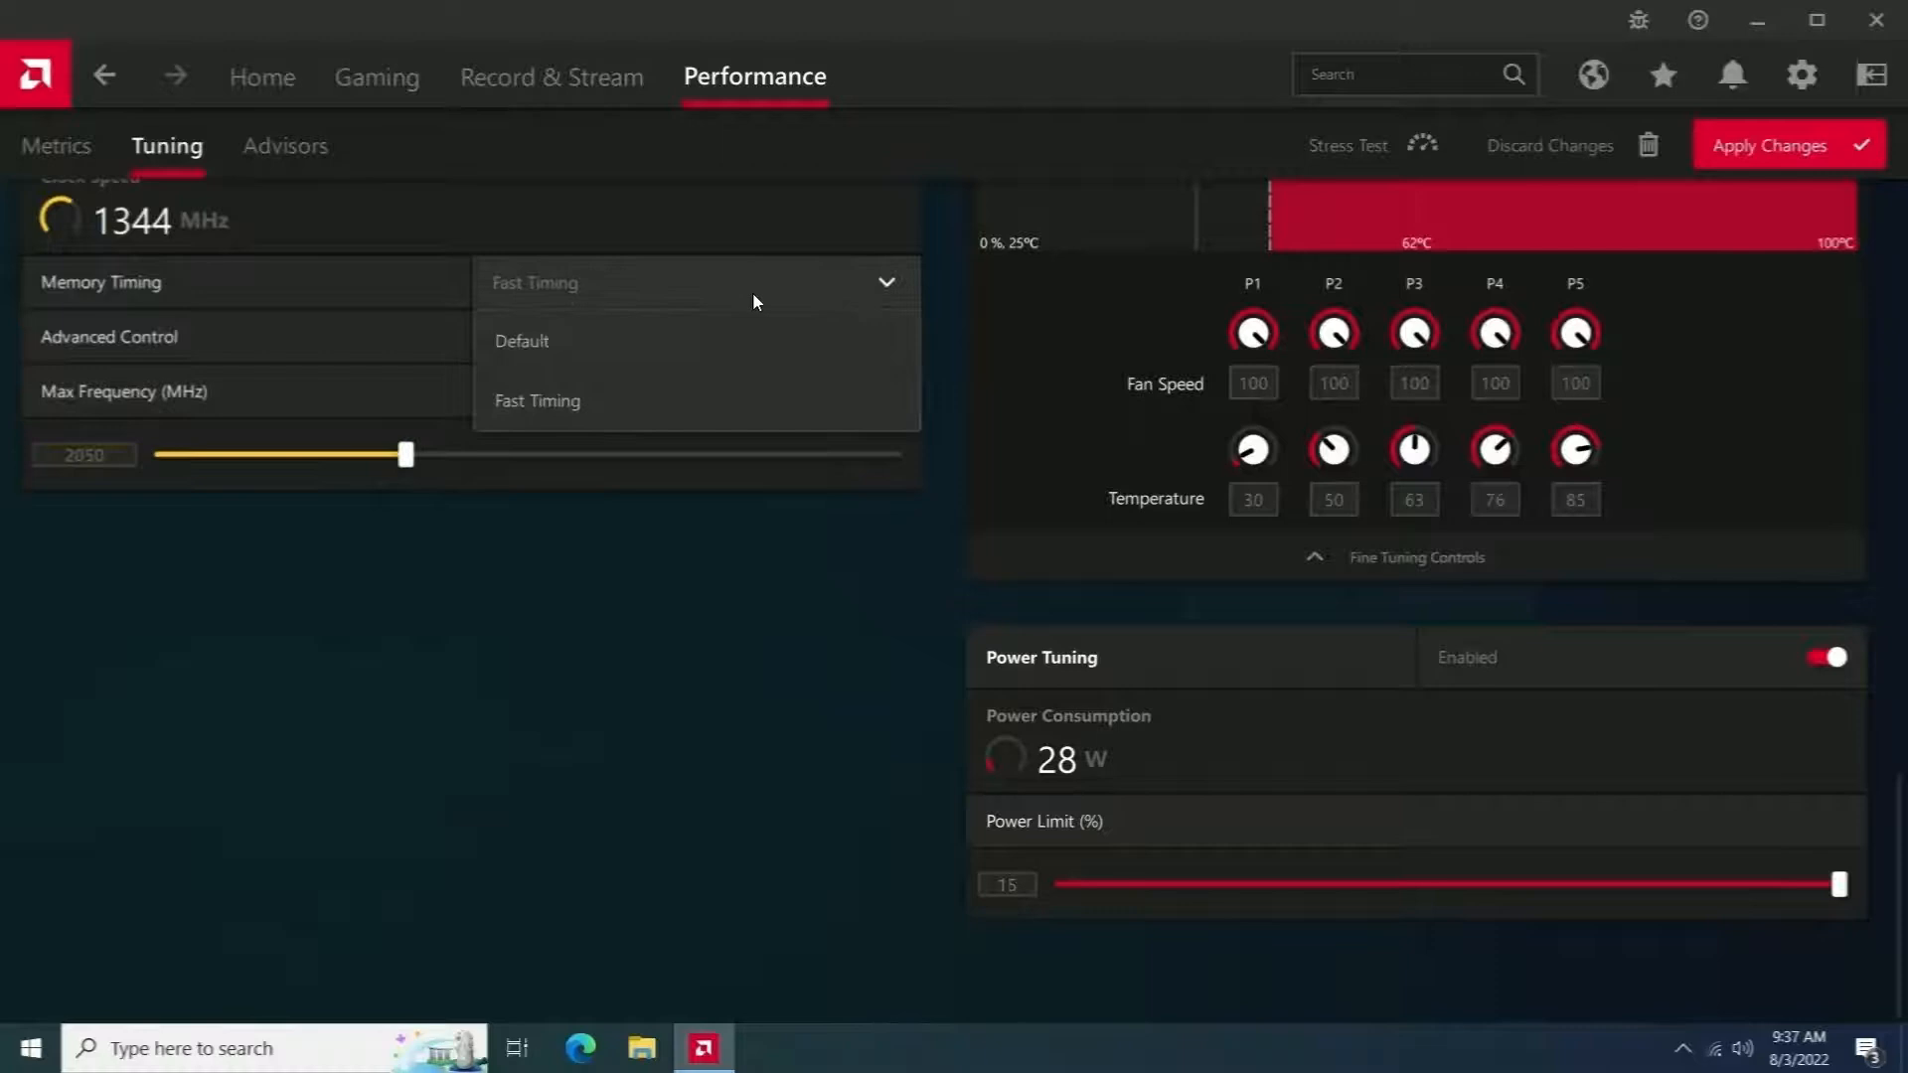
left_click(521, 340)
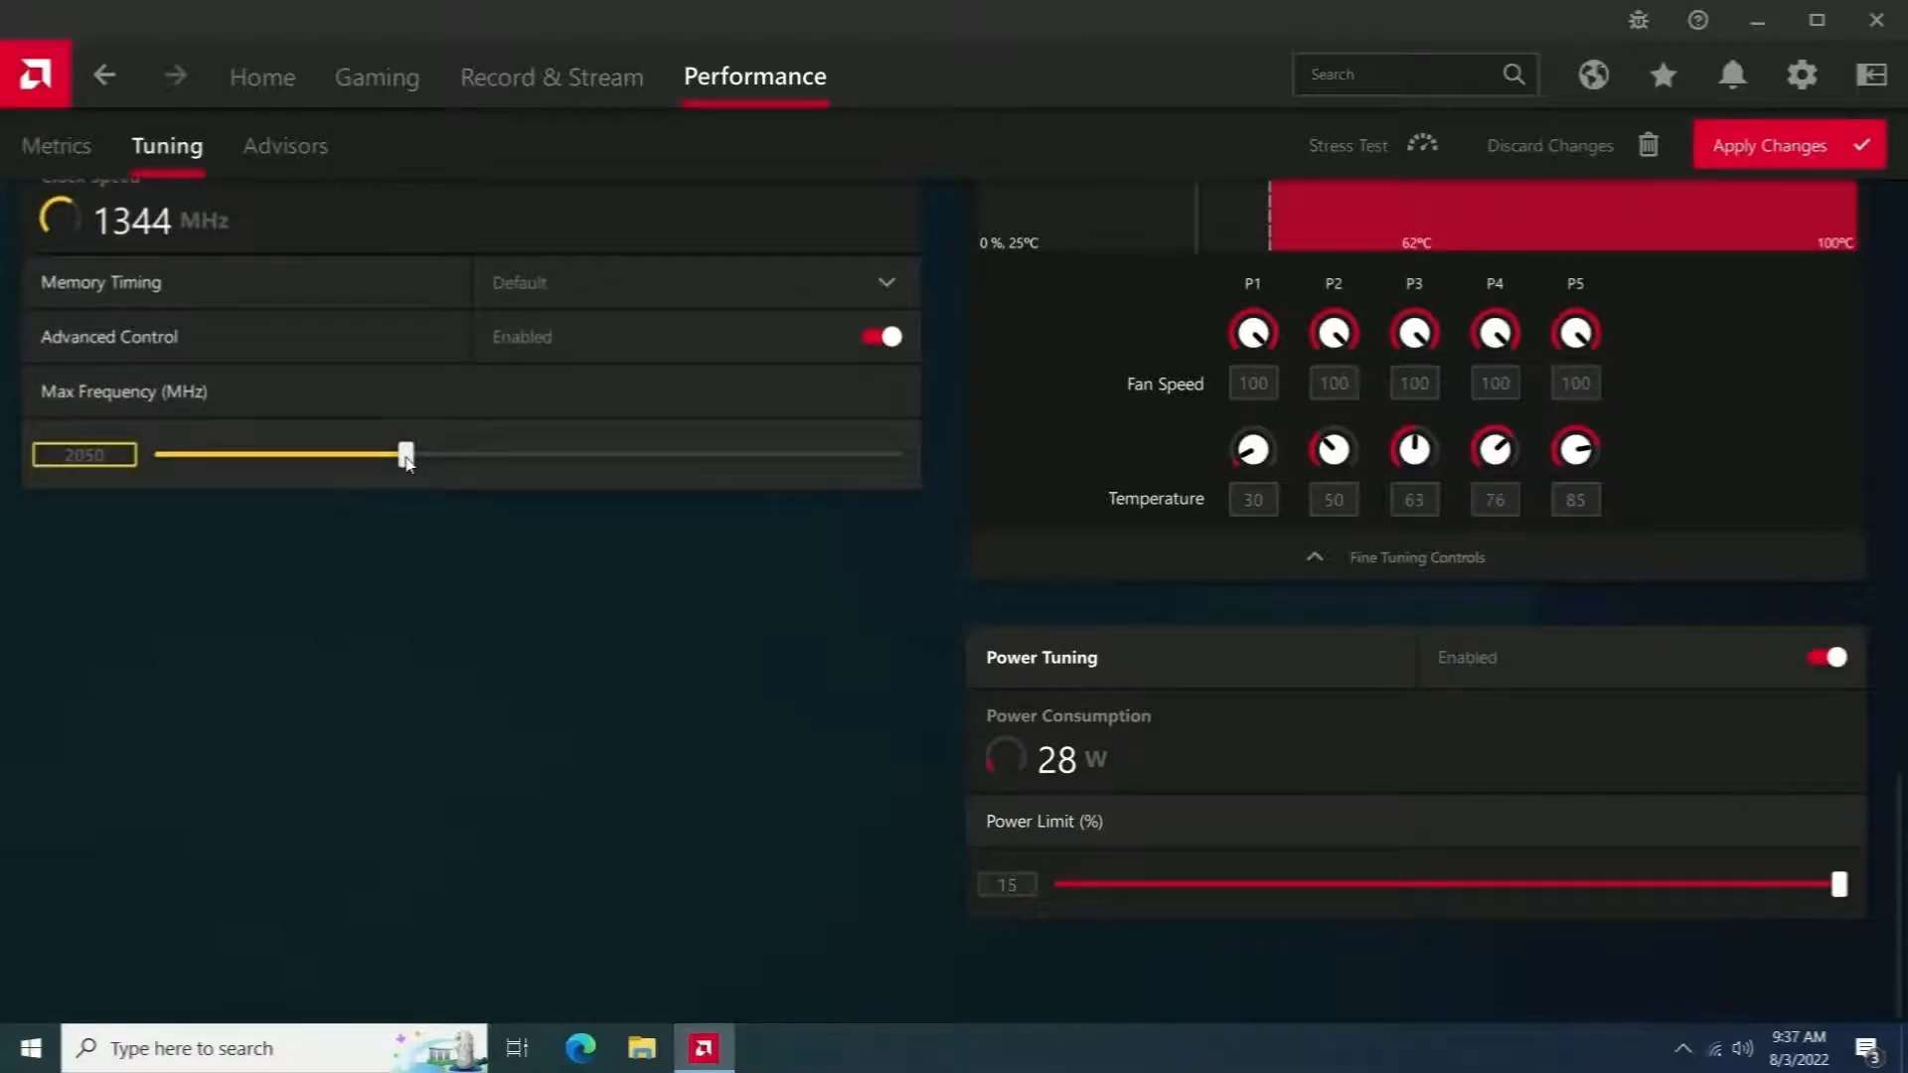
Push the VRAM maximum frequency up to 2150 MHz and apply it.
left_click_drag(408, 454, 895, 453)
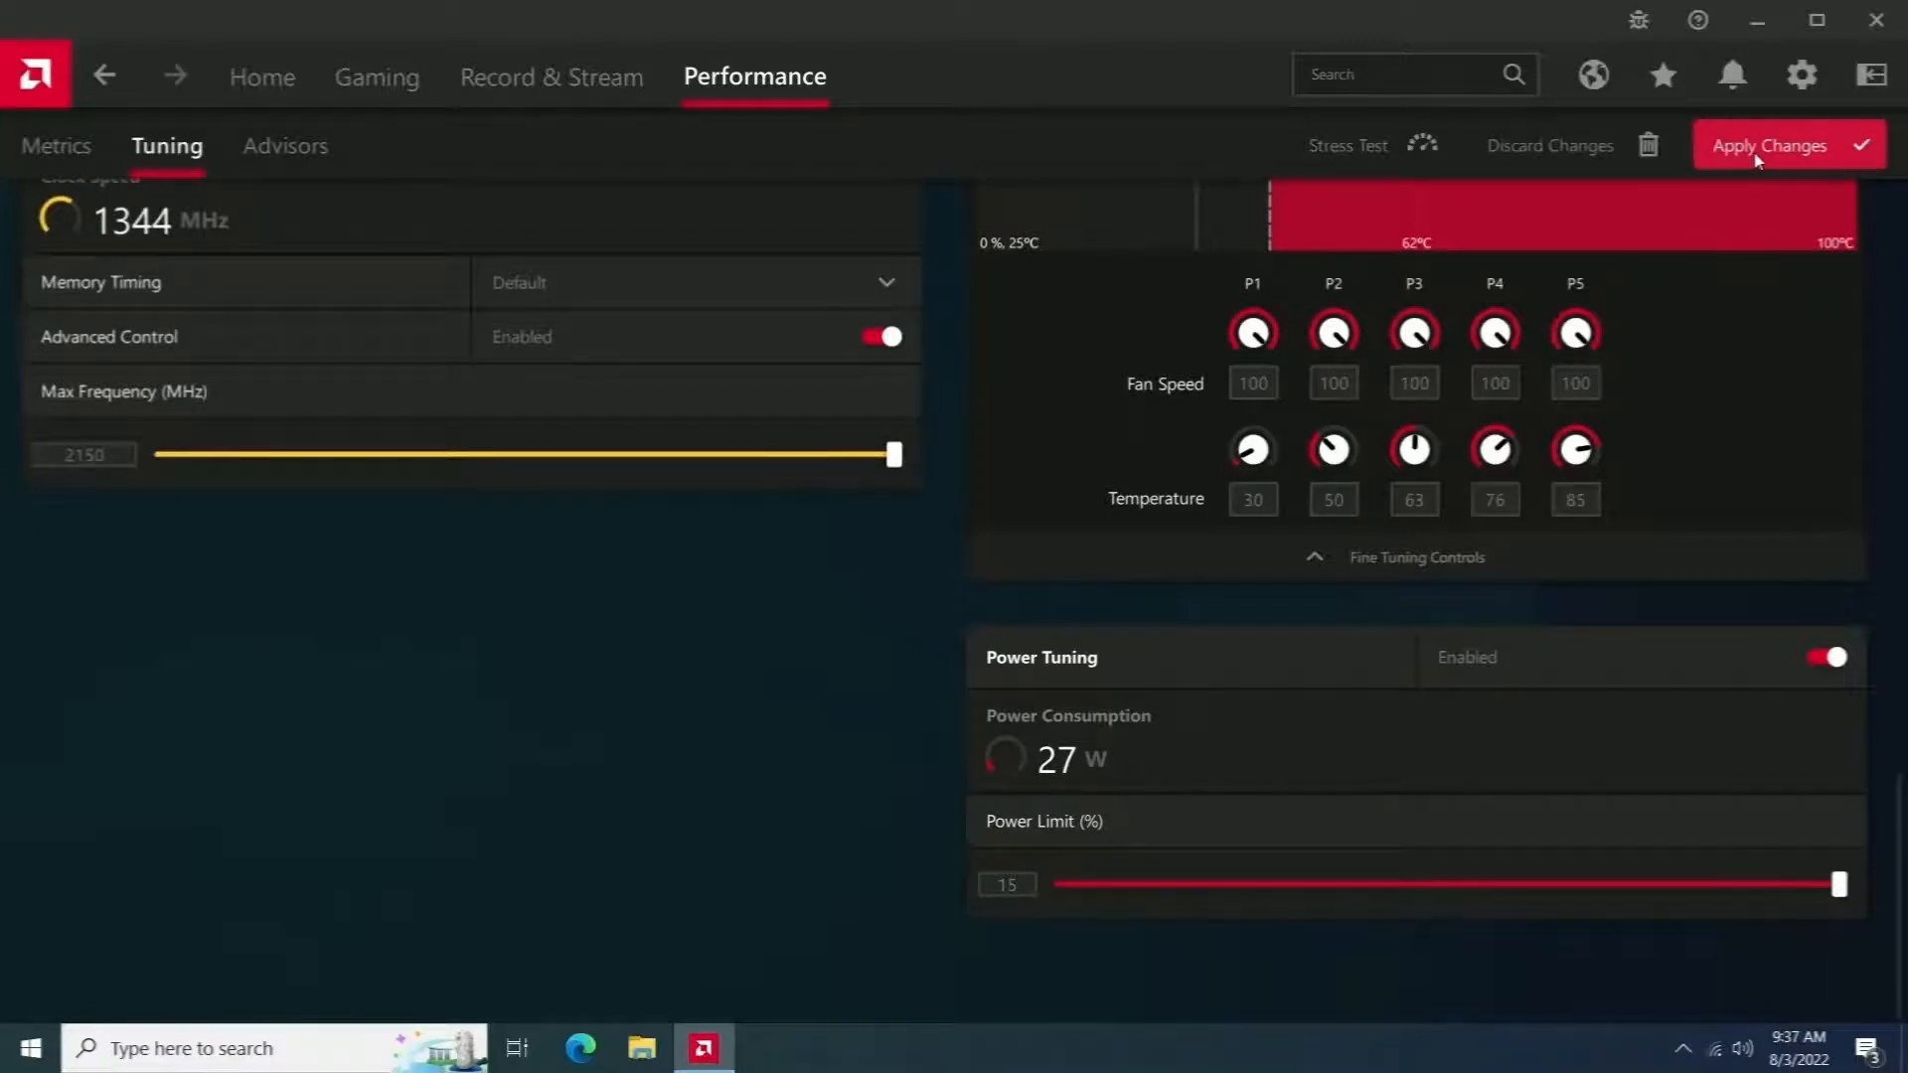
left_click(1771, 146)
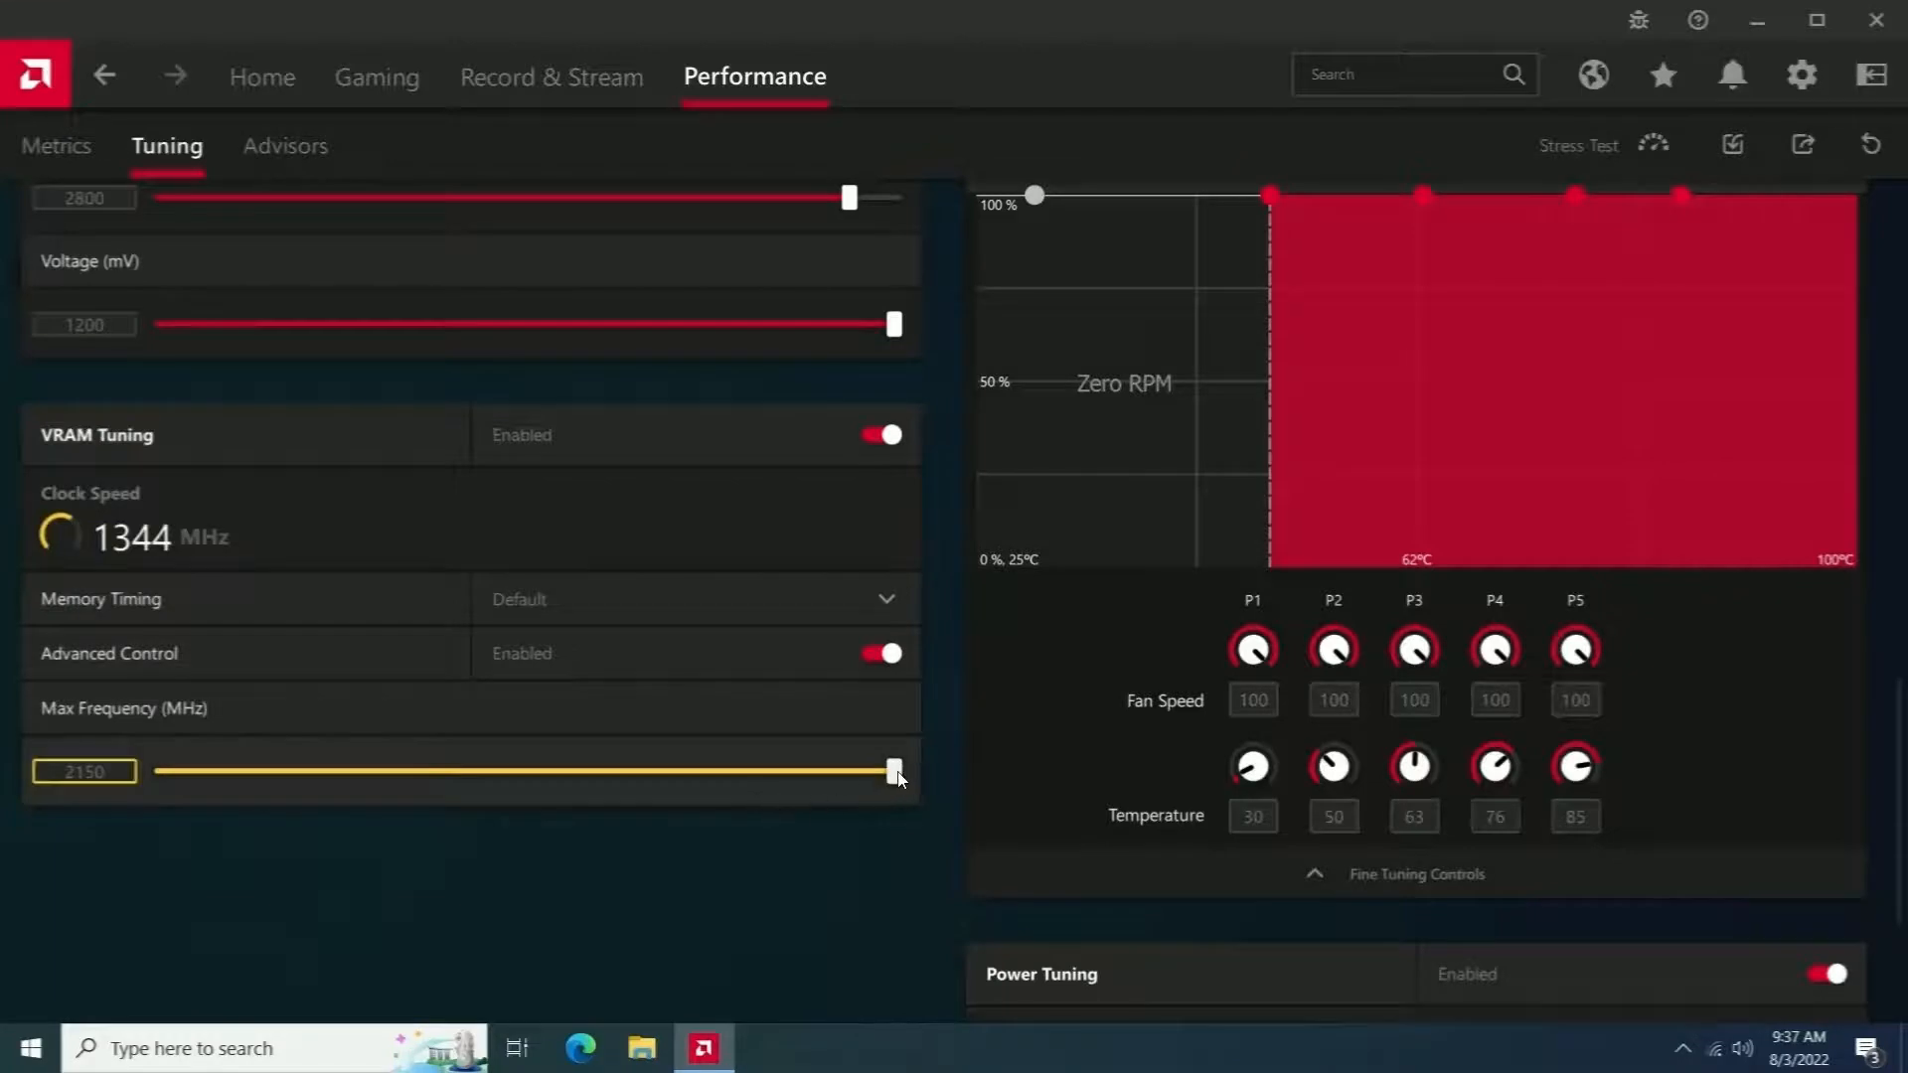
Lower the VRAM maximum frequency back to 2140 MHz and apply it.
left_click_drag(896, 771, 845, 771)
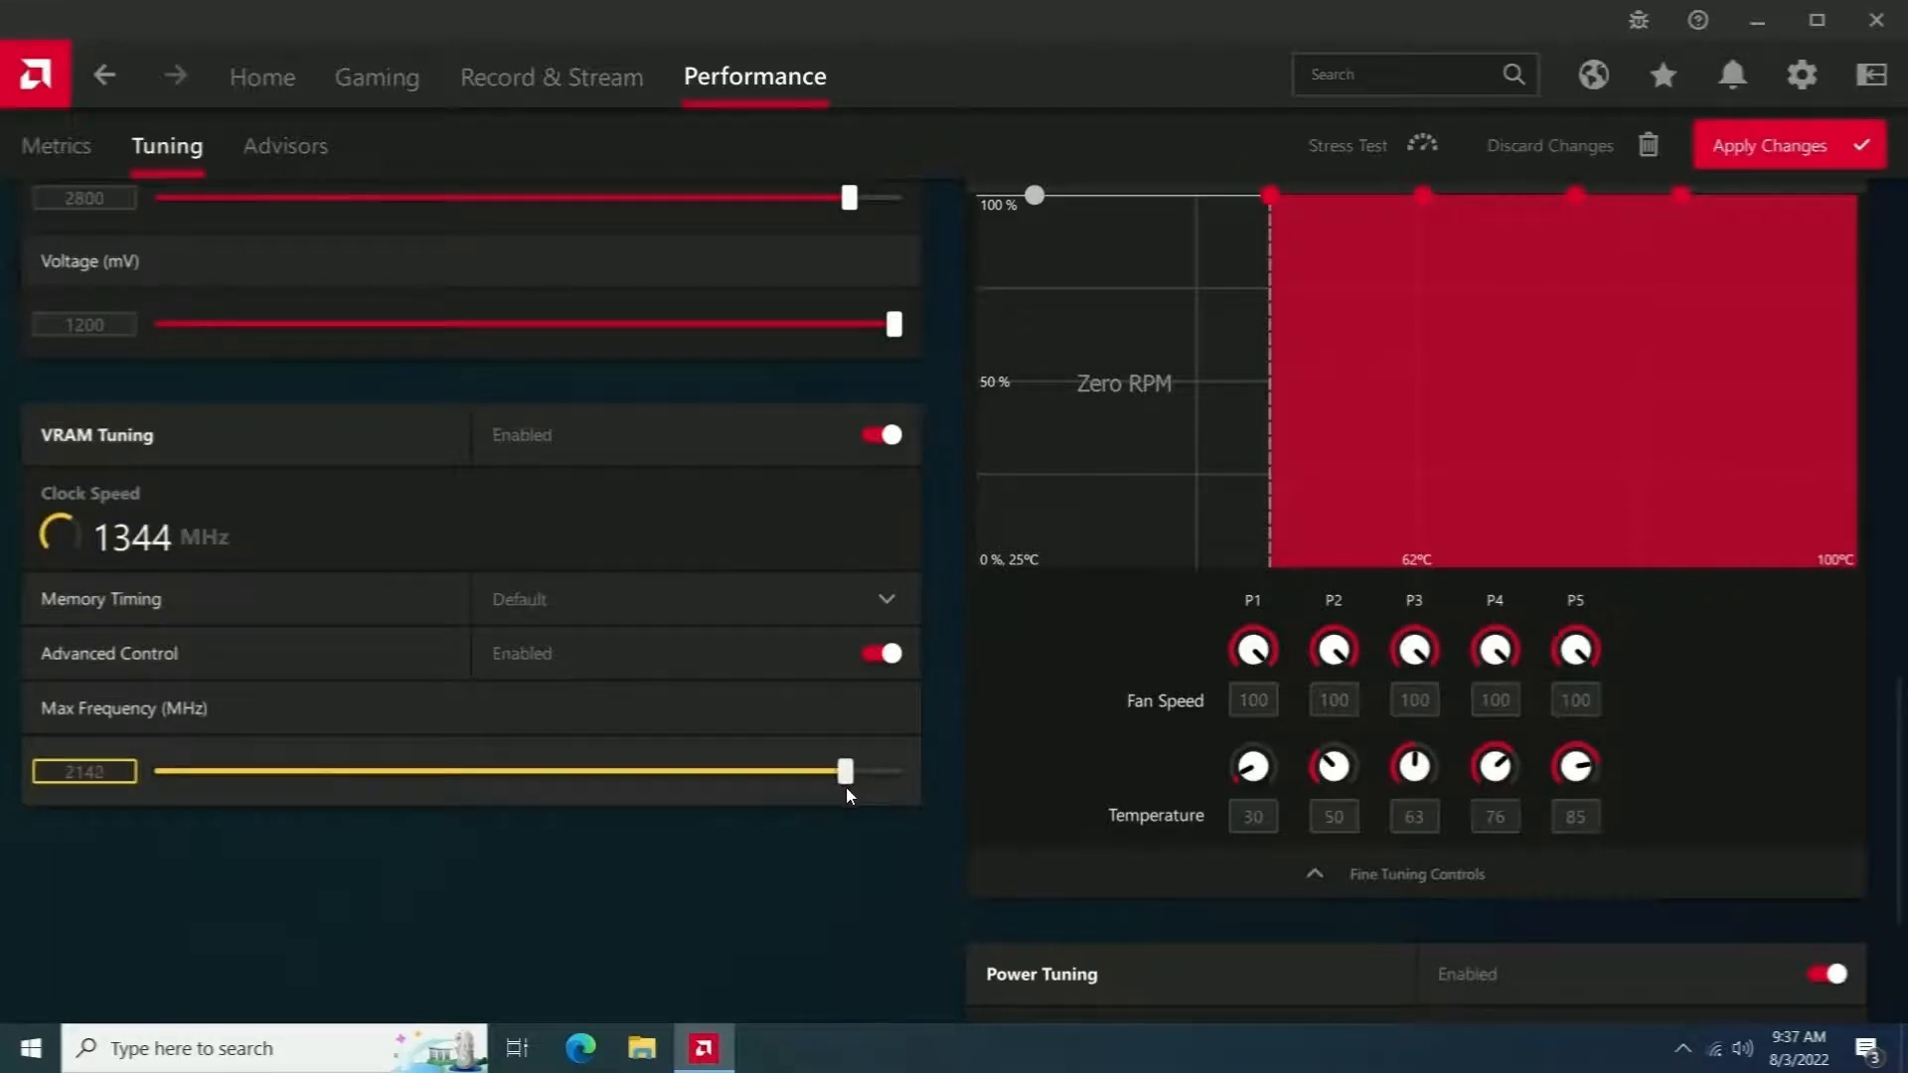
left_click_drag(849, 771, 845, 771)
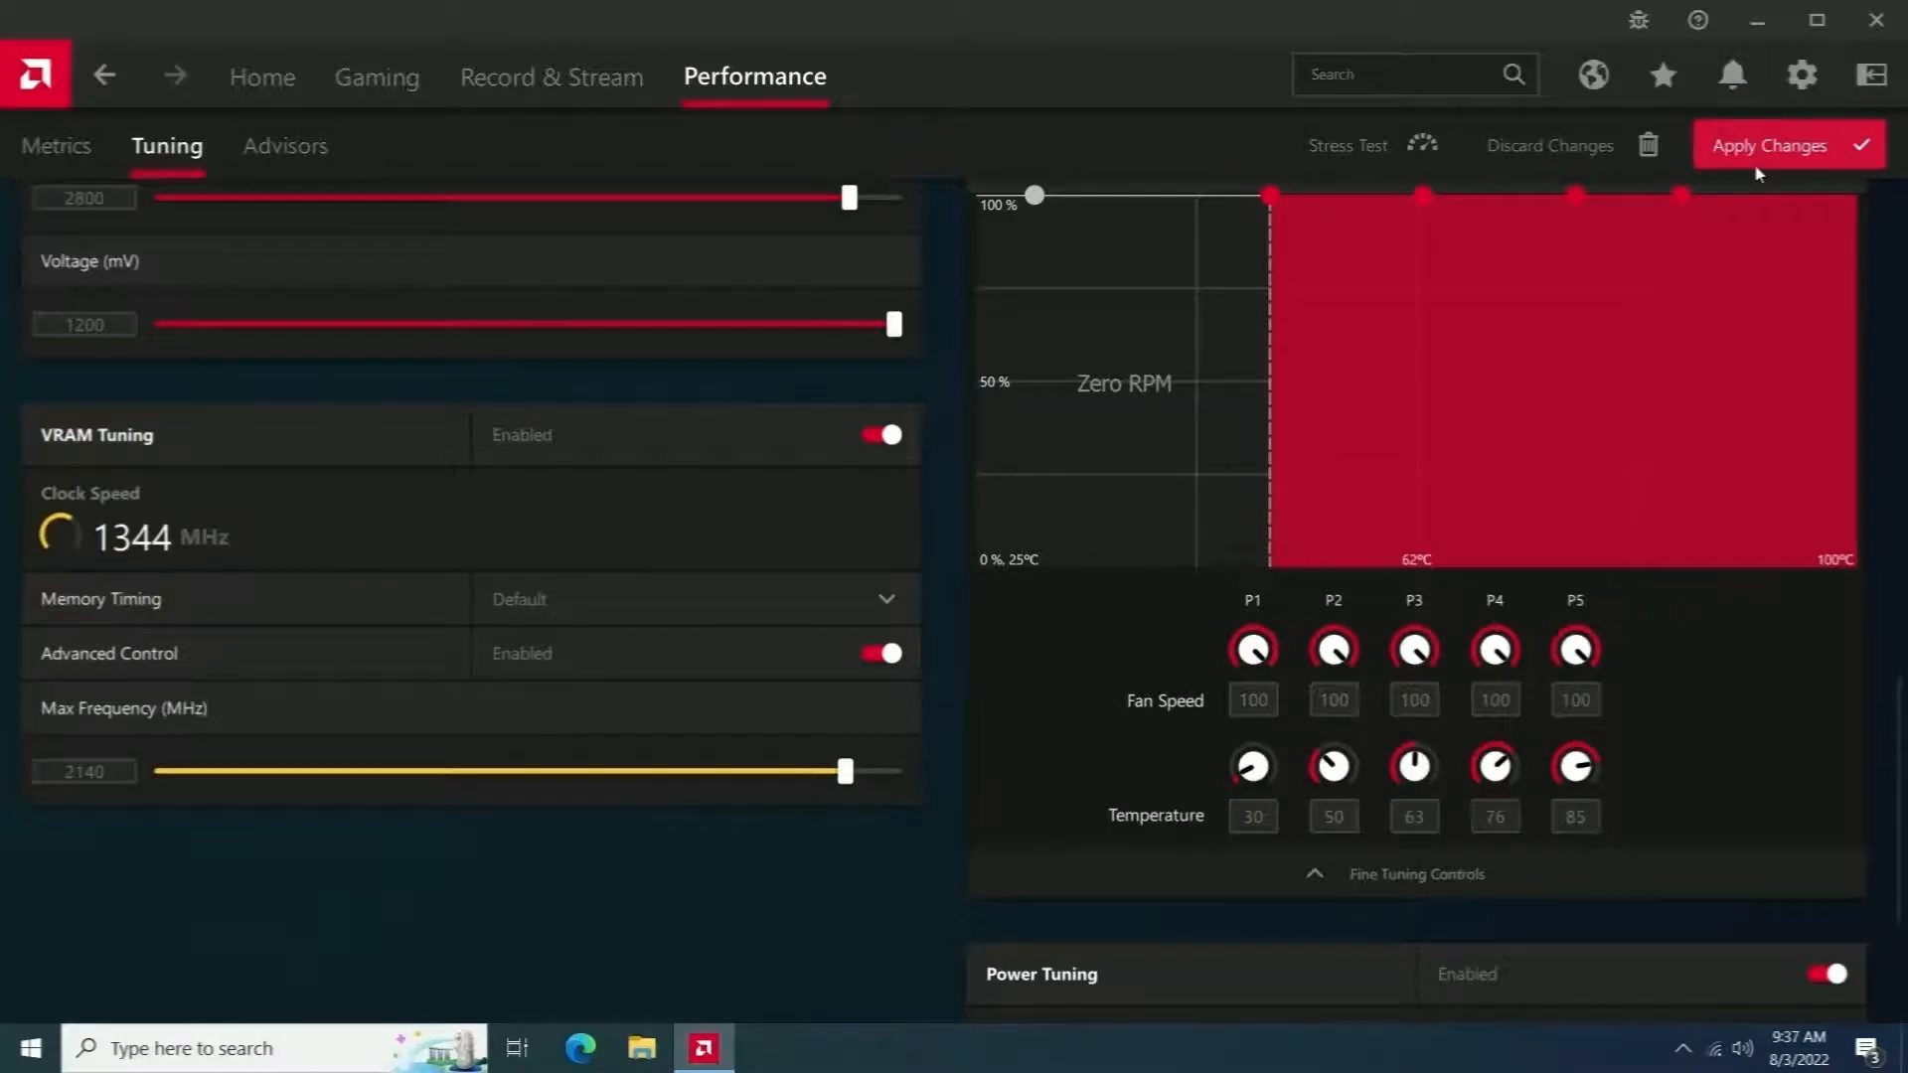
left_click(1784, 145)
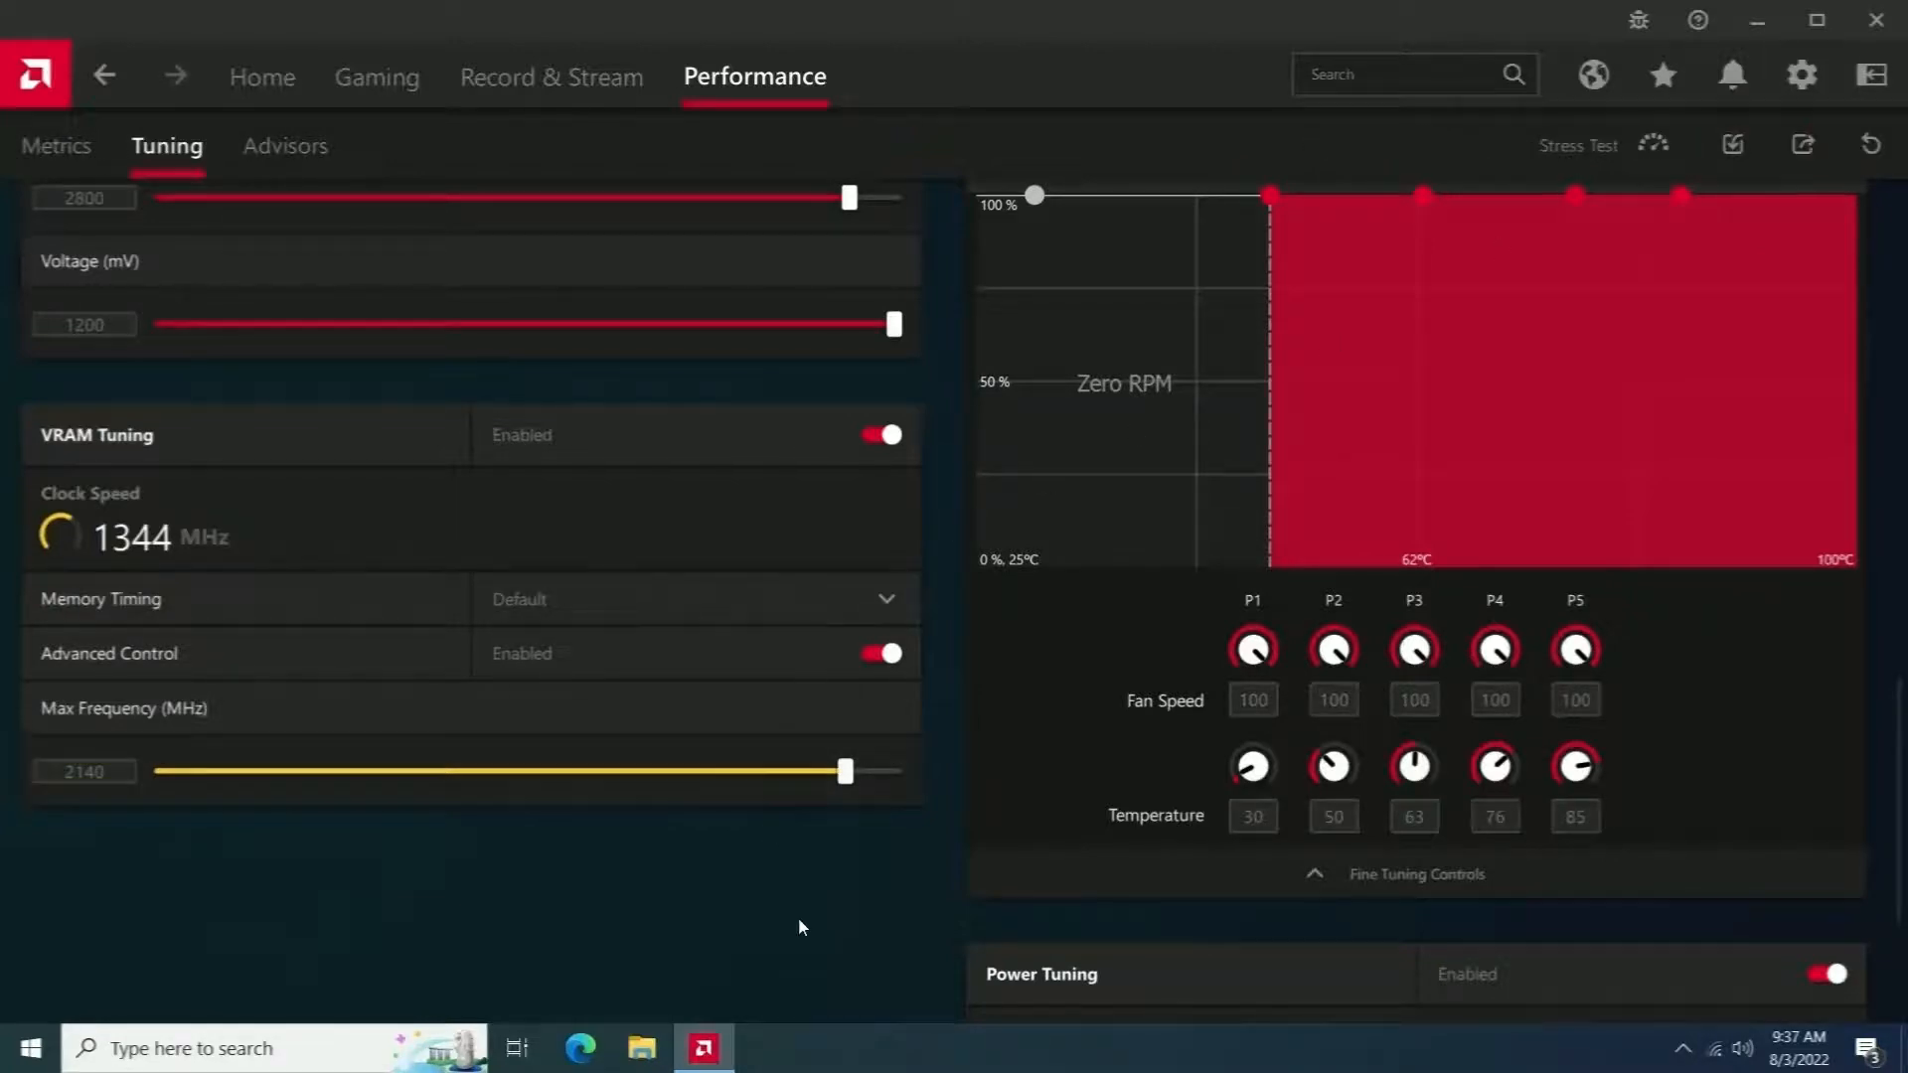
scroll("down", 3)
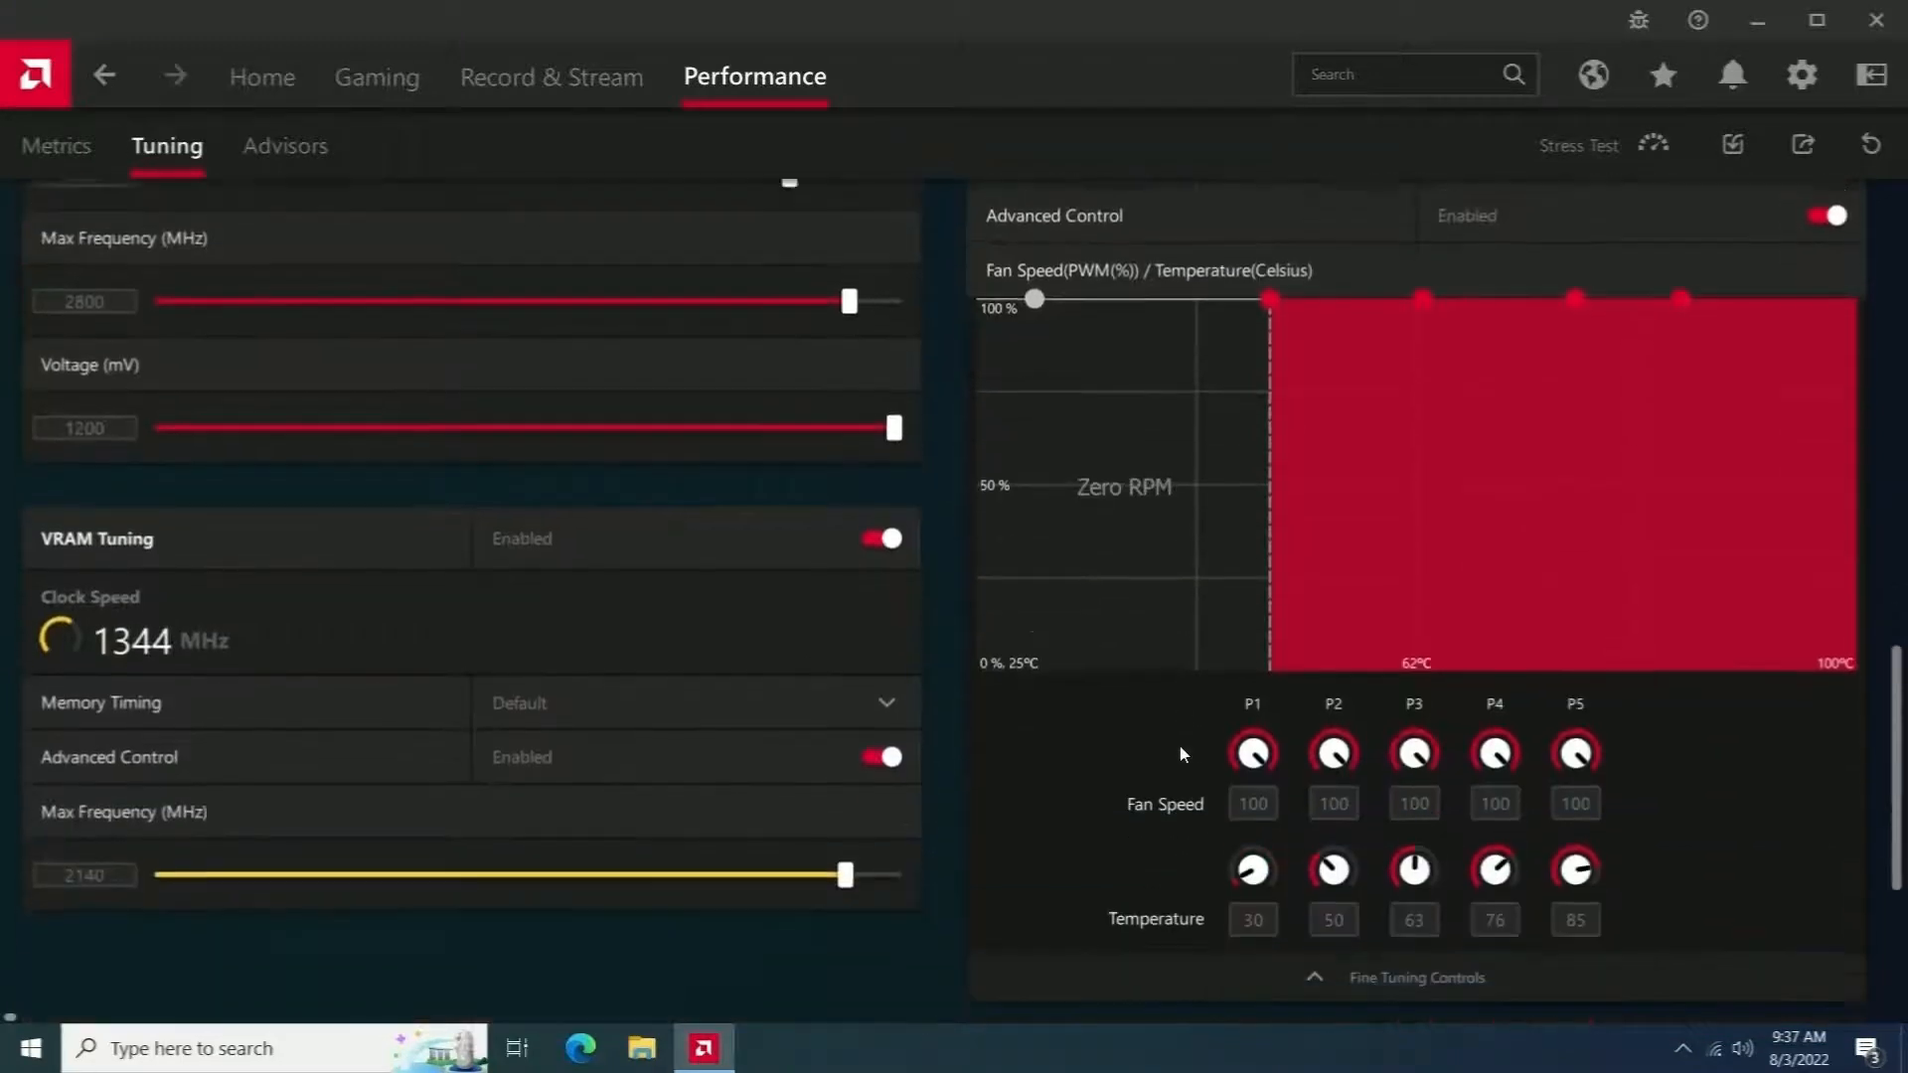
scroll("down", 3)
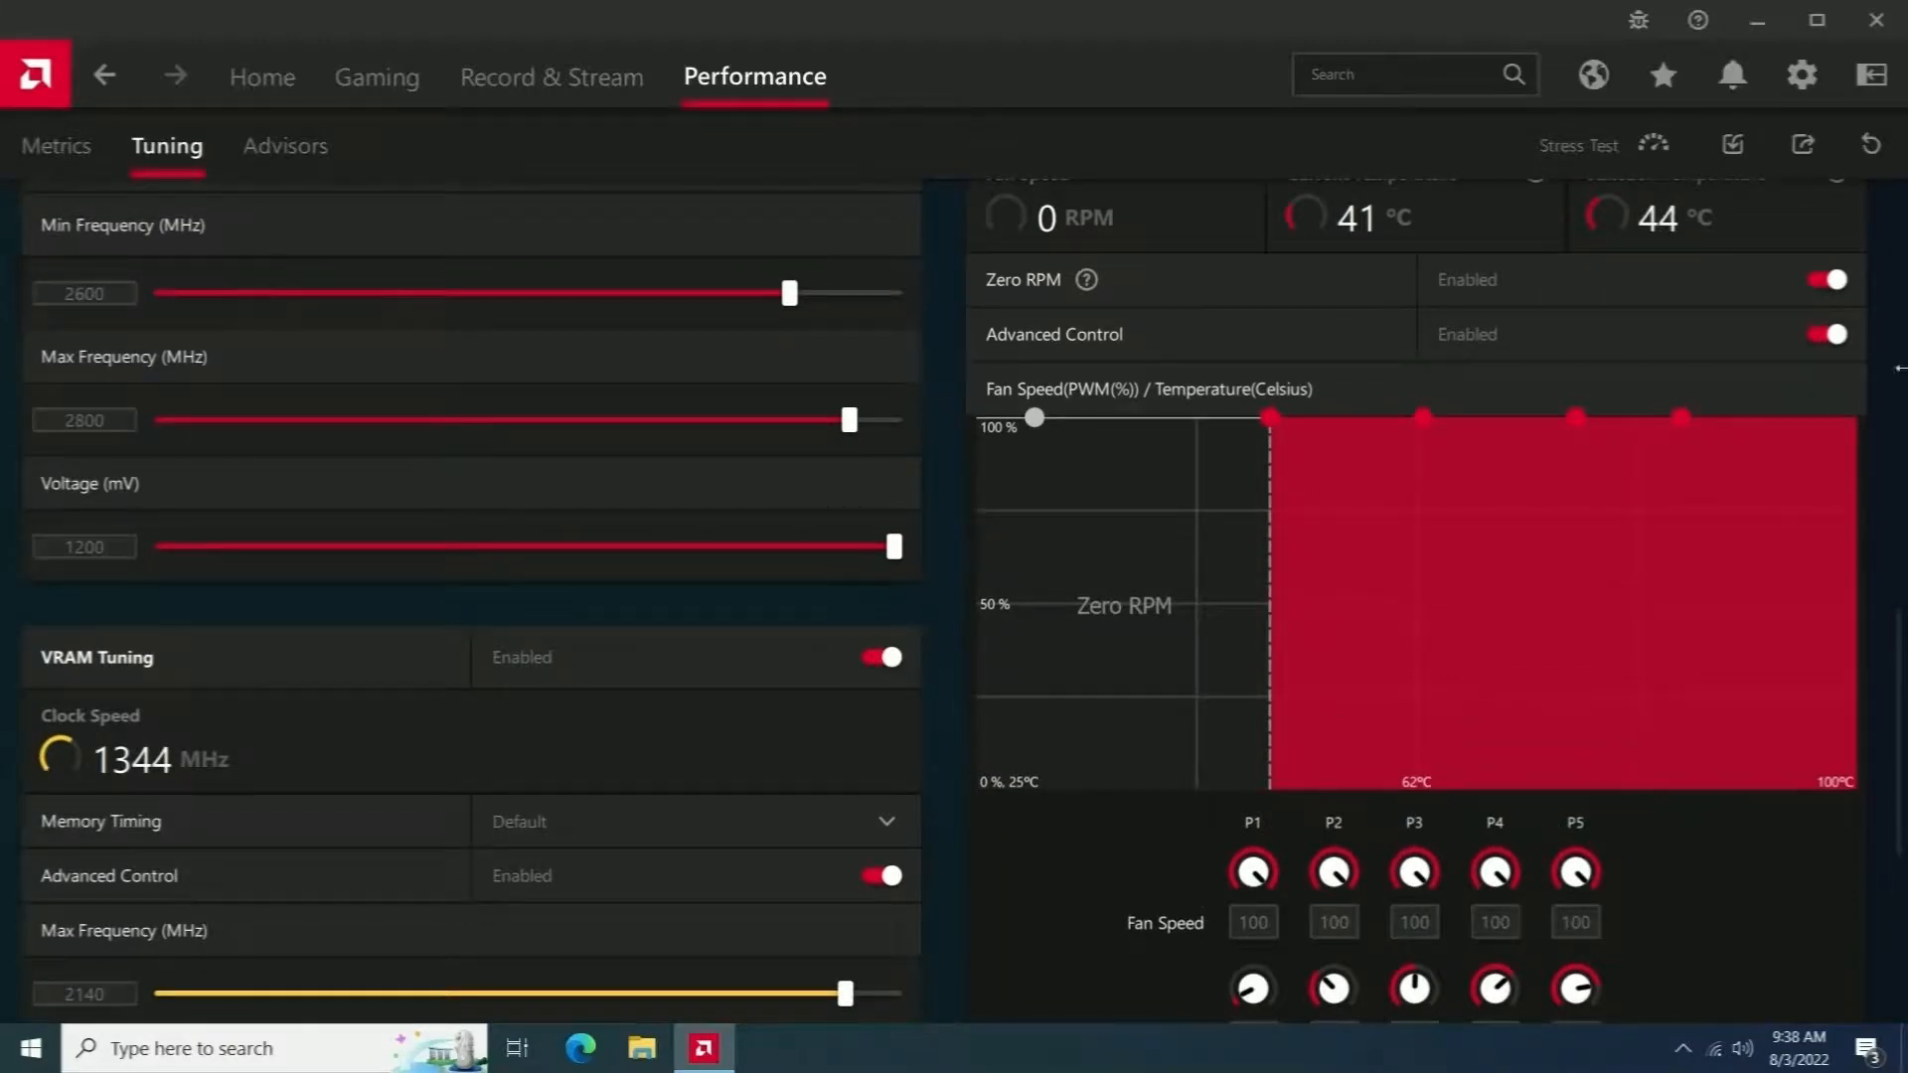
scroll("down", 3)
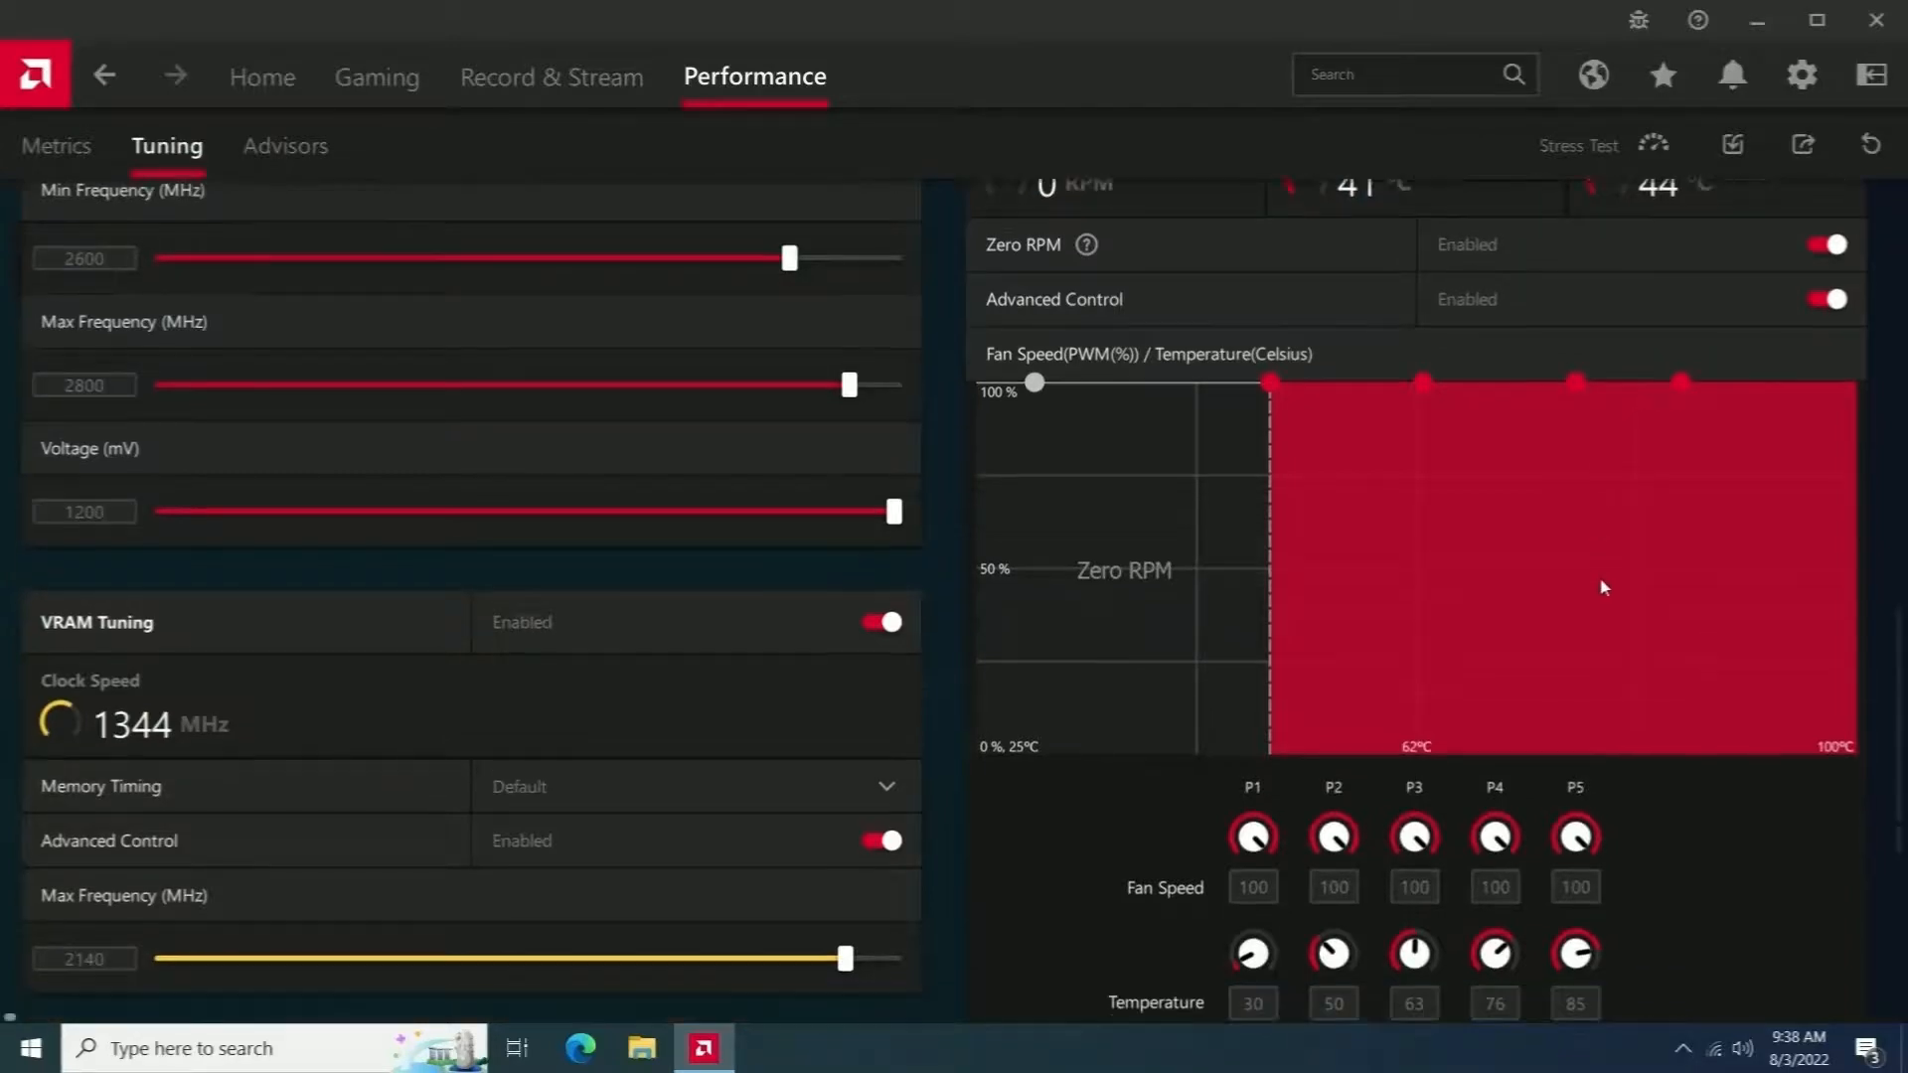
scroll("down", 3)
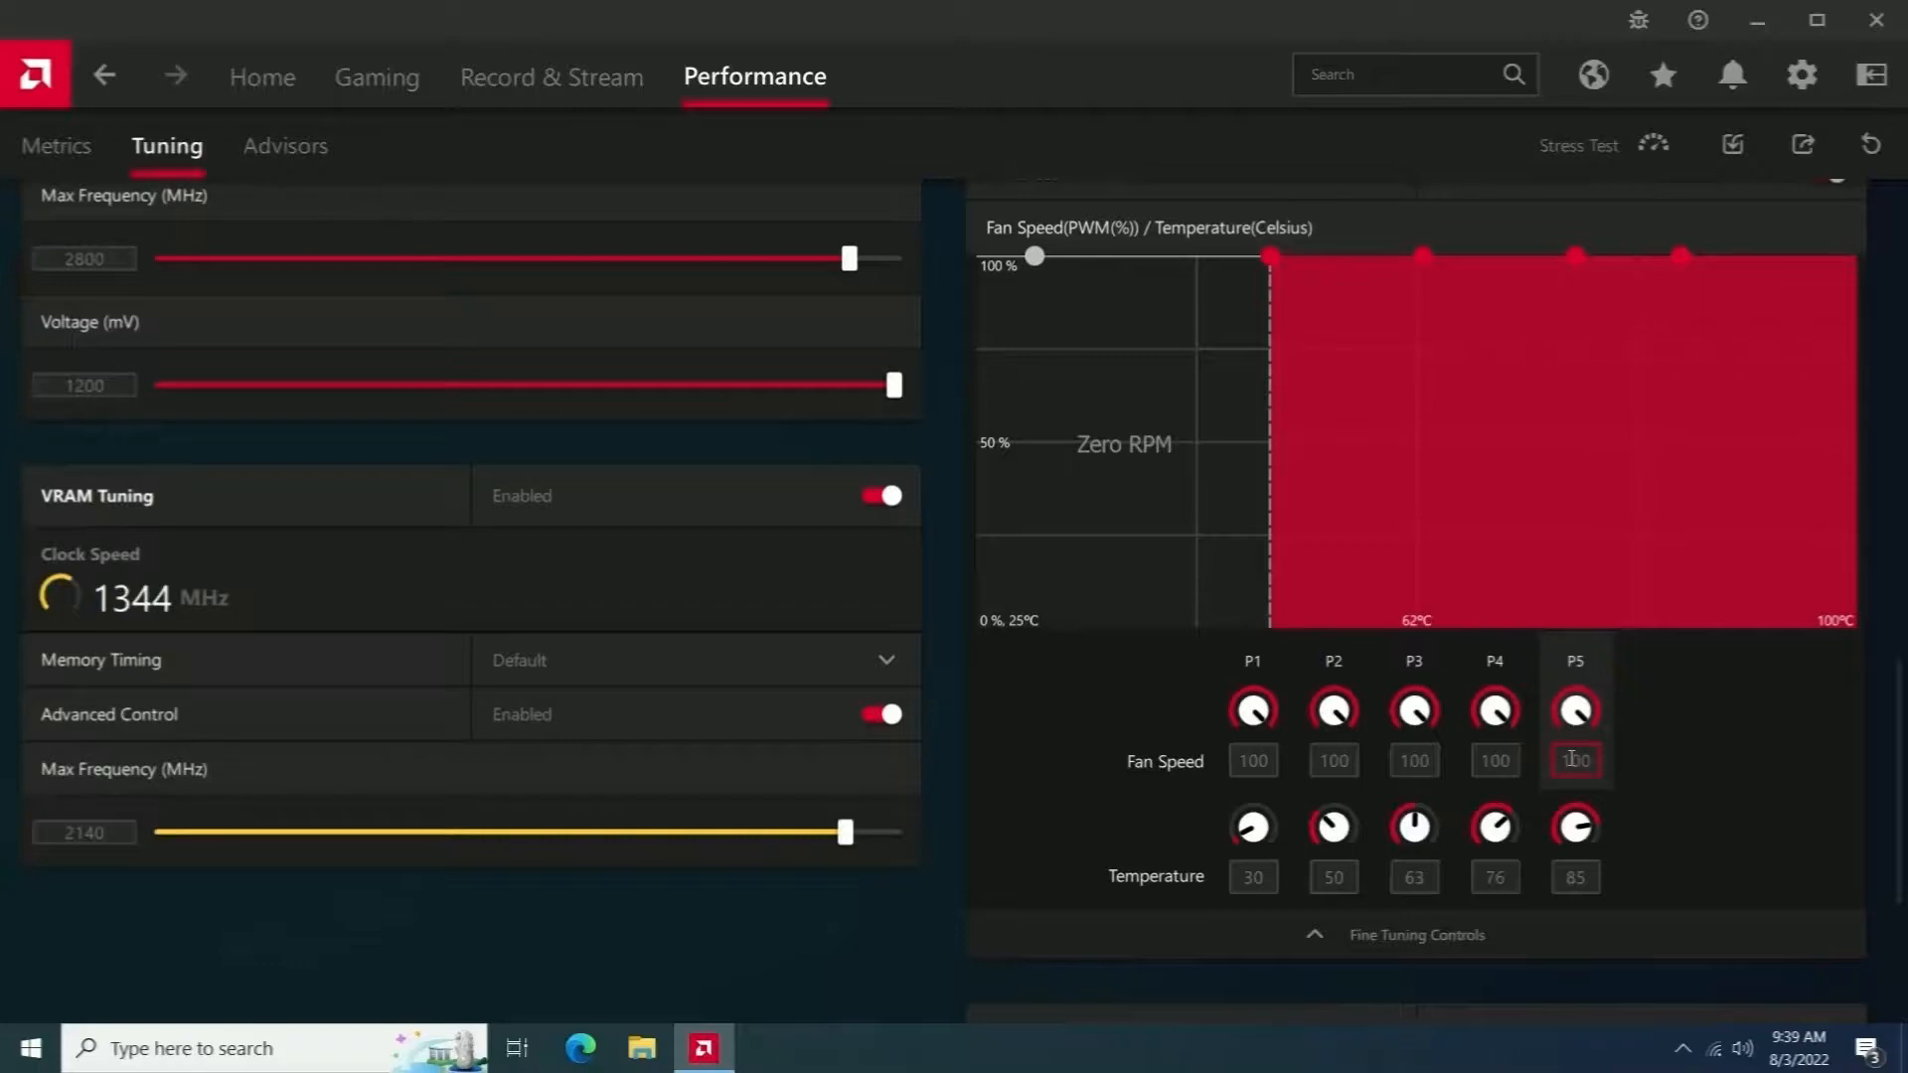
Import the CPU P2 GPU OC.xml profile, loading its 50–90% rising fan curve.
left_click(1252, 759)
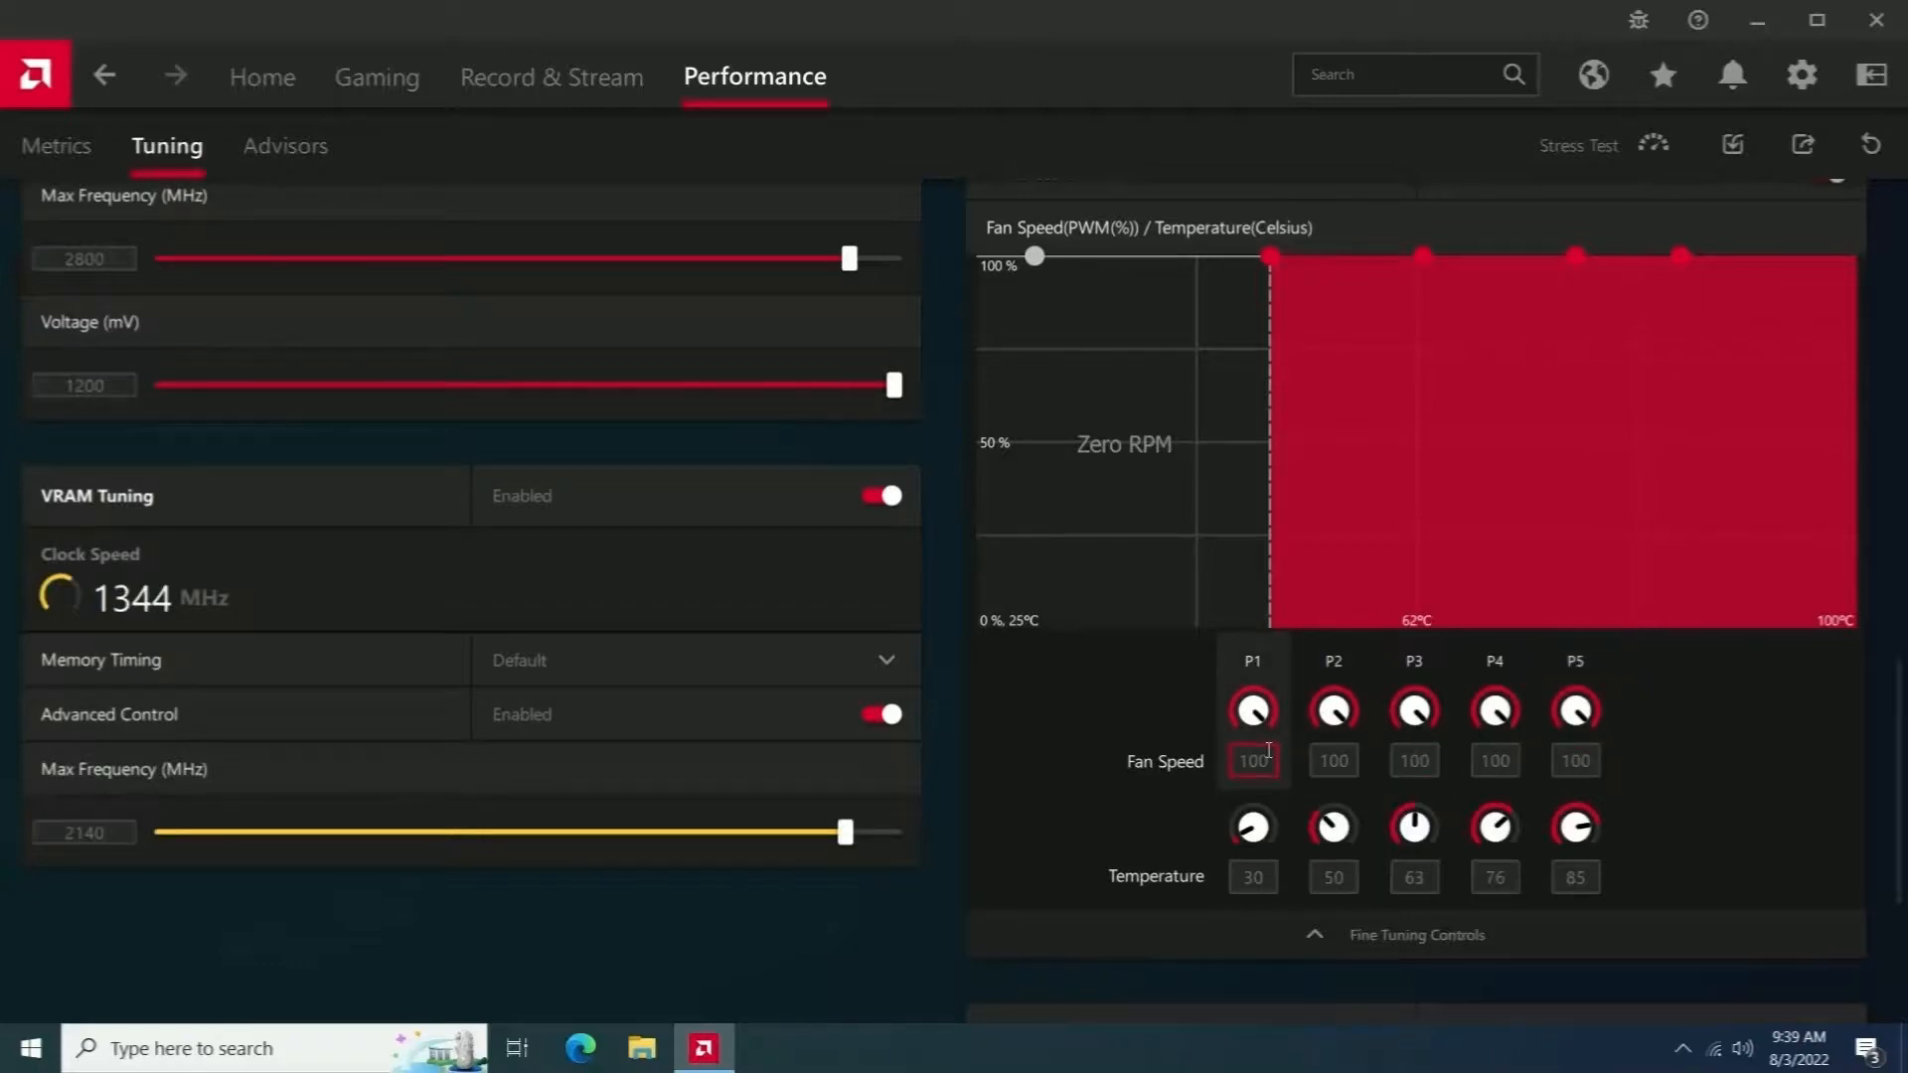
left_click(1732, 145)
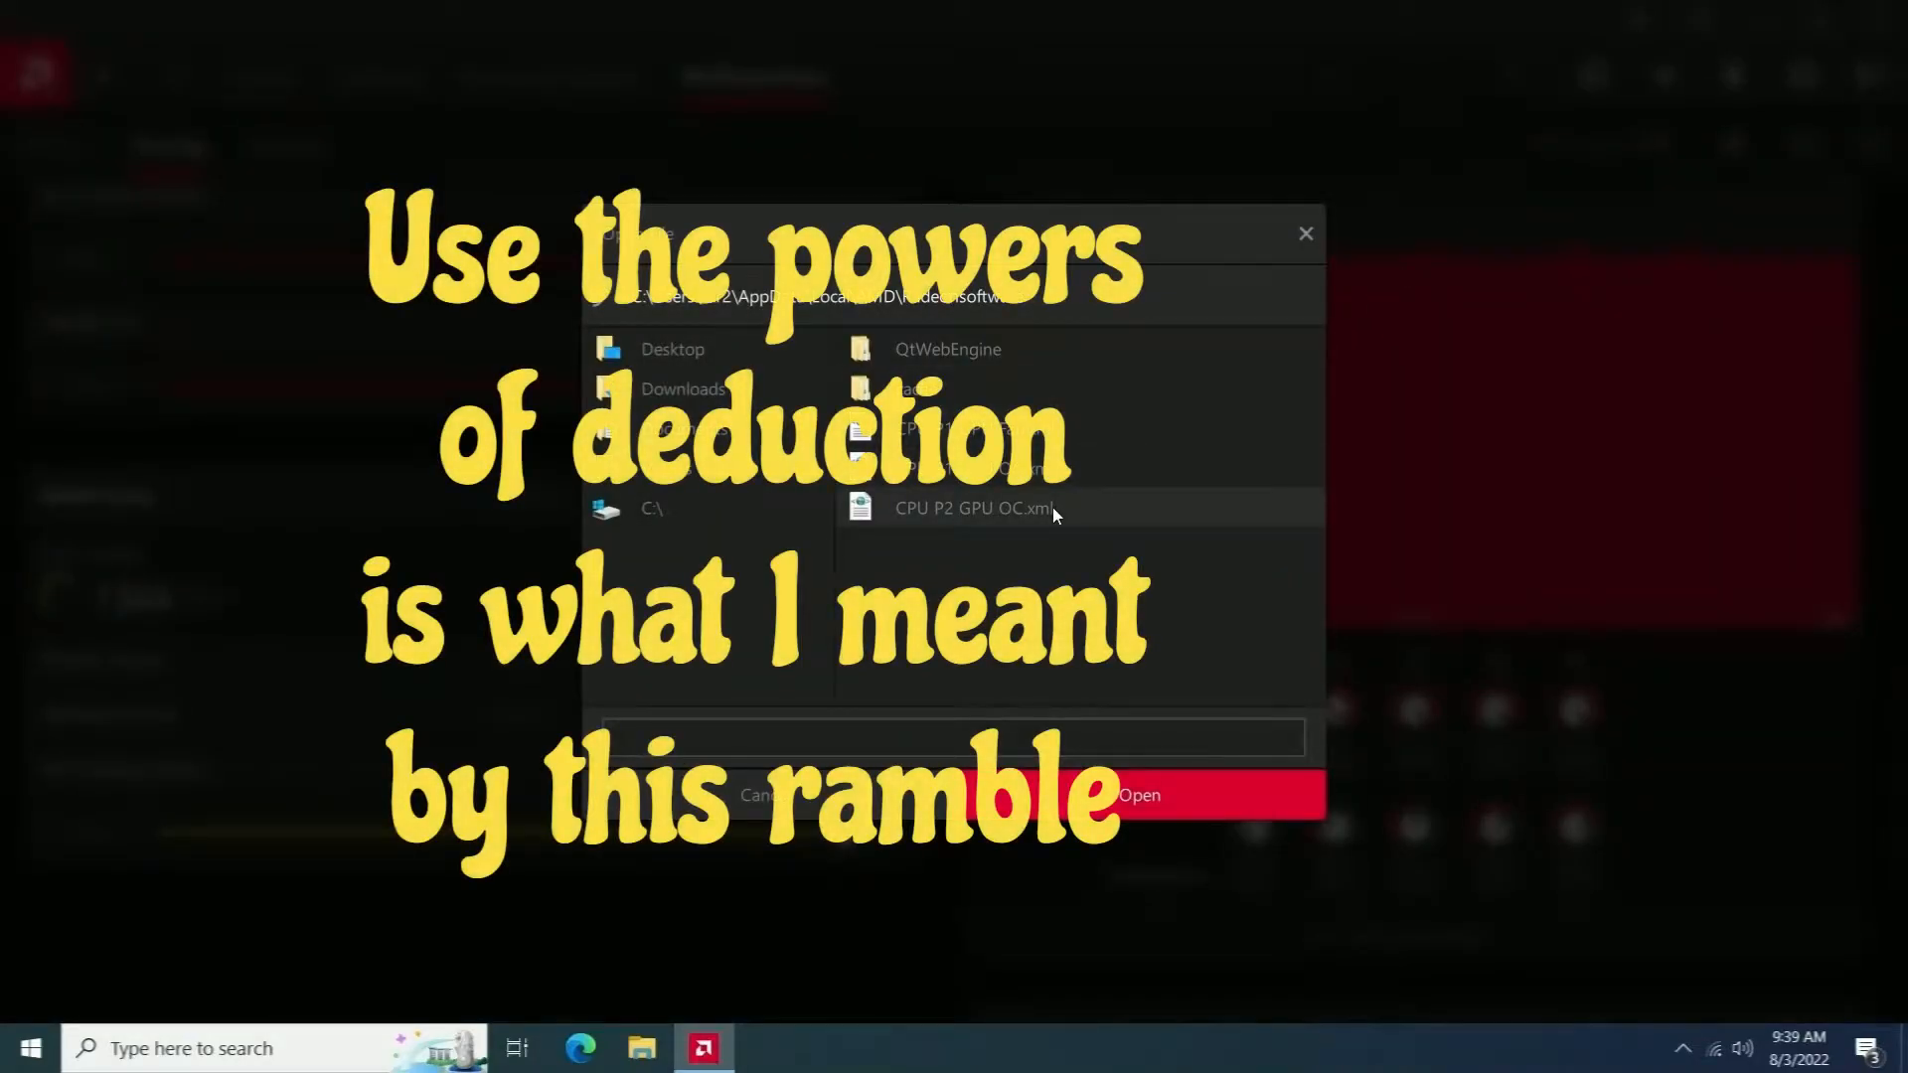
left_click(974, 507)
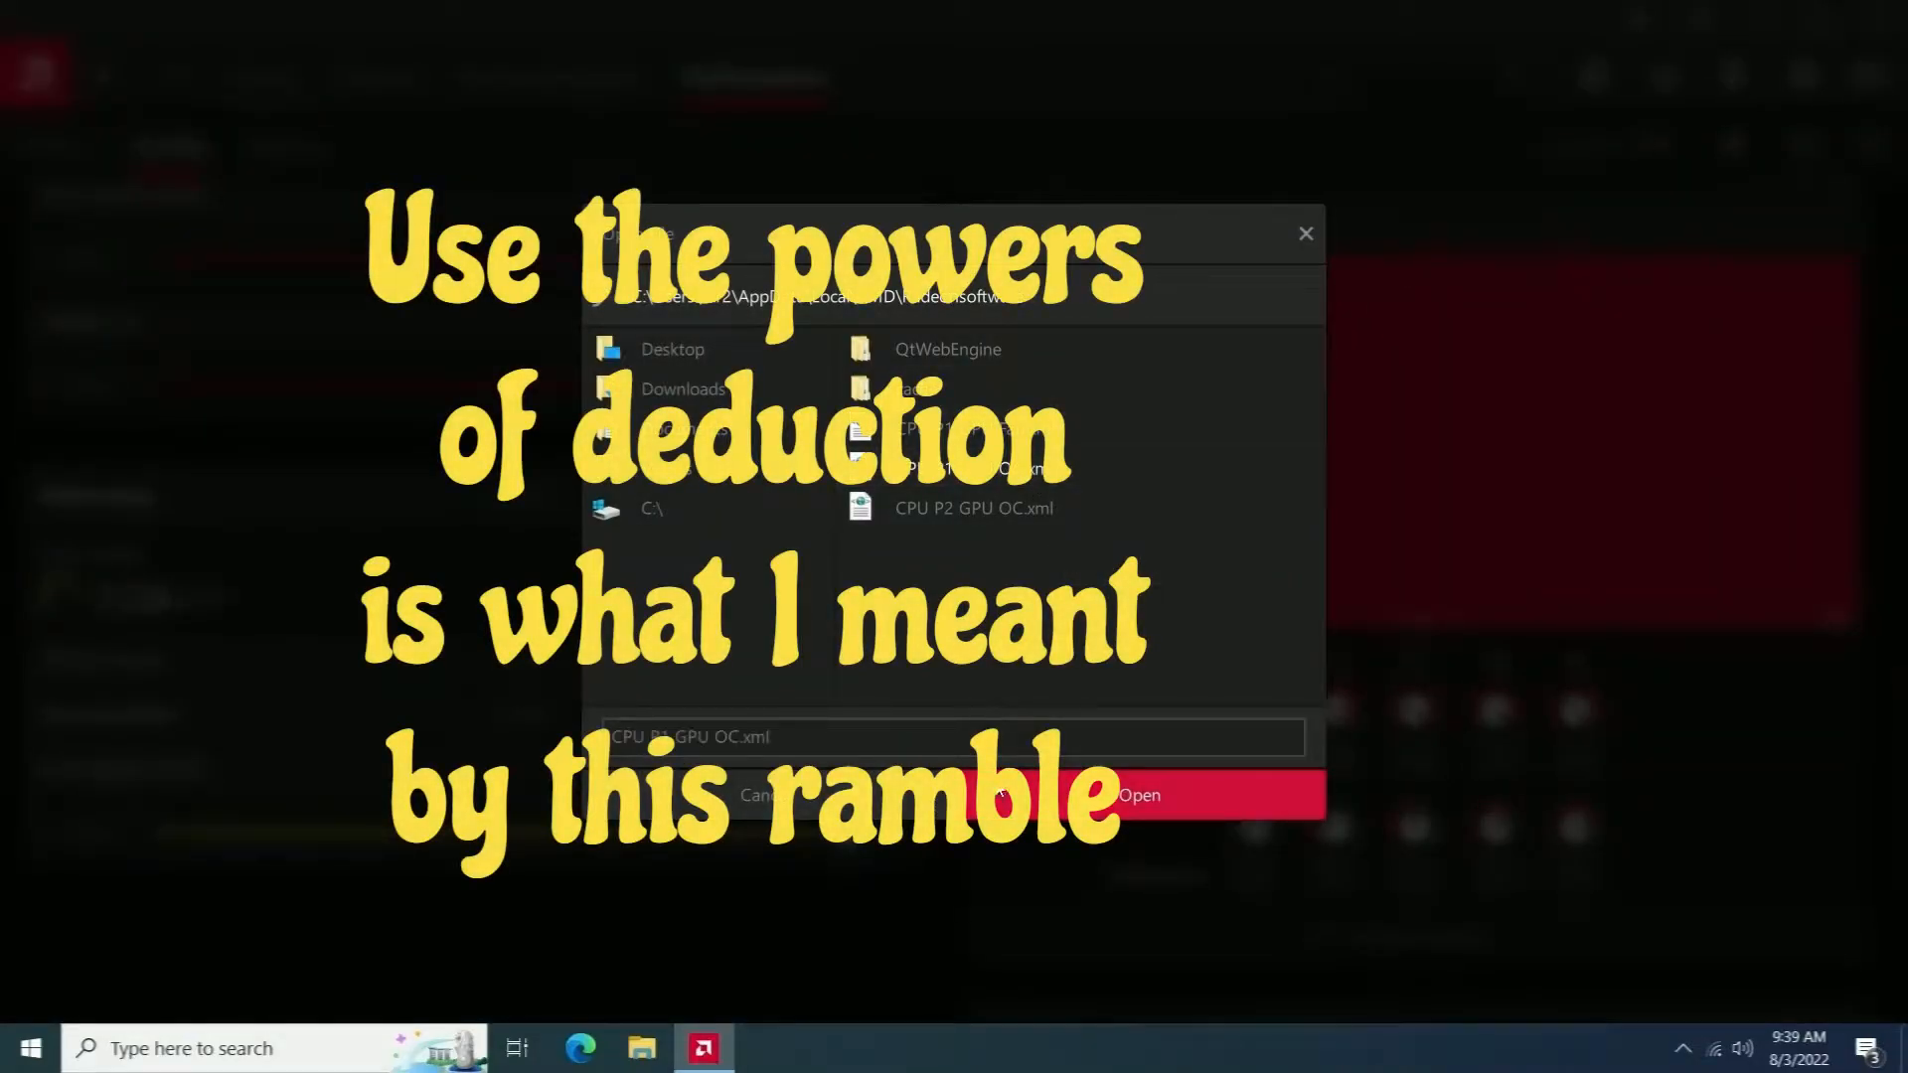
left_click(1137, 795)
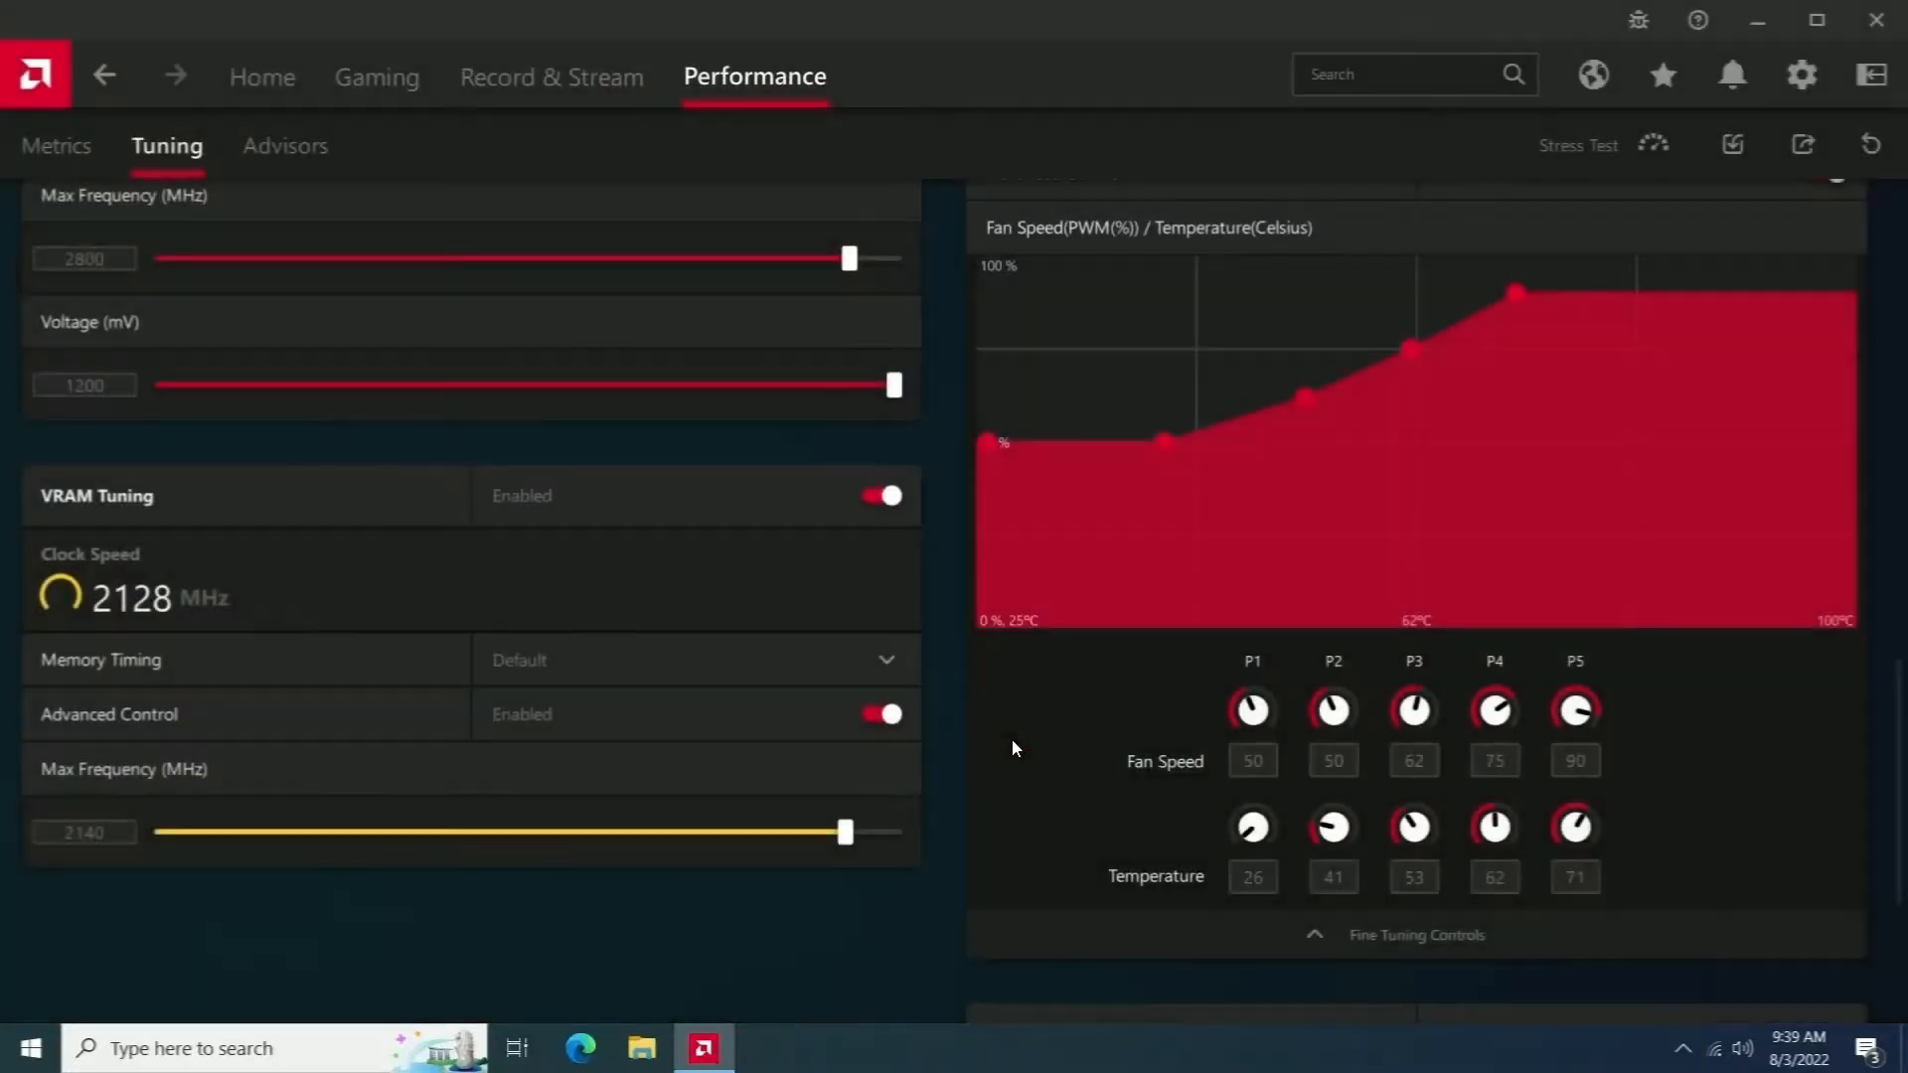
scroll("down", 3)
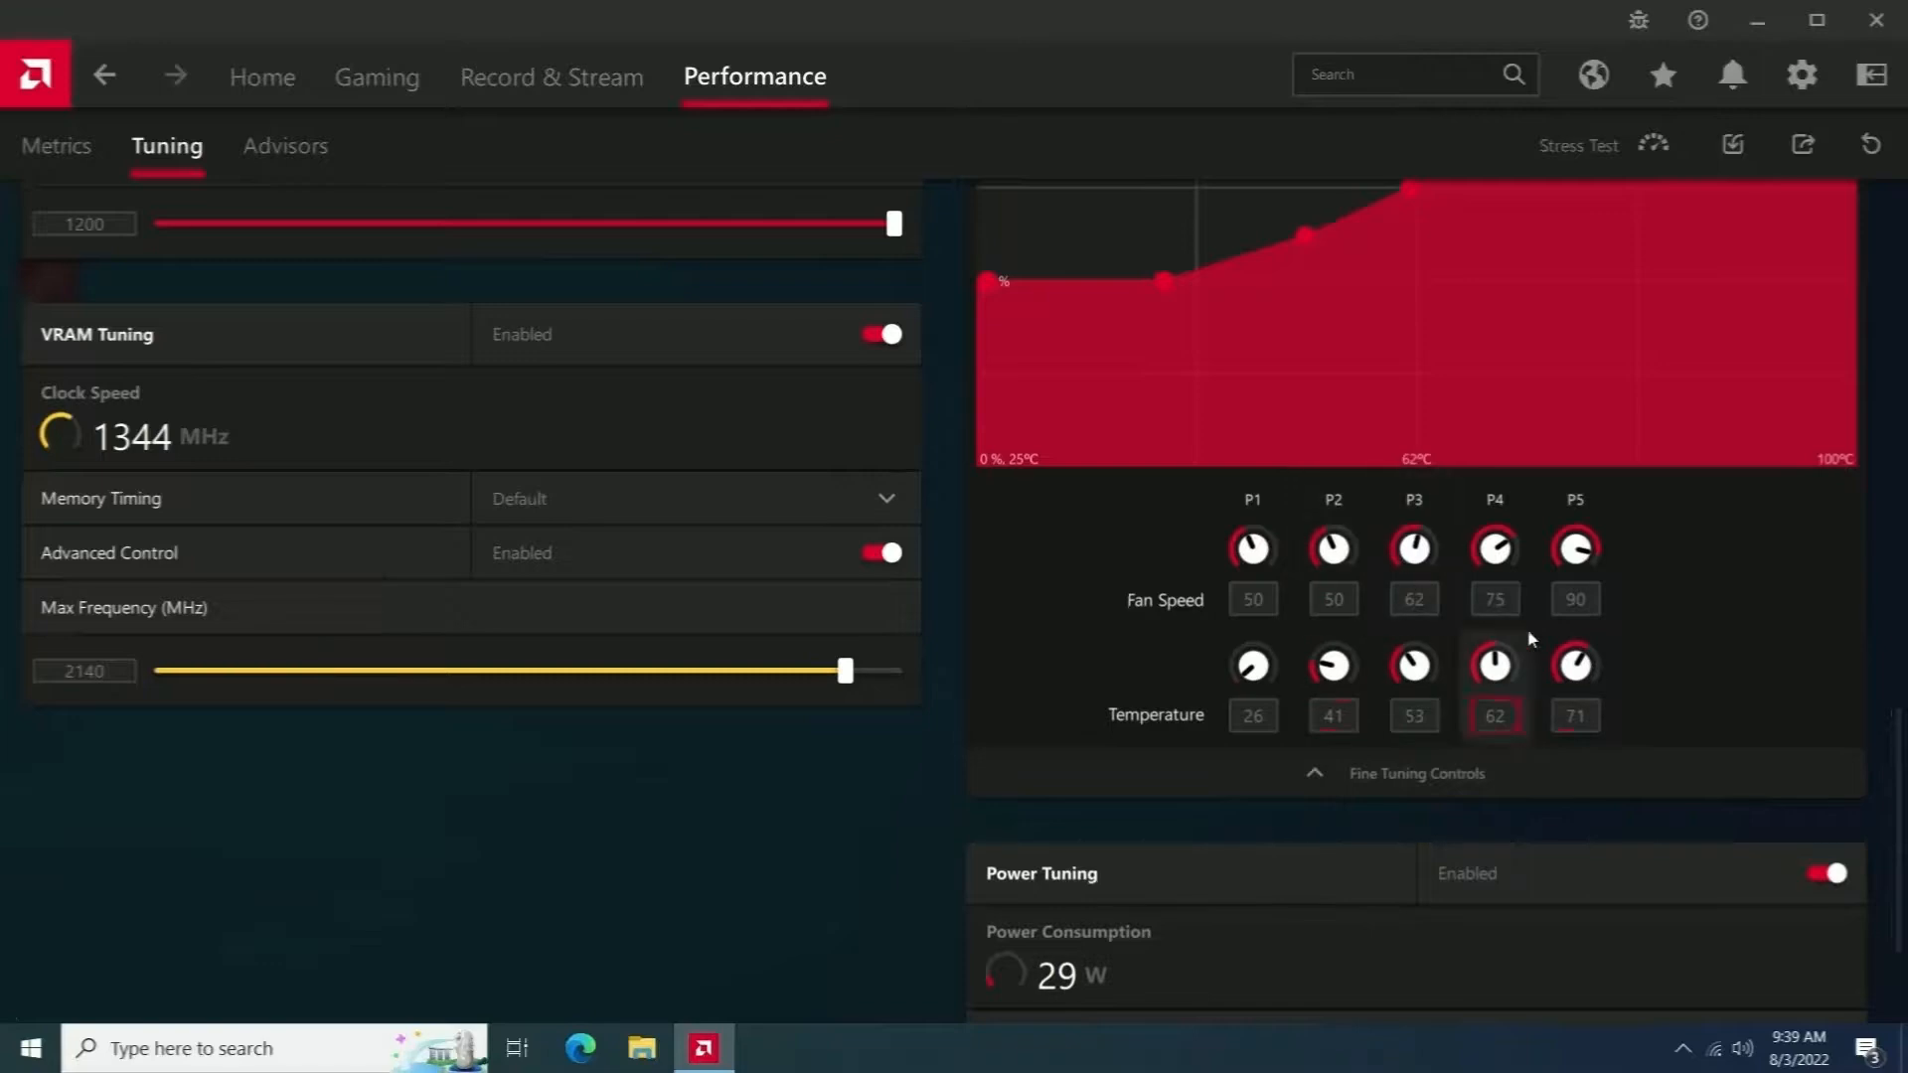
left_click(1574, 598)
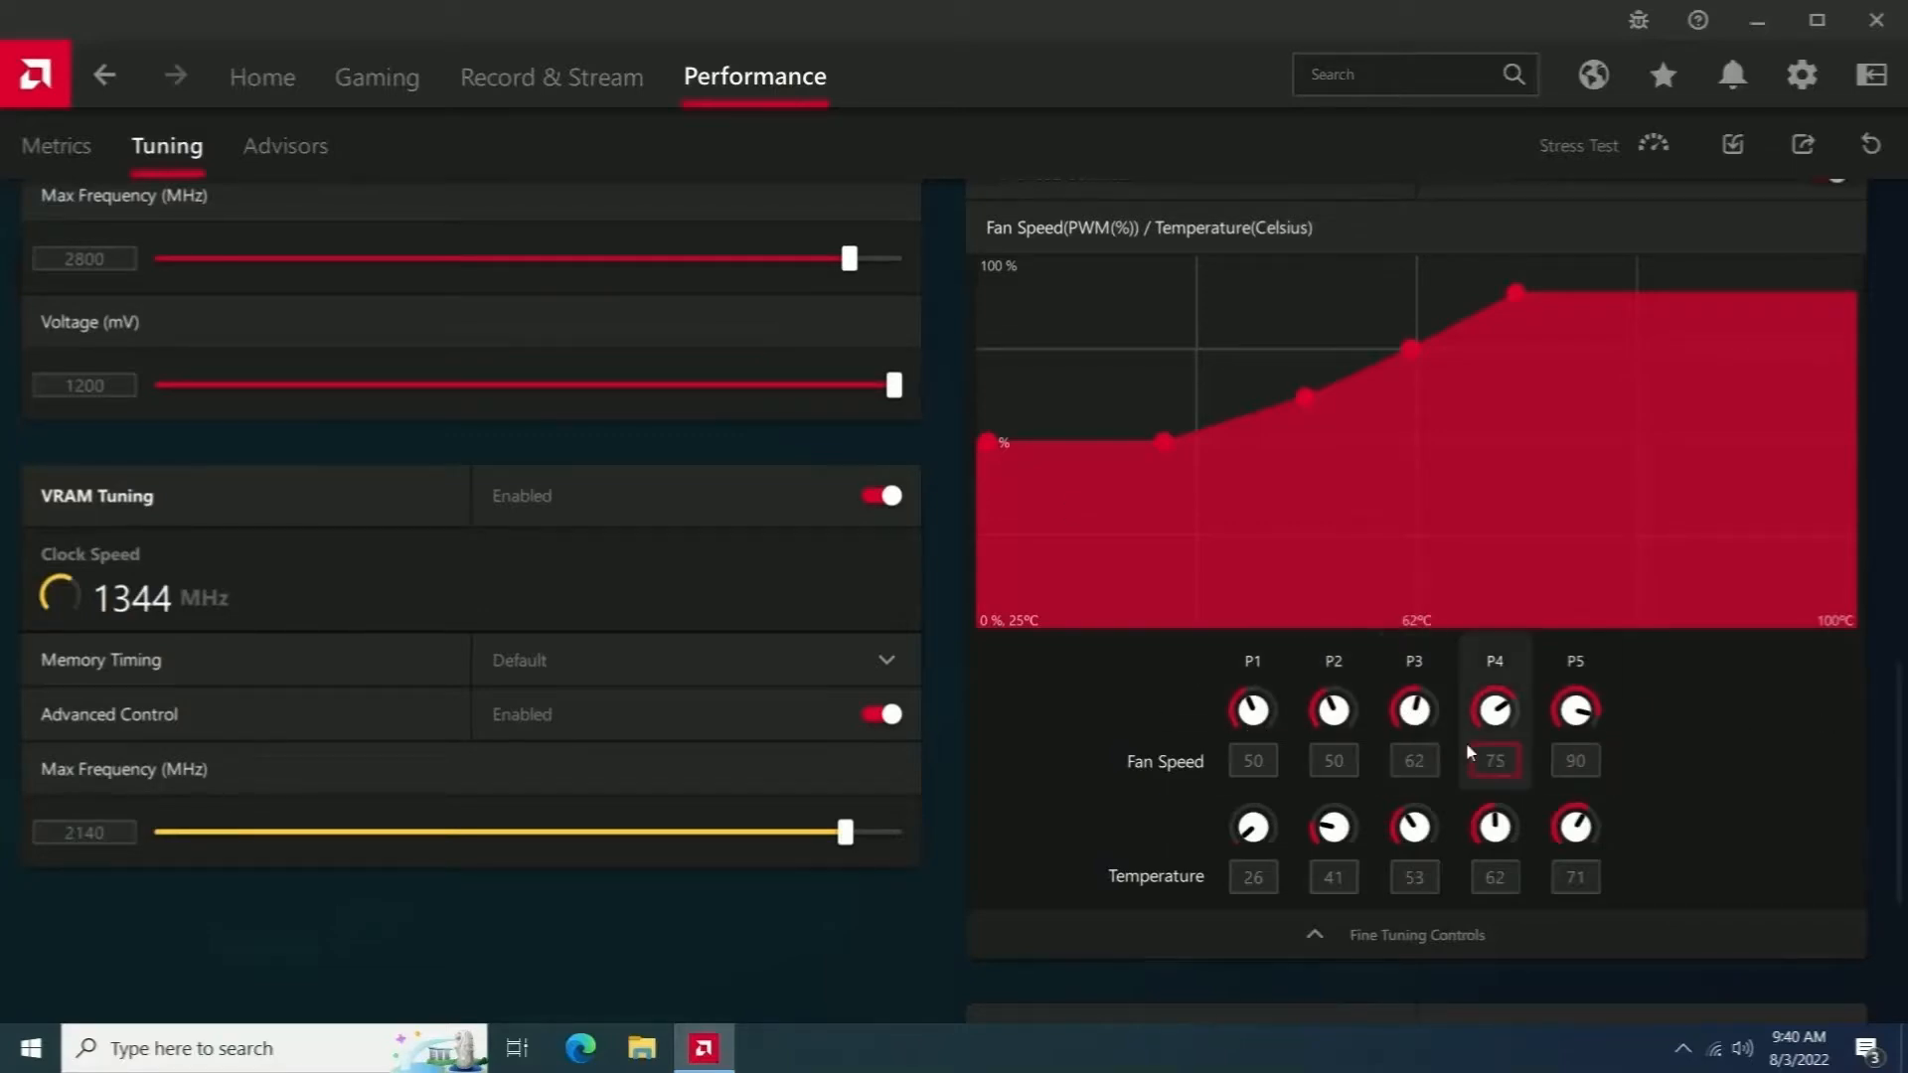
scroll("down", 3)
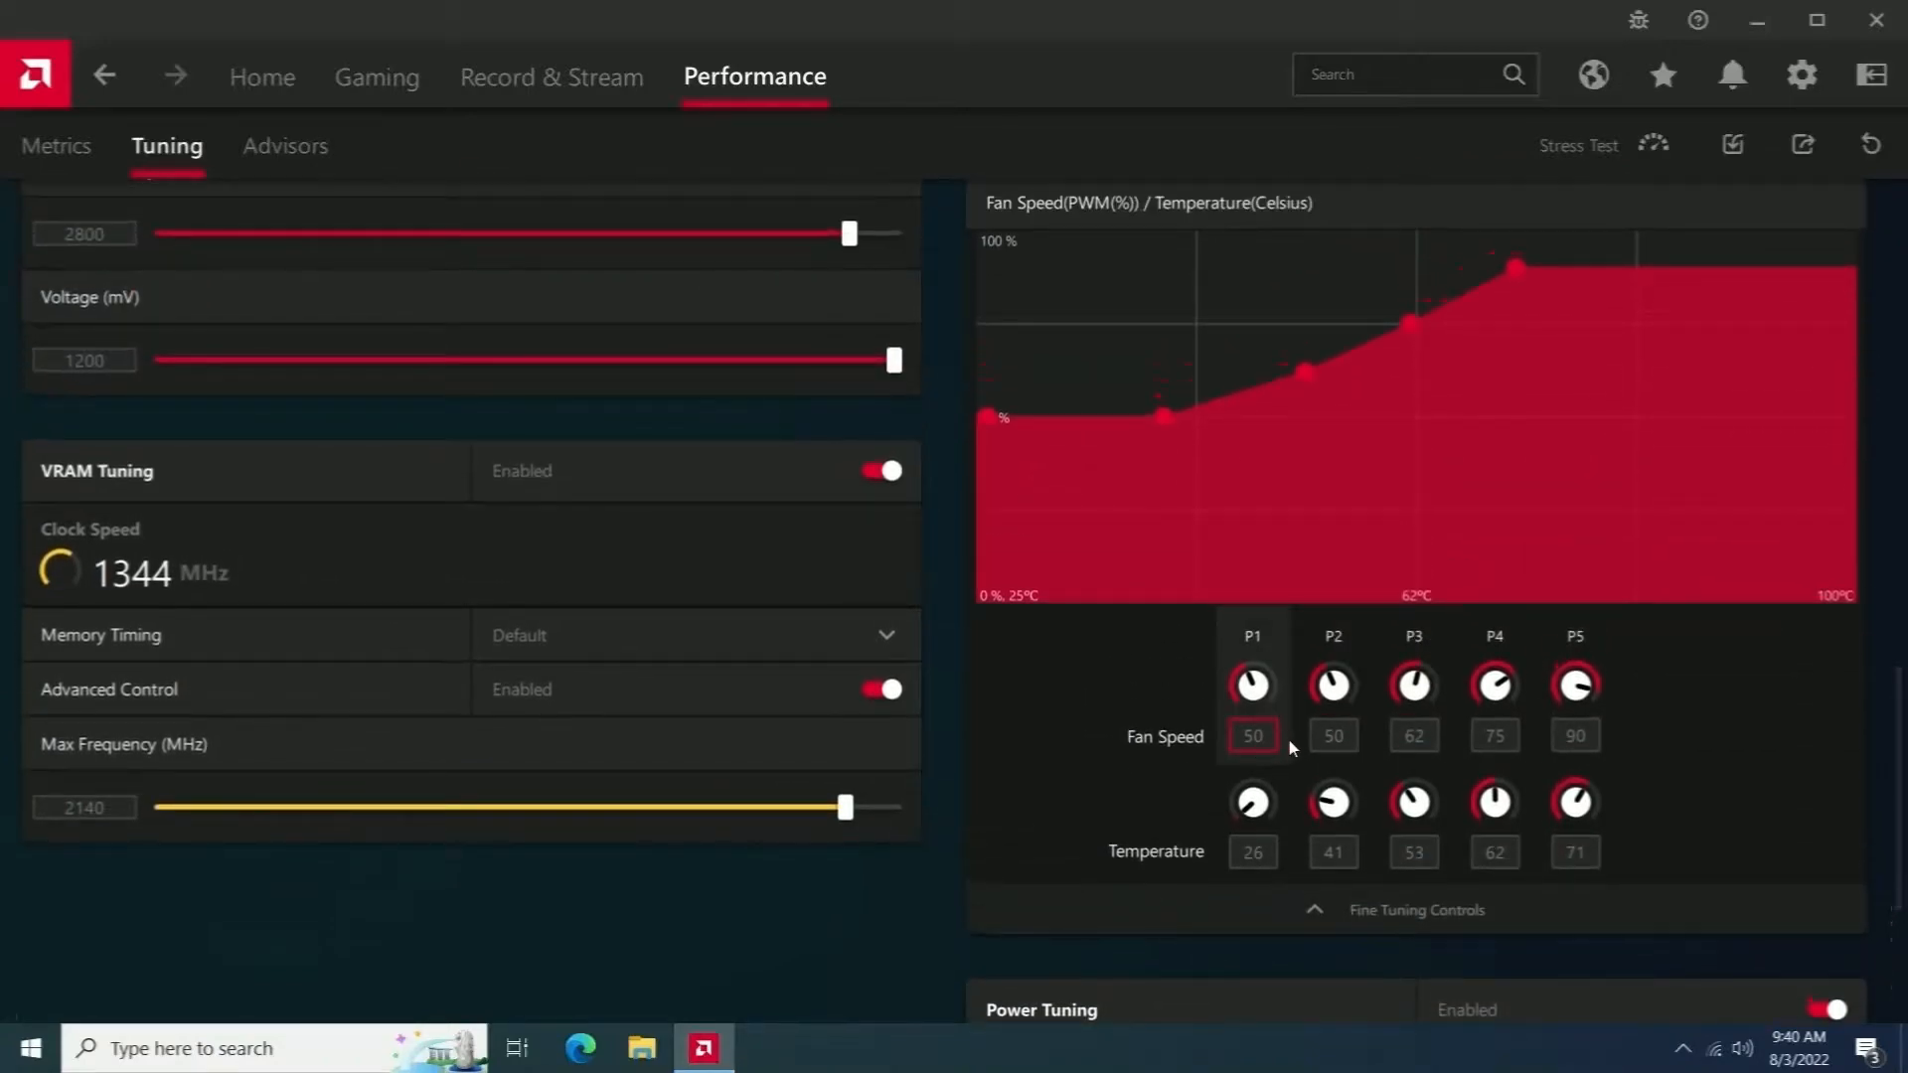
left_click(1331, 736)
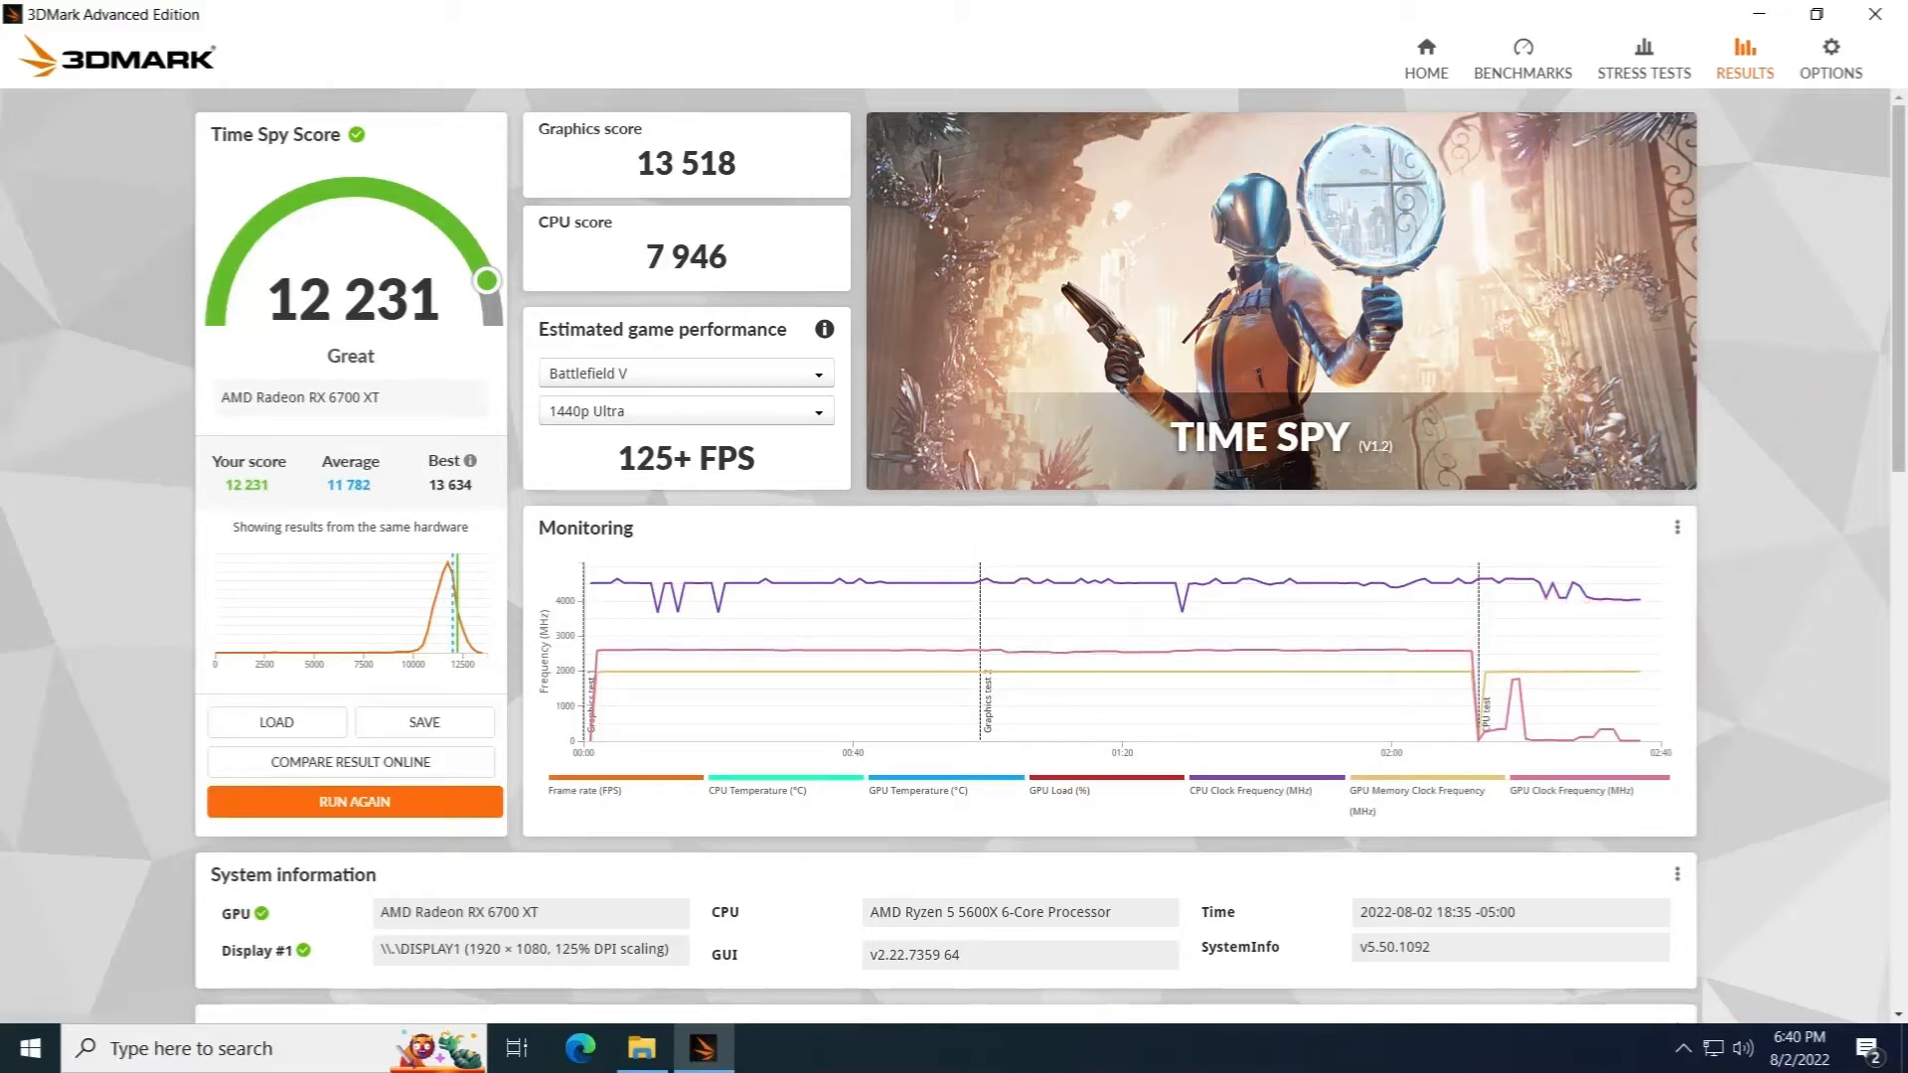
Load the next two saved Time Spy results, ending on the 12,564 score run.
left_click(353, 801)
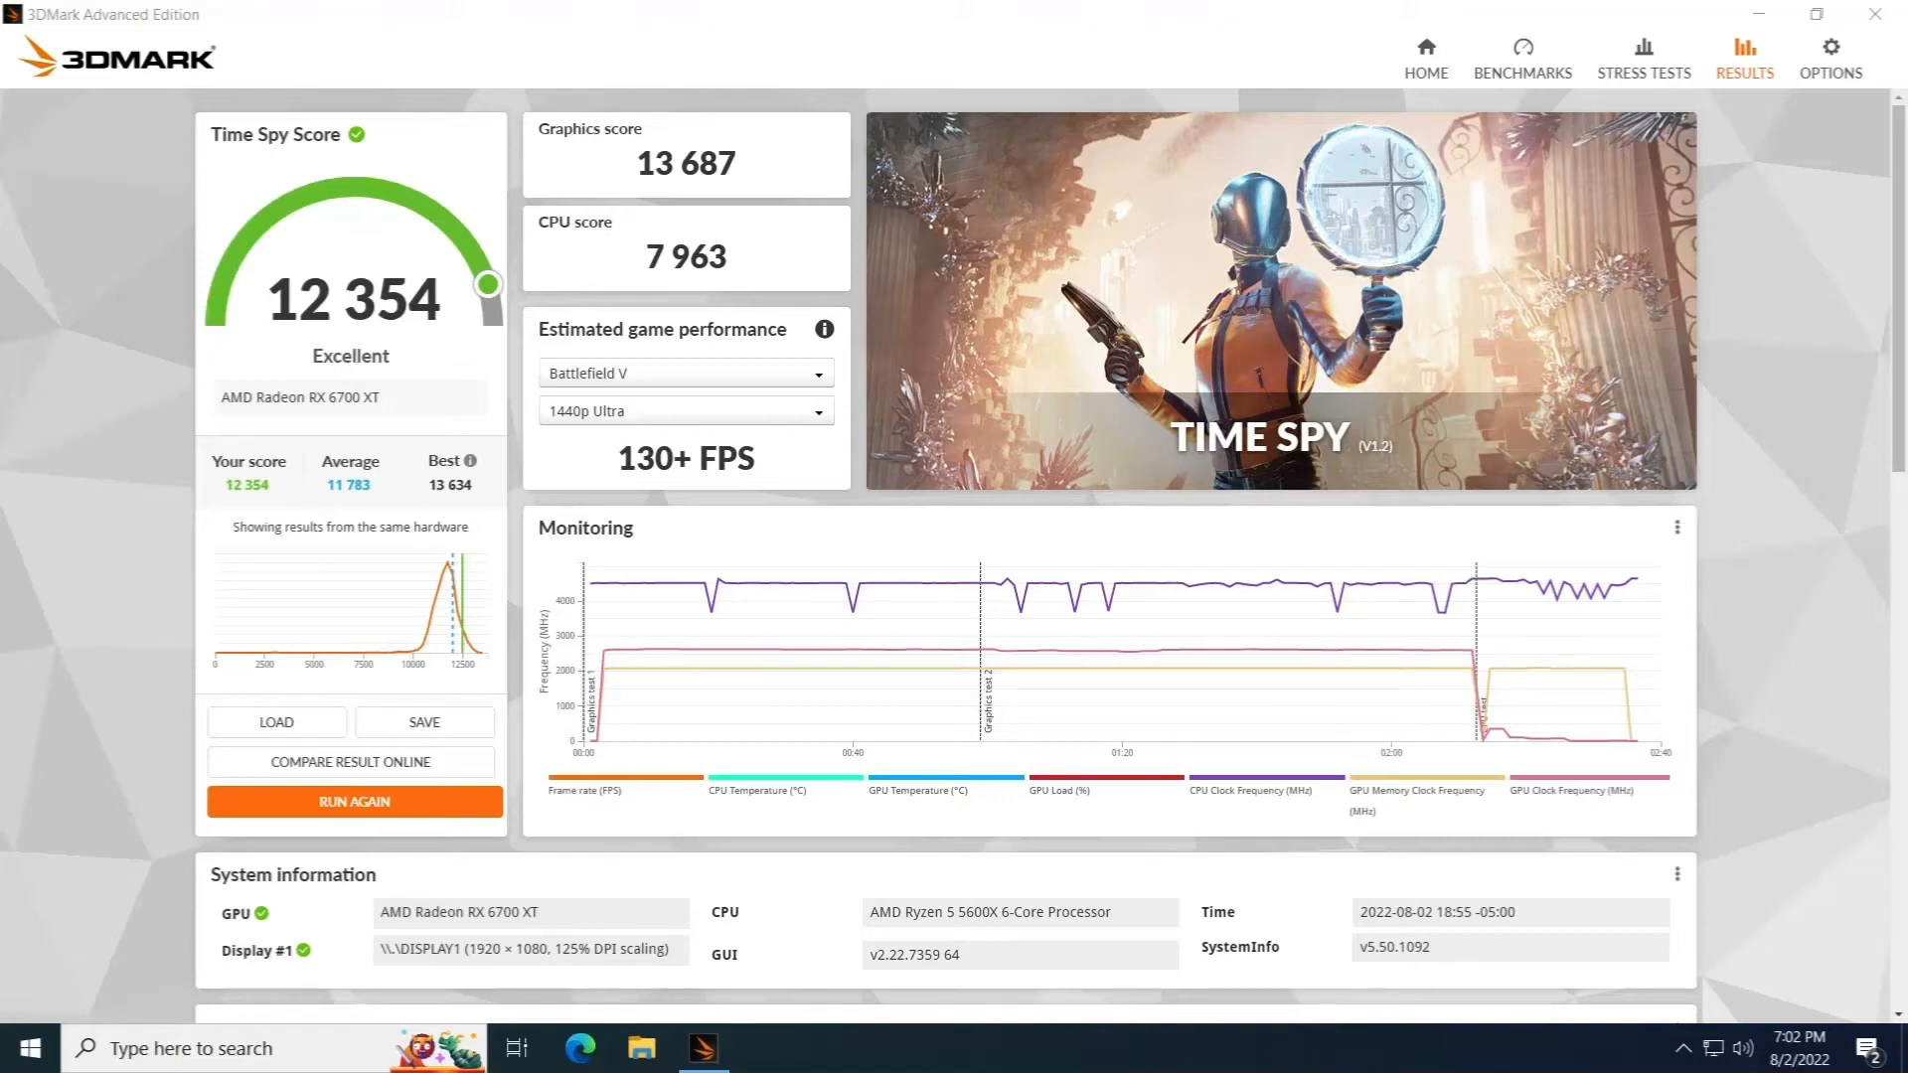
left_click(354, 801)
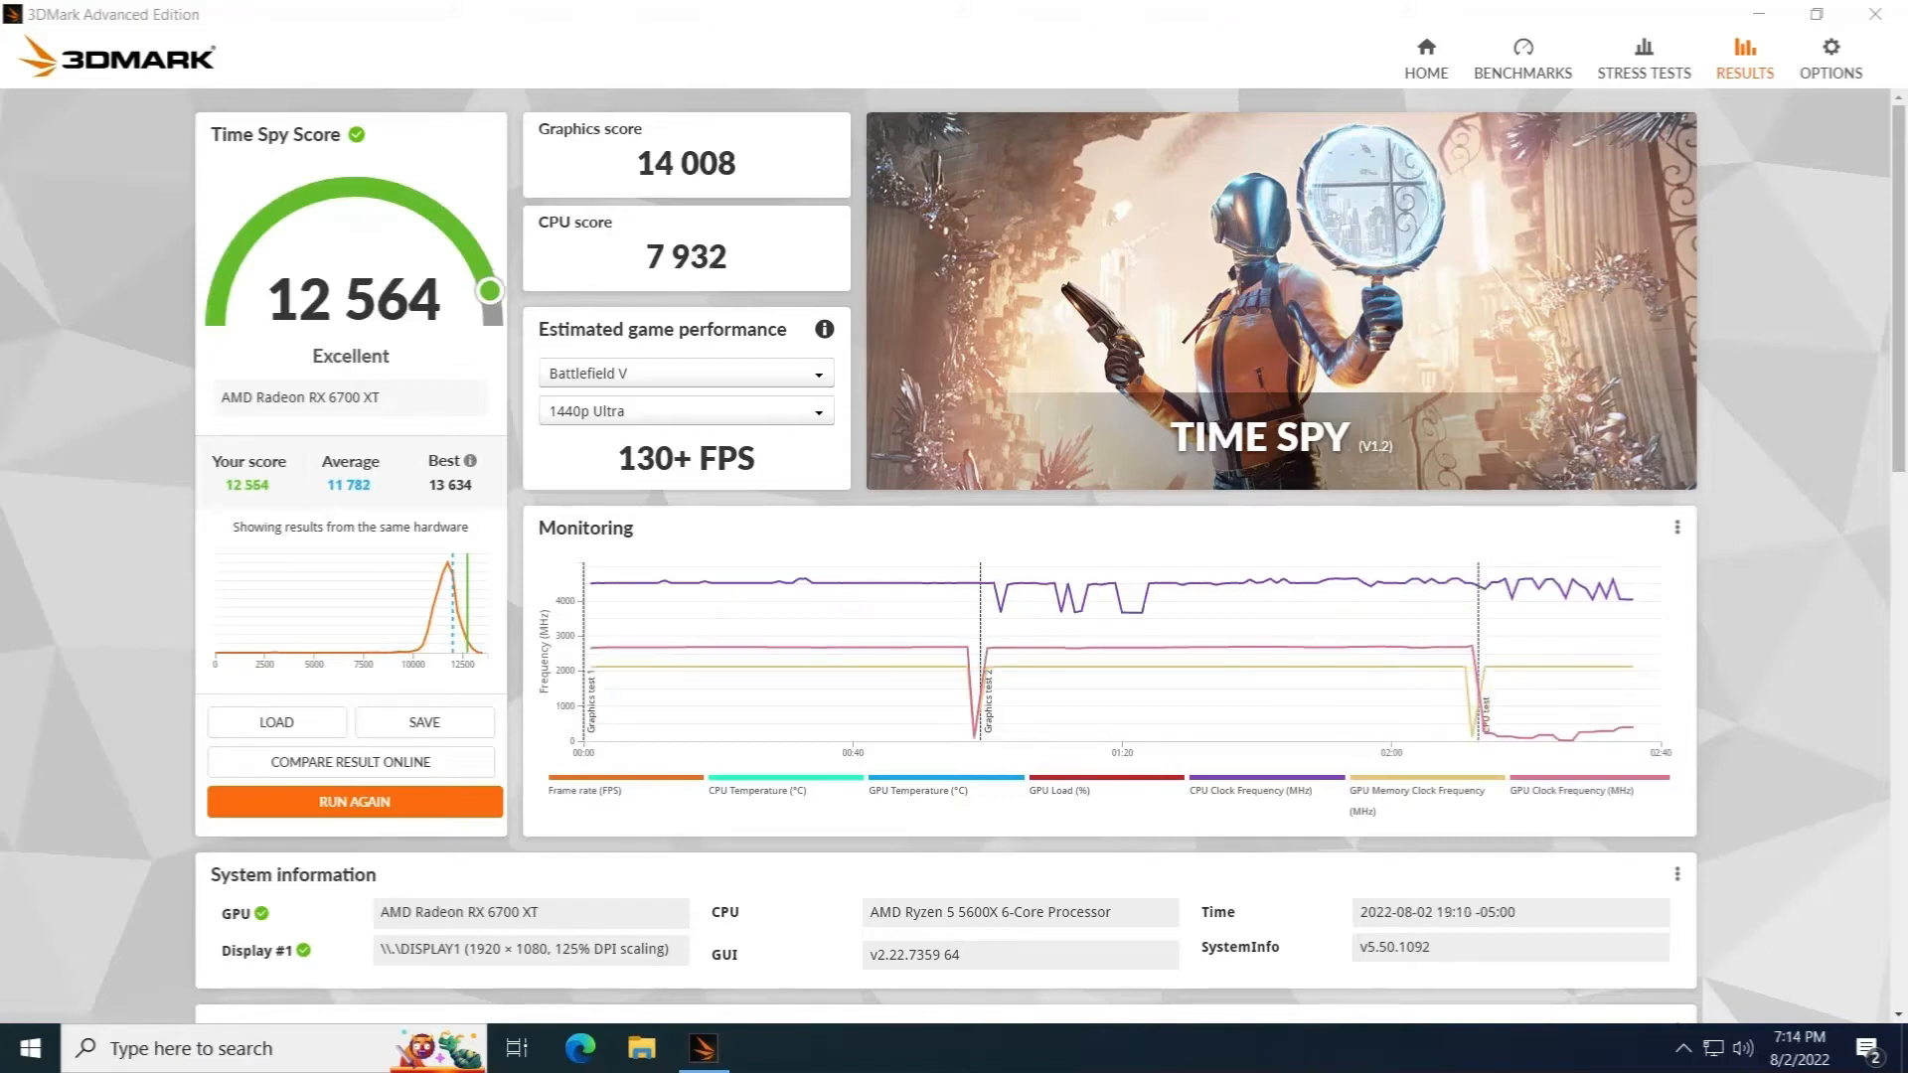